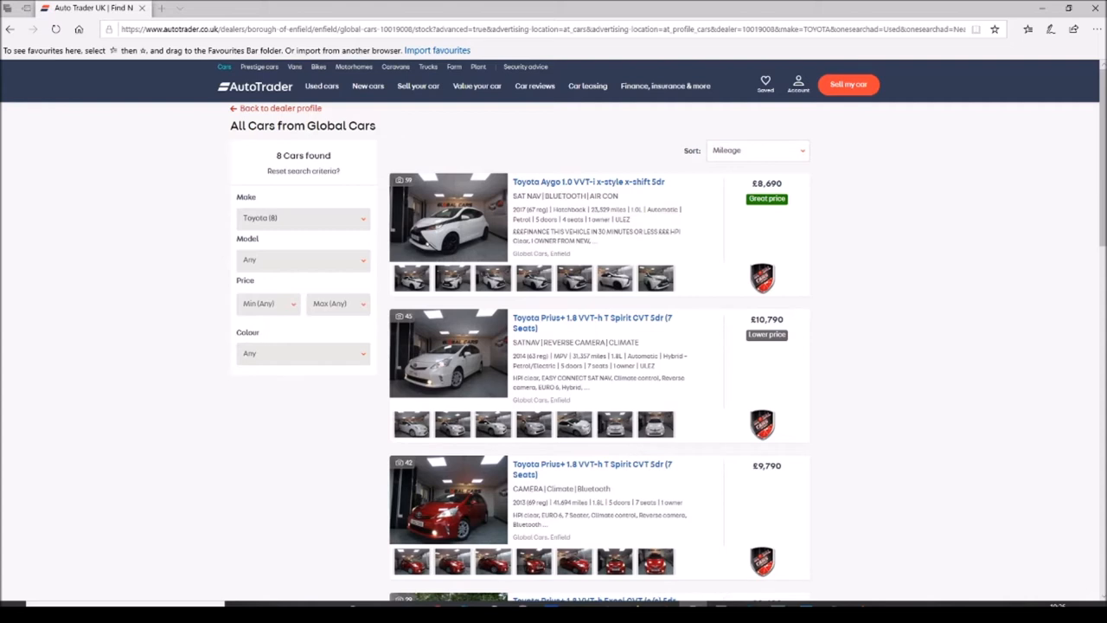
pyautogui.moveTo(643, 345)
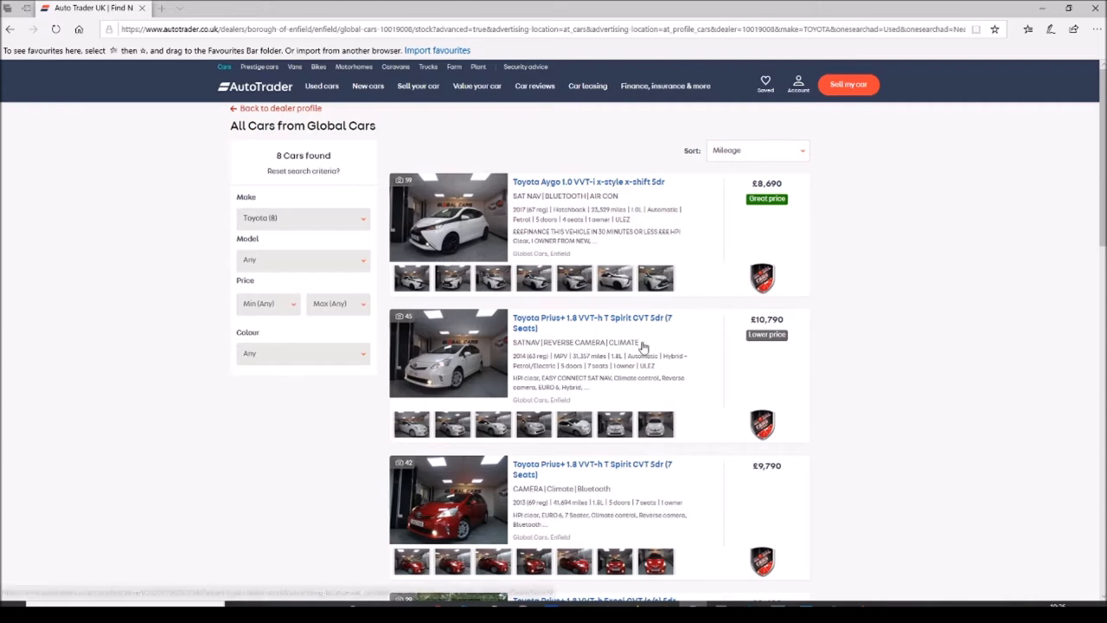
pyautogui.moveTo(505, 250)
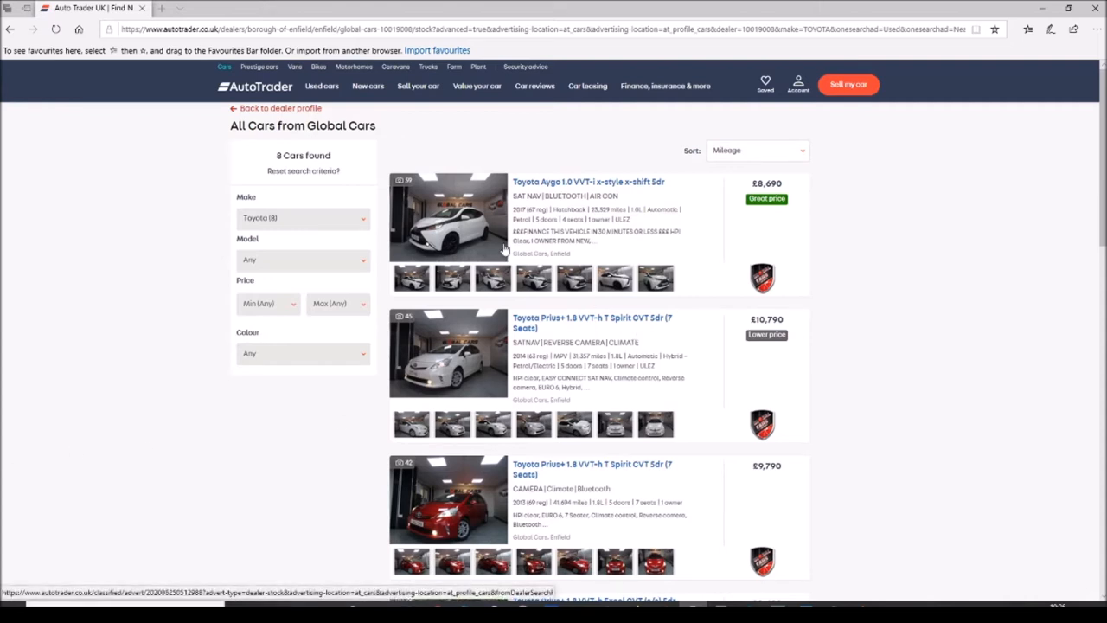
pyautogui.moveTo(545, 400)
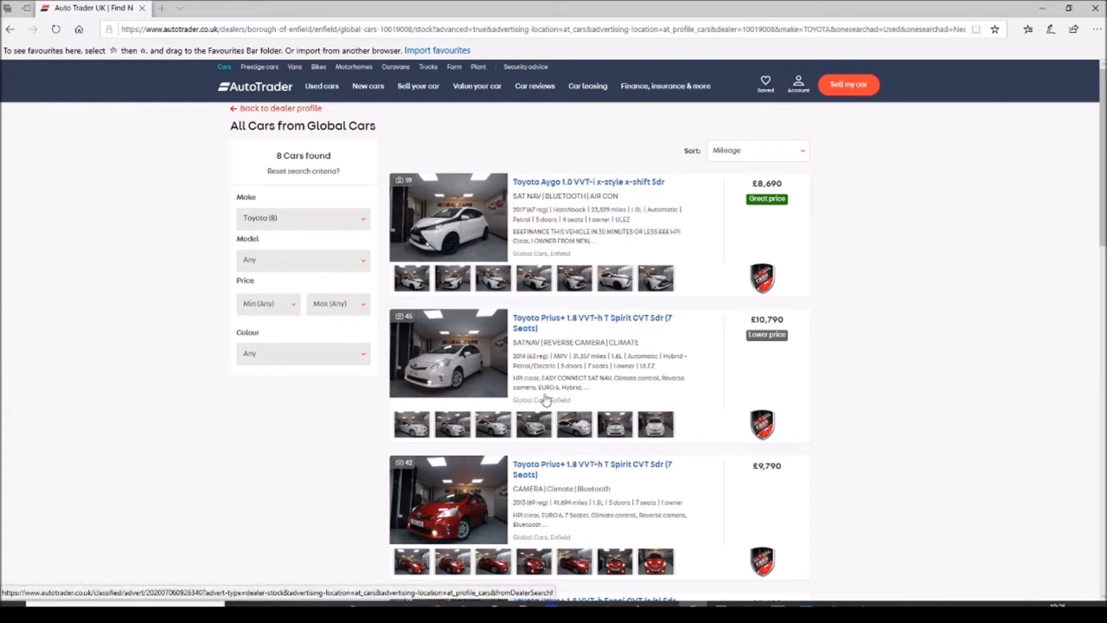
pyautogui.moveTo(543, 348)
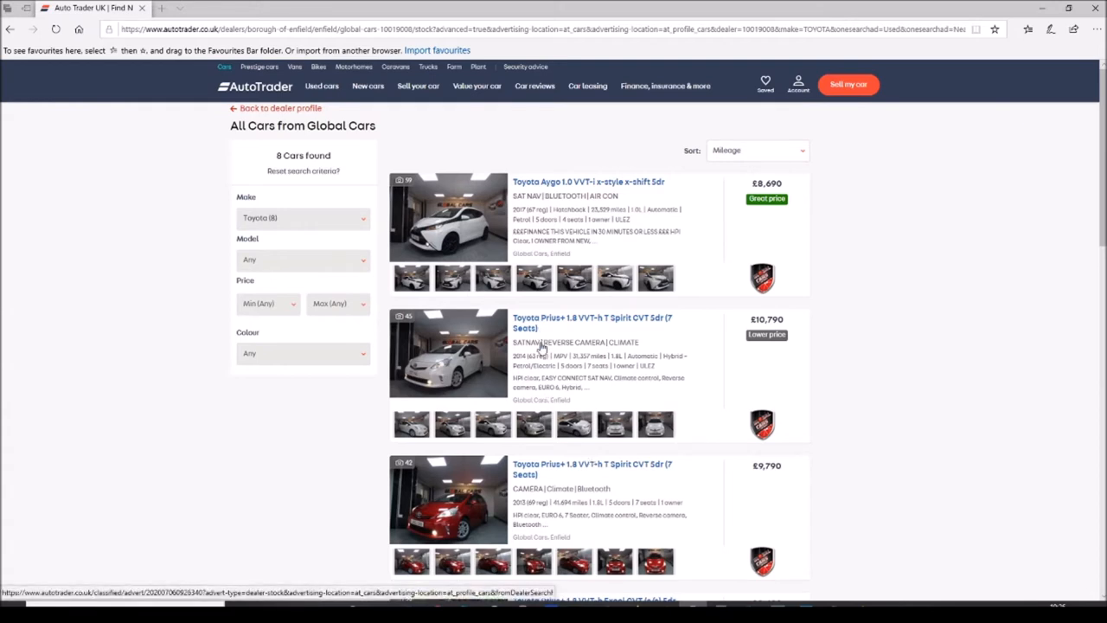
pyautogui.moveTo(584, 396)
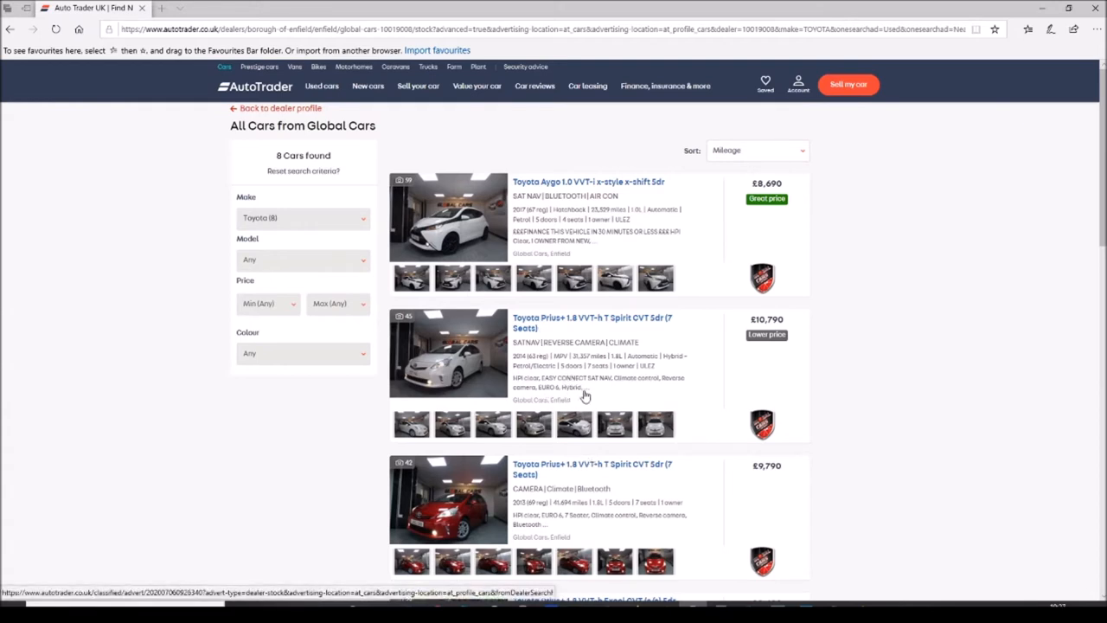
pyautogui.moveTo(578, 374)
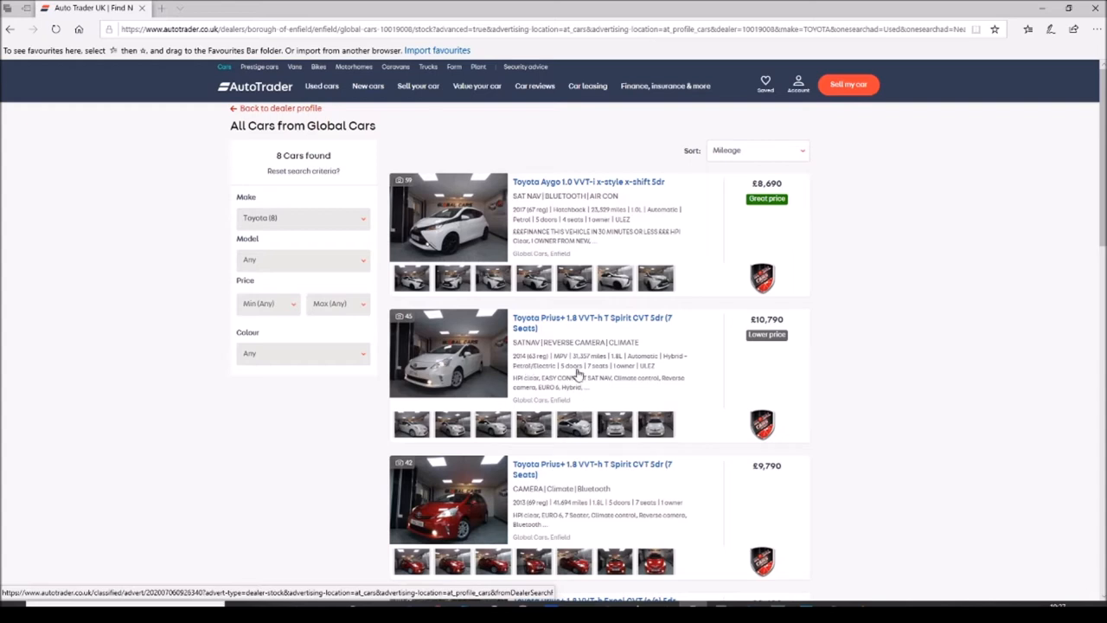
pyautogui.moveTo(578, 379)
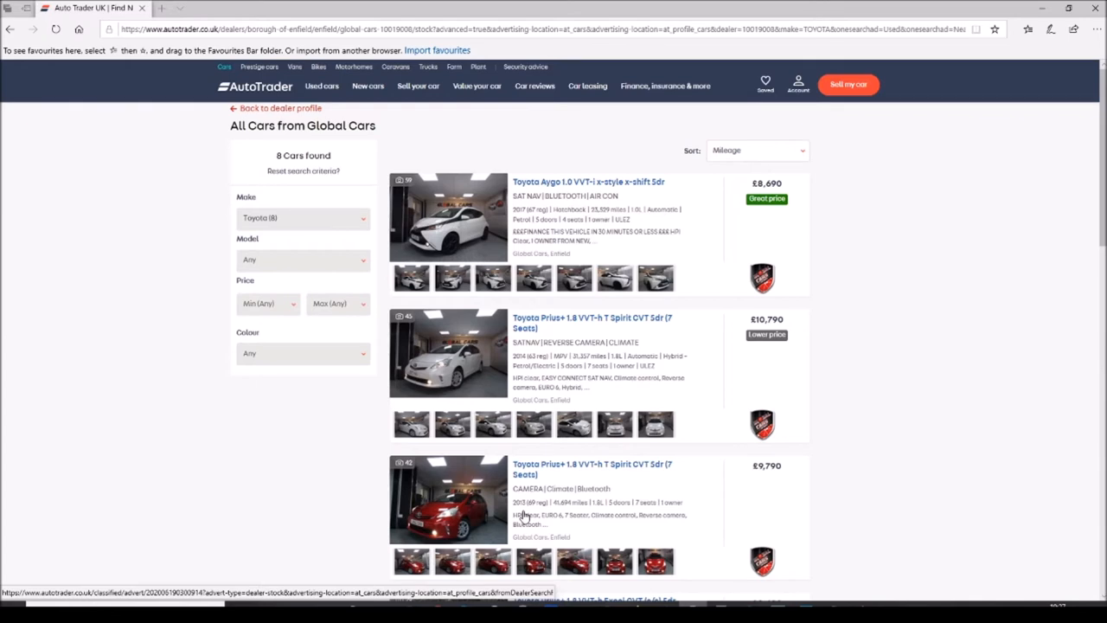
pyautogui.moveTo(579, 510)
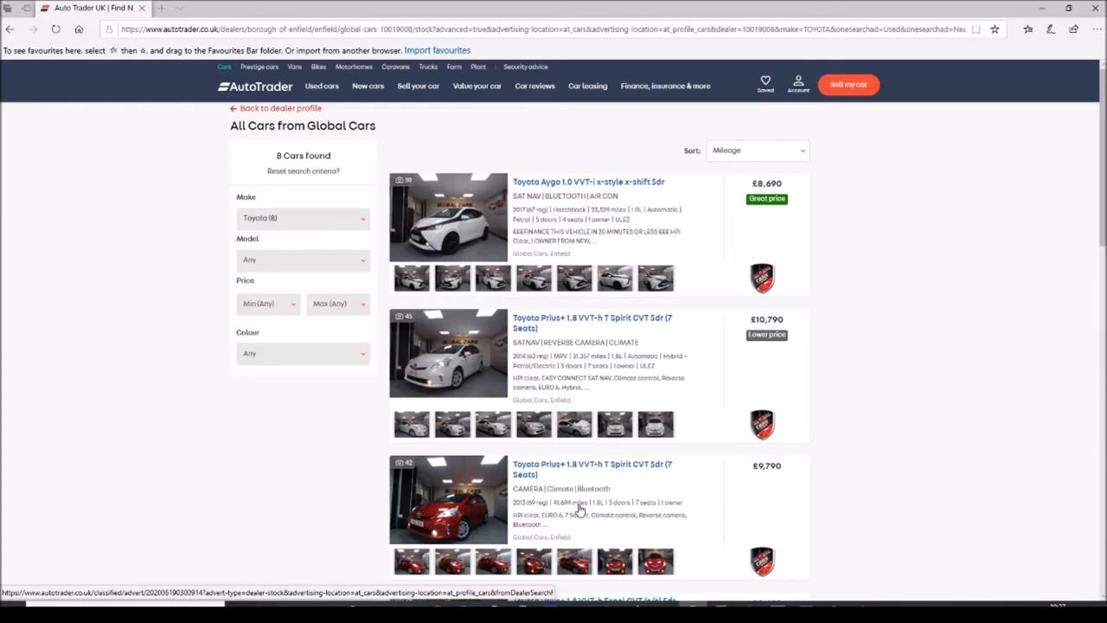
# - Scroll down the Toyota Prius+ advert screenshot listing 27,284 miles
pyautogui.scroll(-3)
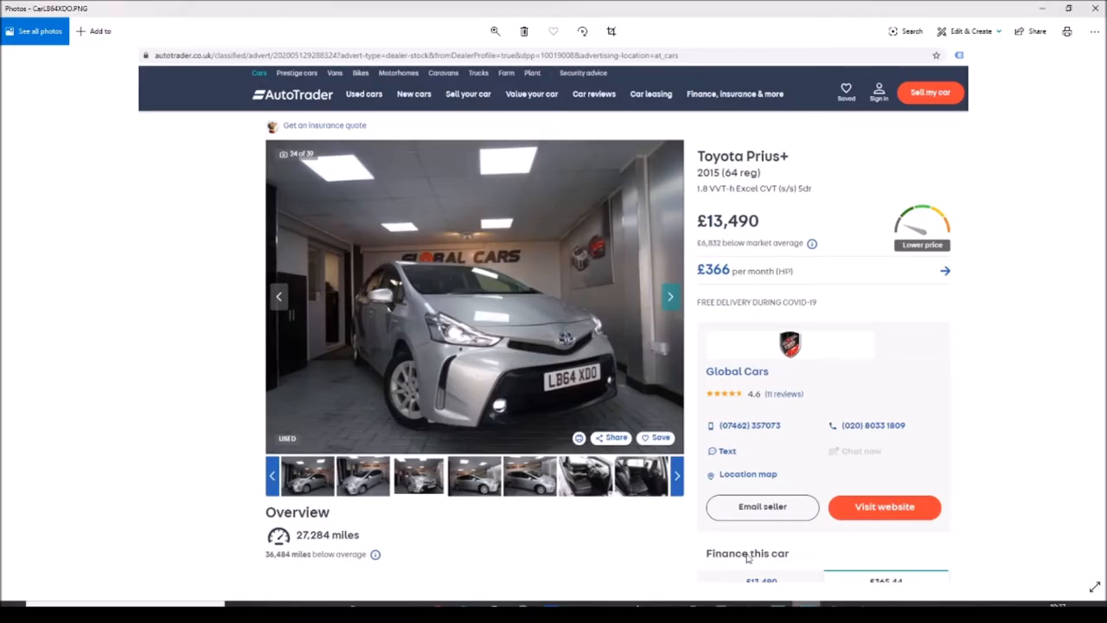
pyautogui.moveTo(592, 228)
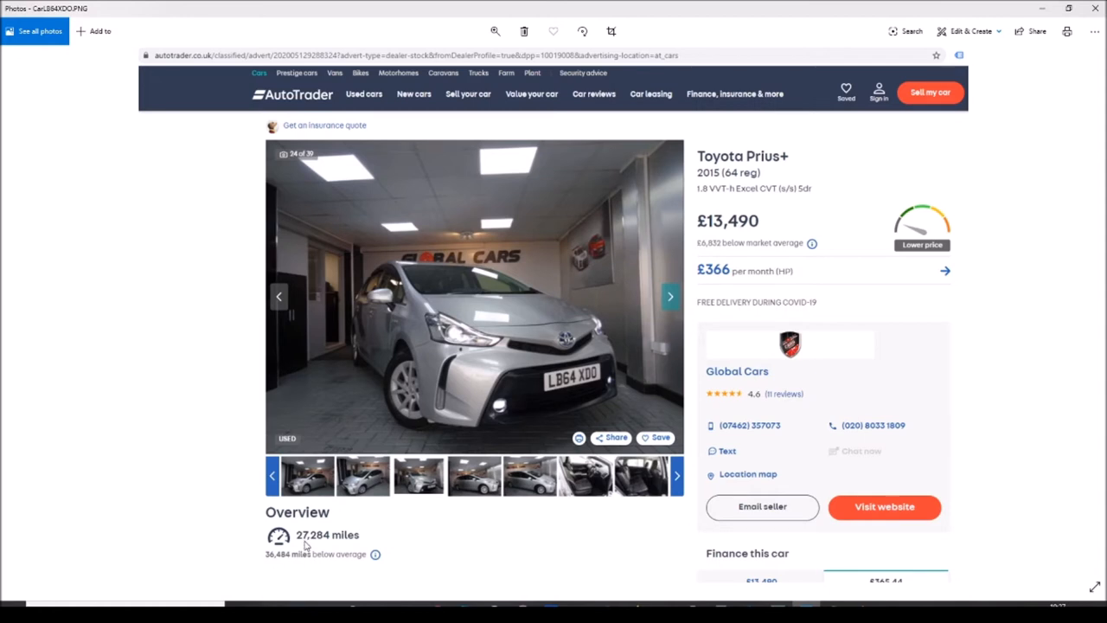
pyautogui.moveTo(536, 412)
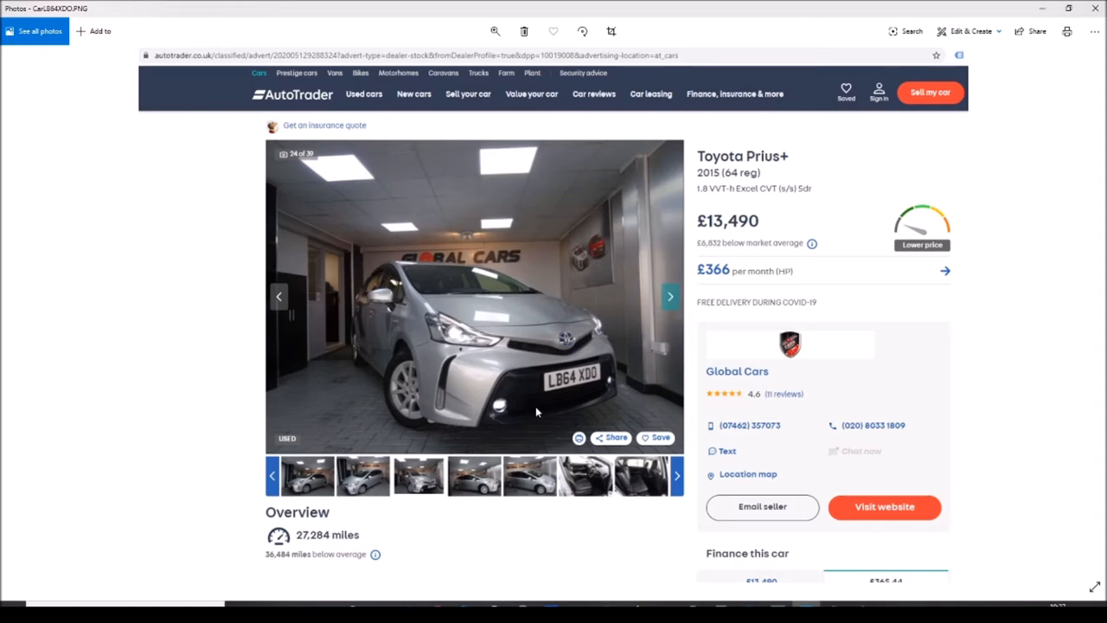
pyautogui.moveTo(780, 407)
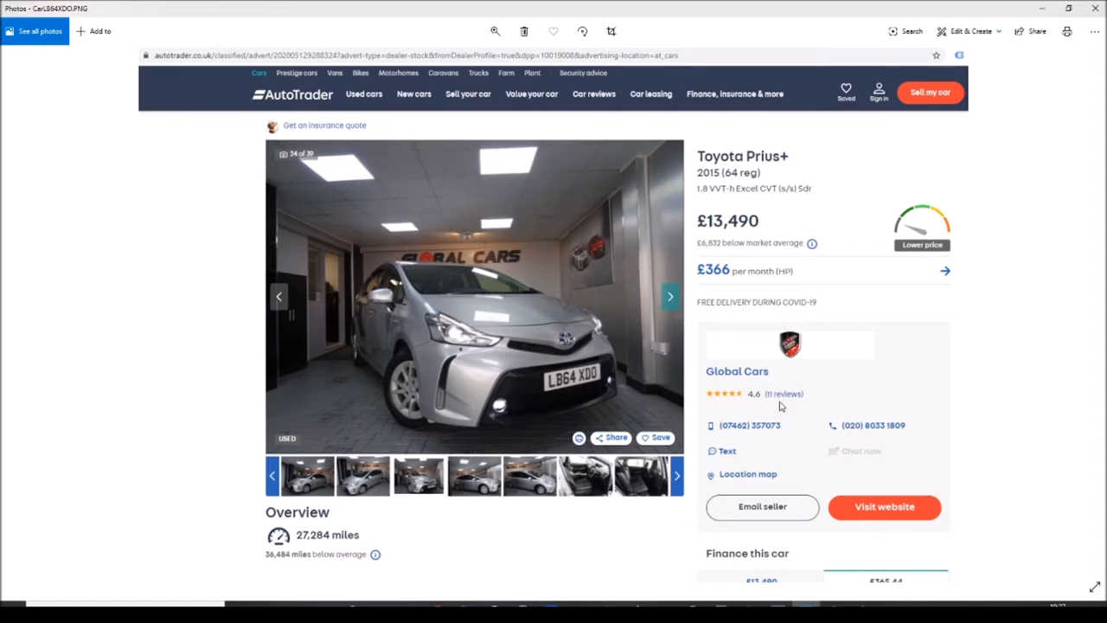
pyautogui.moveTo(778, 404)
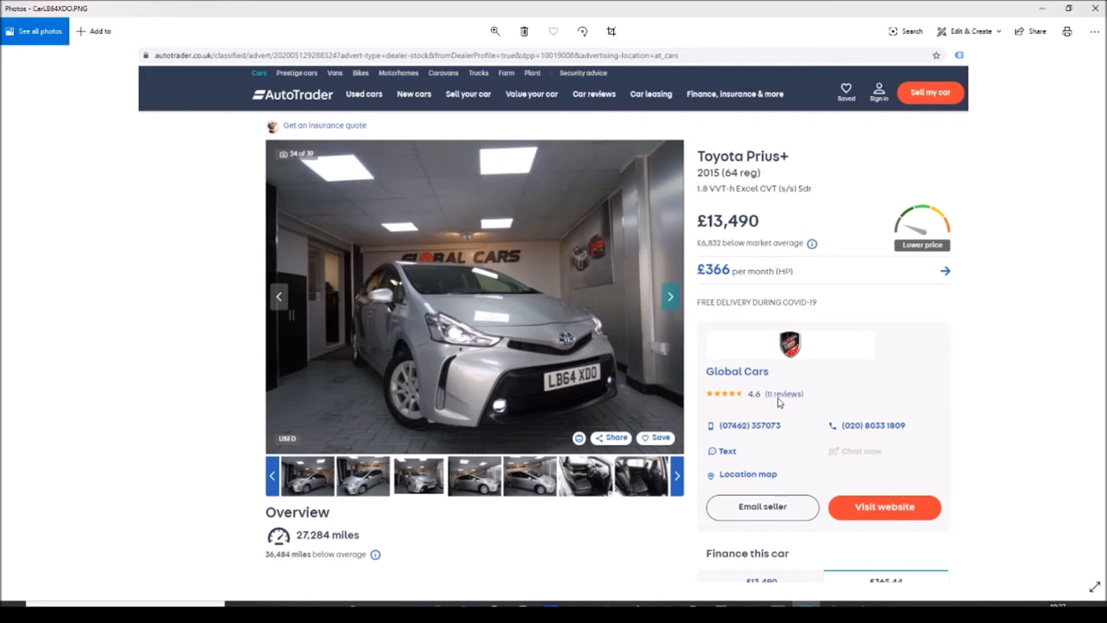
pyautogui.moveTo(779, 401)
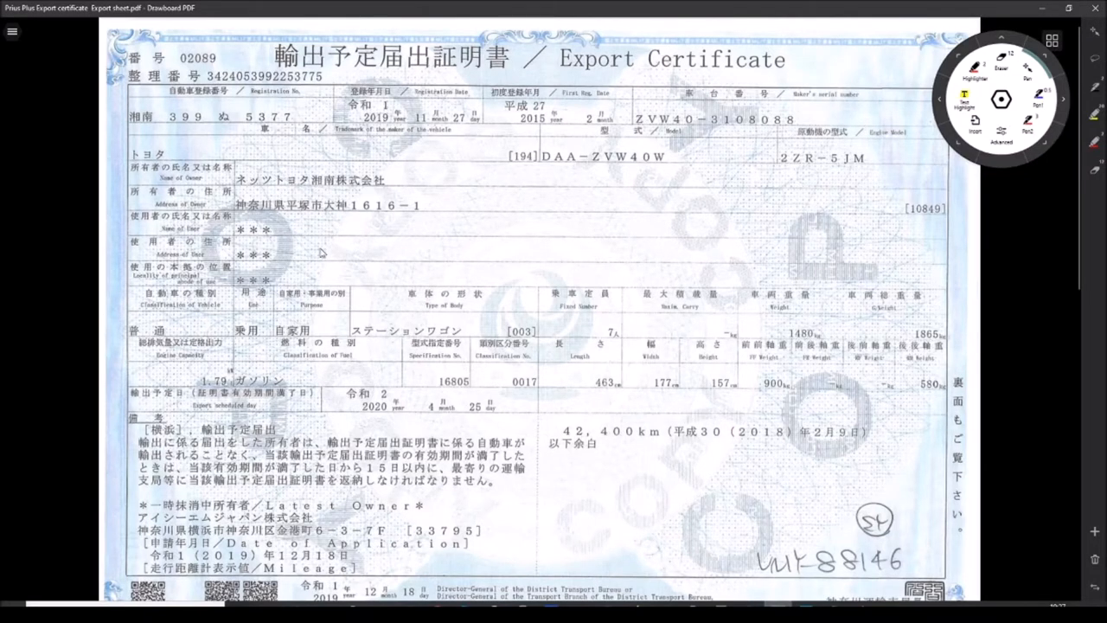
pyautogui.moveTo(699, 301)
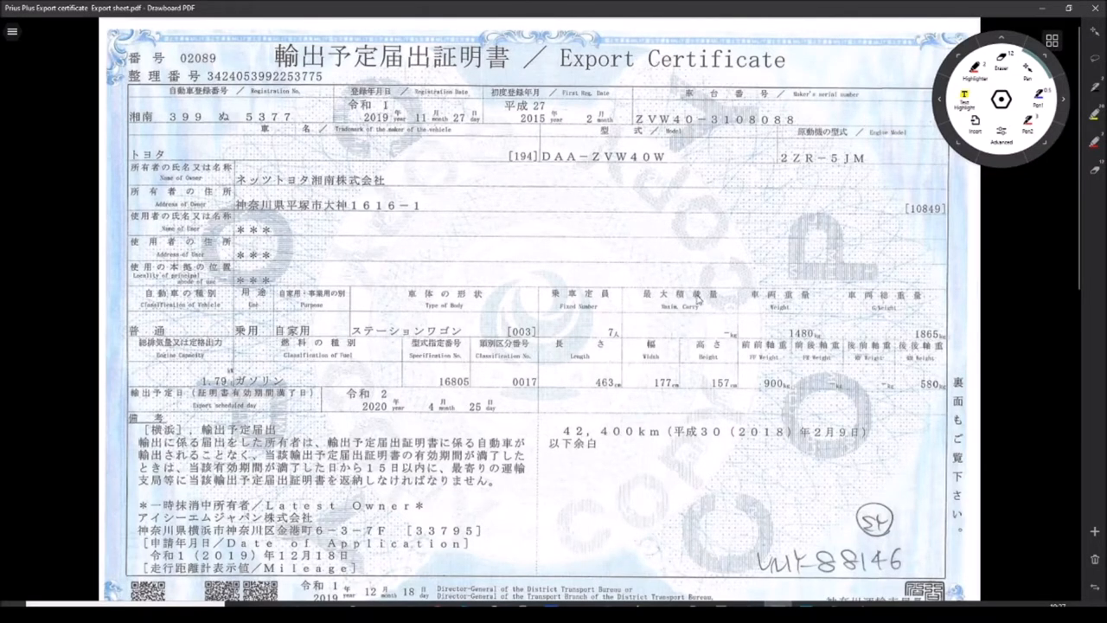
pyautogui.moveTo(578, 443)
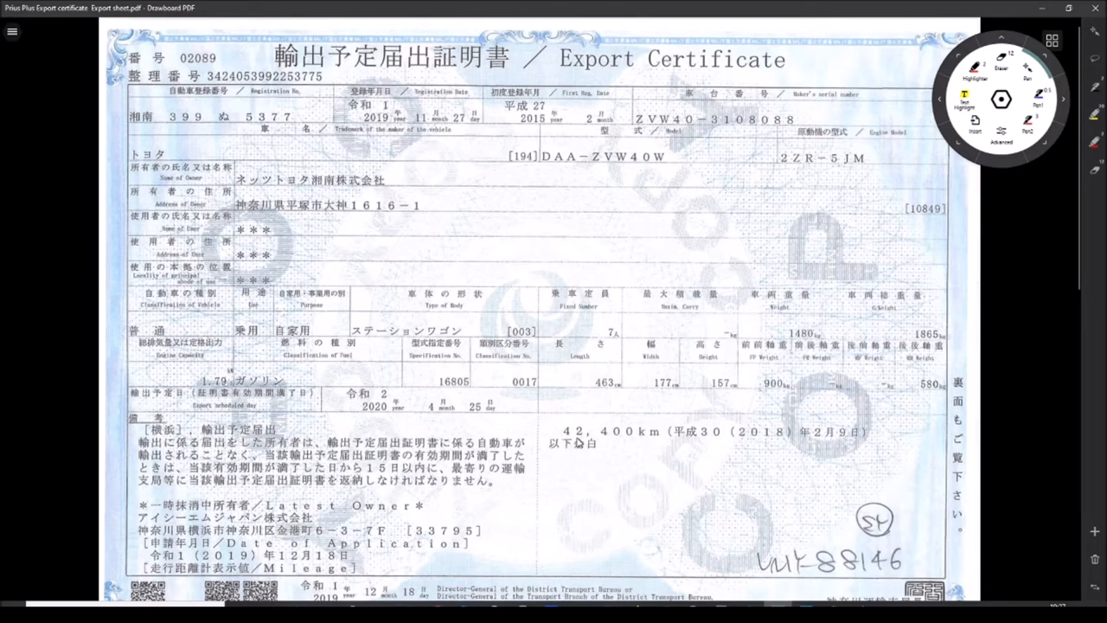
pyautogui.moveTo(650, 447)
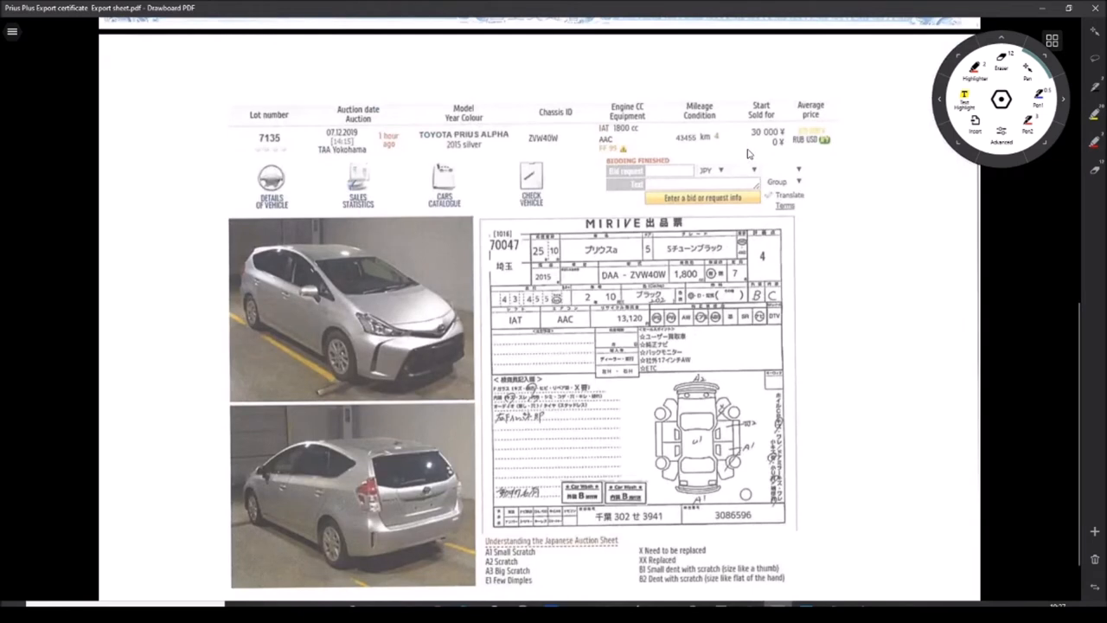
pyautogui.moveTo(682, 148)
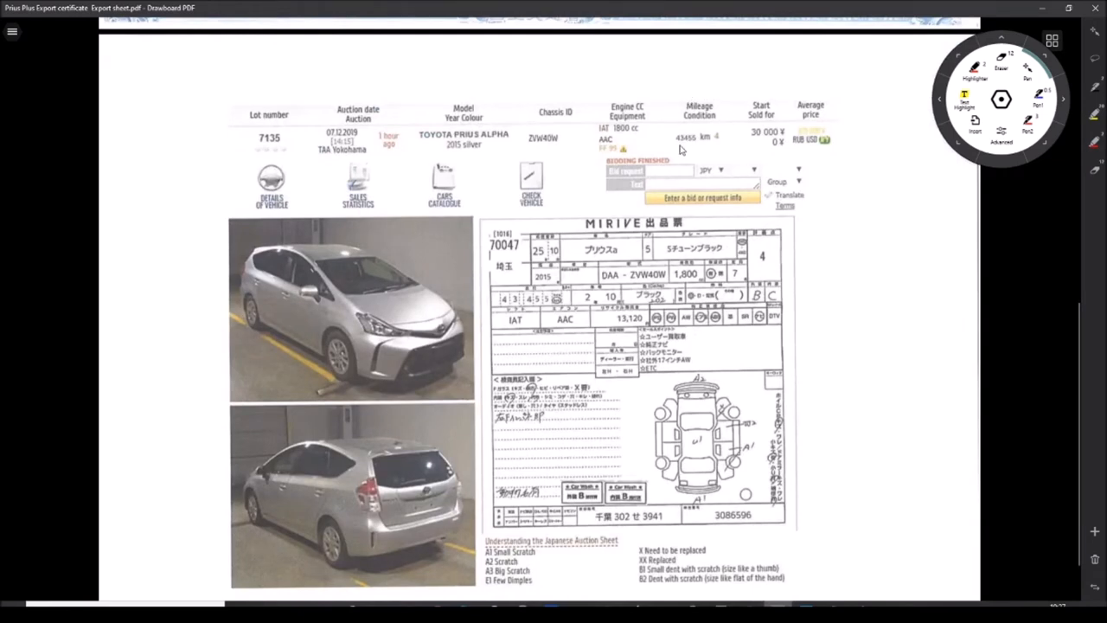
pyautogui.moveTo(680, 147)
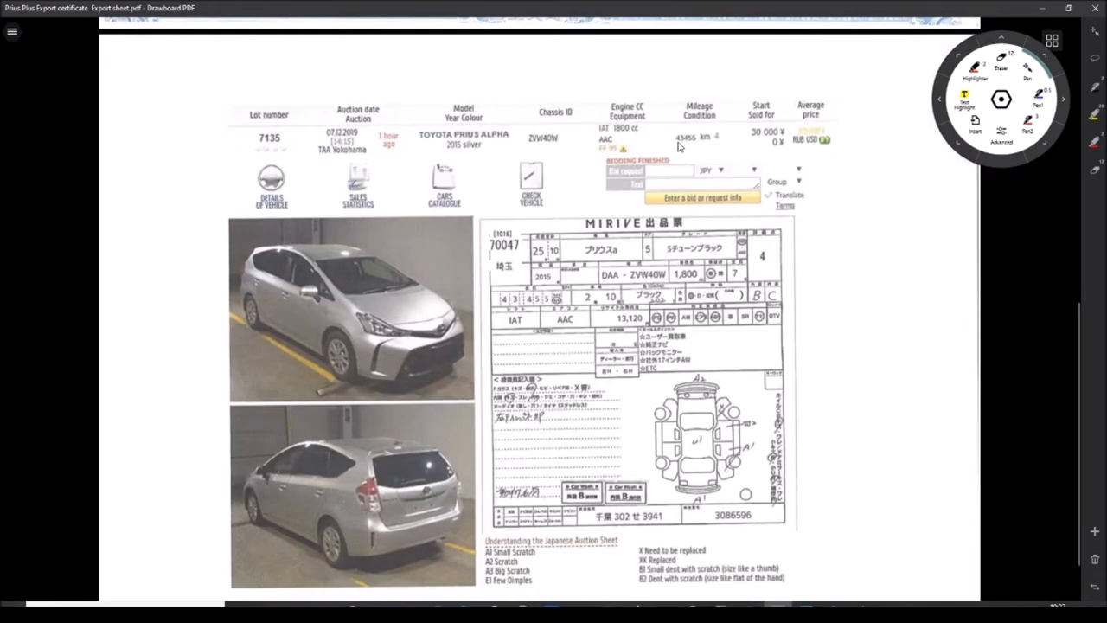
pyautogui.moveTo(710, 149)
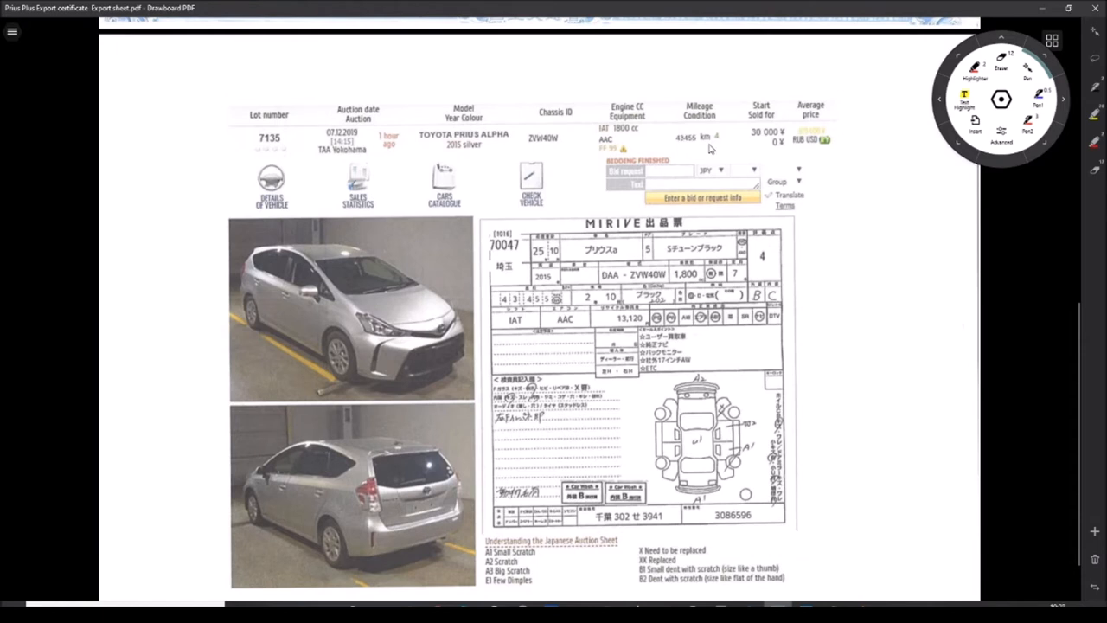
pyautogui.moveTo(712, 156)
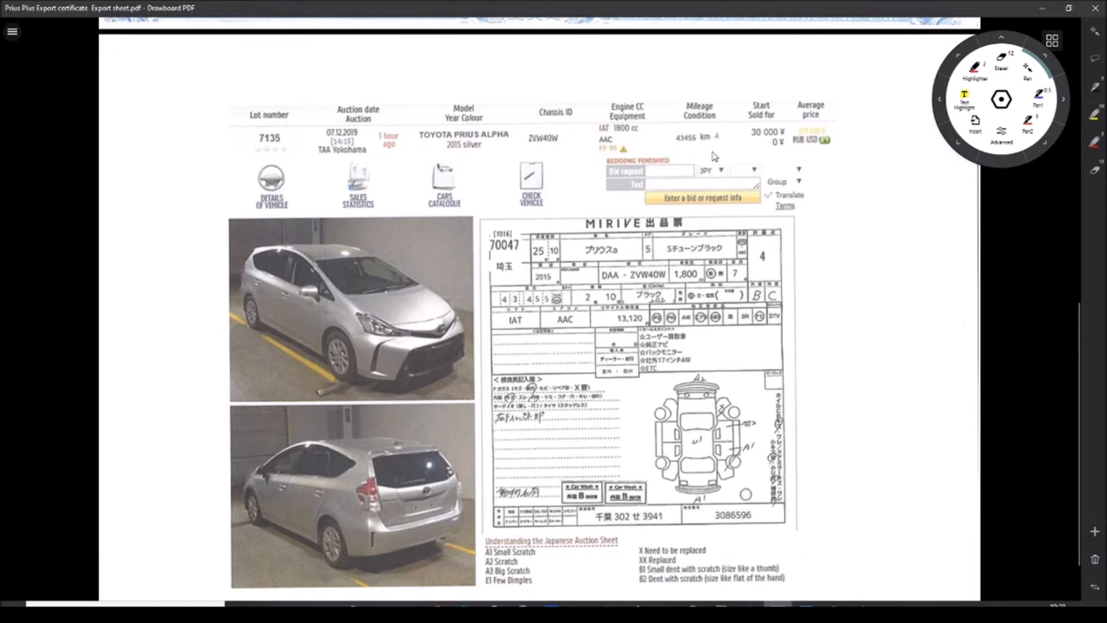
pyautogui.moveTo(756, 267)
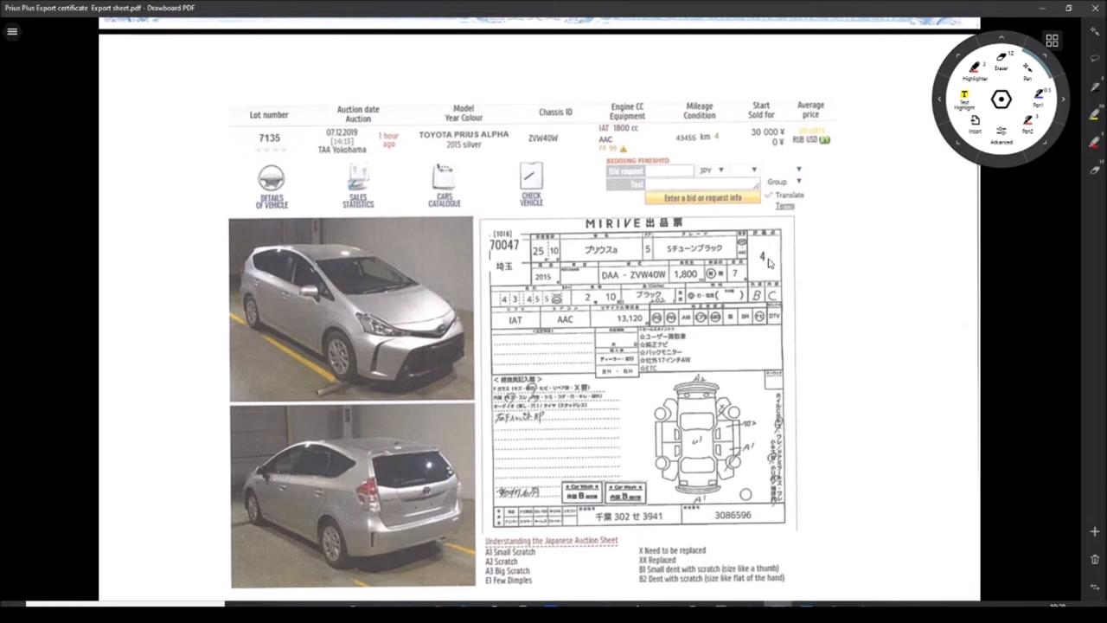
pyautogui.moveTo(342, 280)
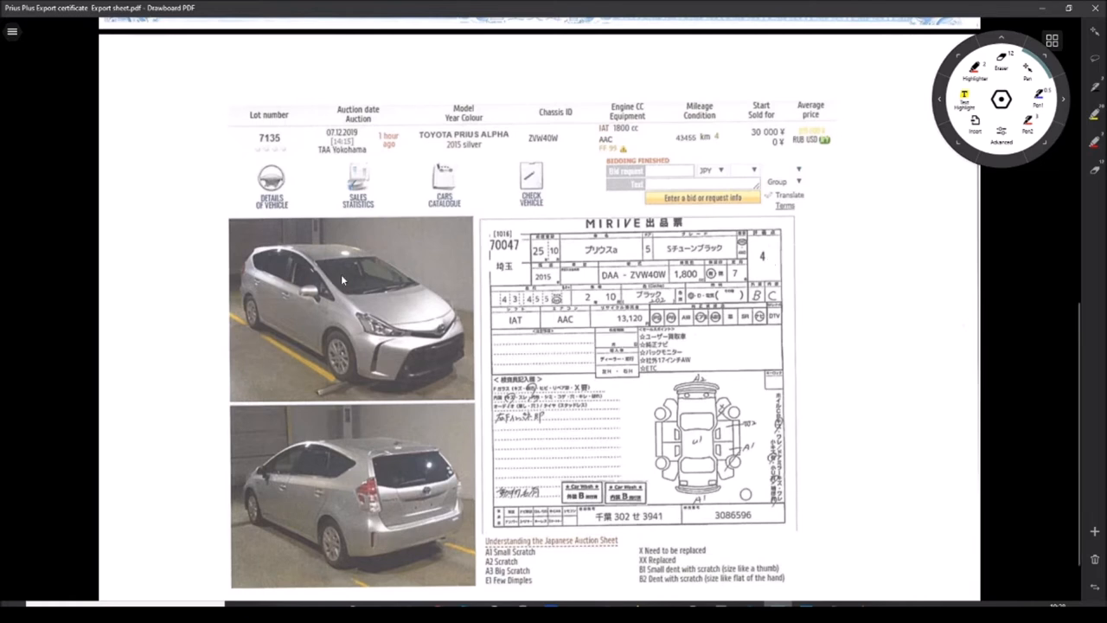
pyautogui.moveTo(304, 363)
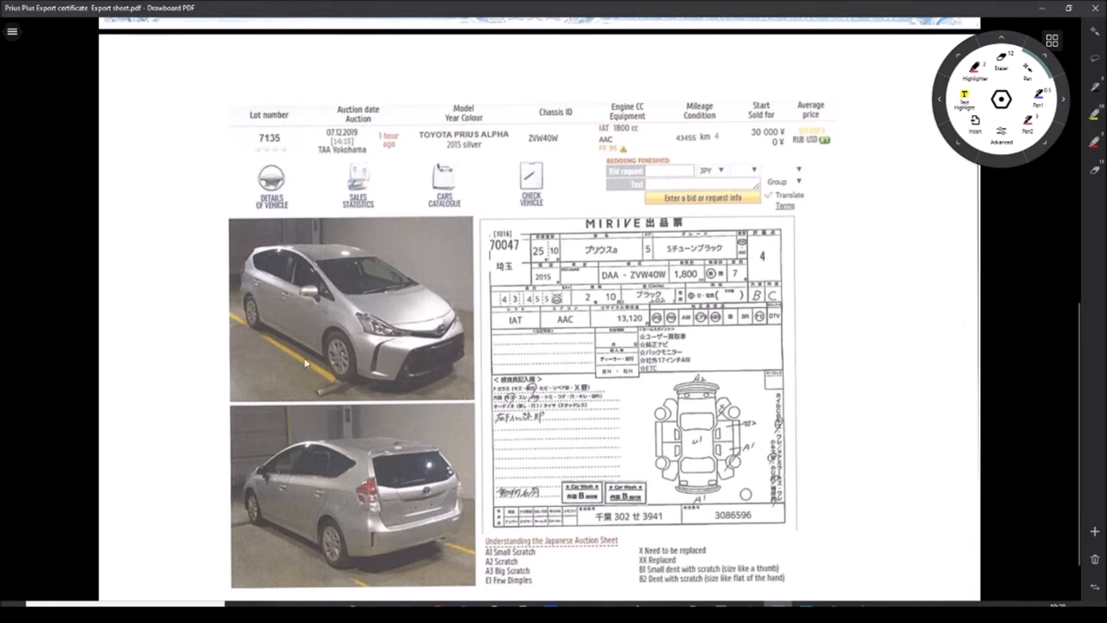
pyautogui.moveTo(353, 439)
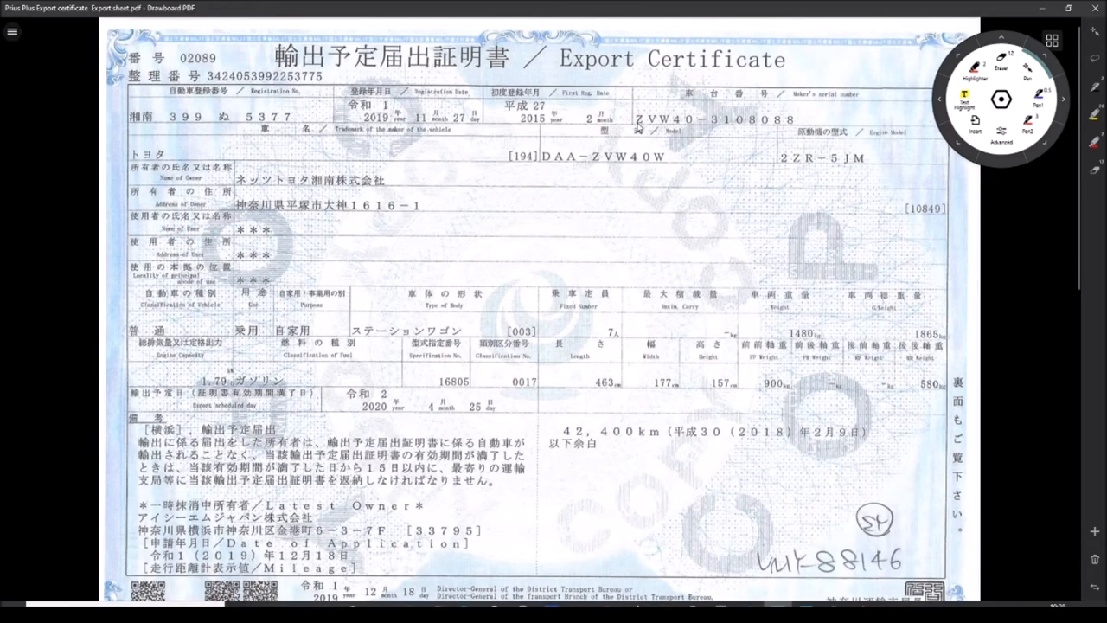
pyautogui.moveTo(647, 112)
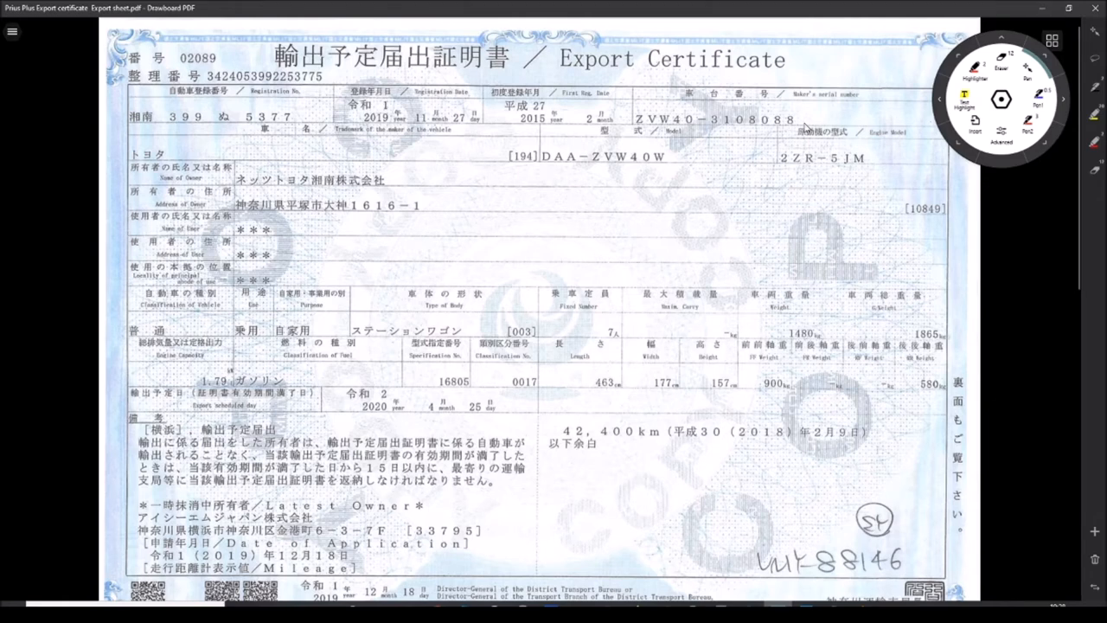
pyautogui.moveTo(807, 128)
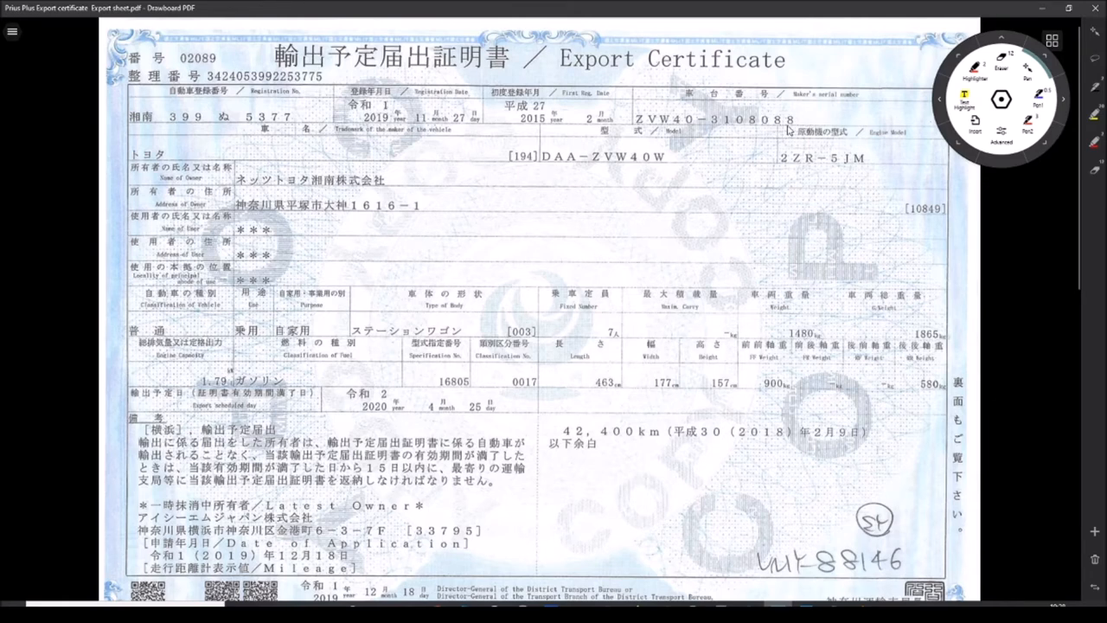
pyautogui.moveTo(730, 225)
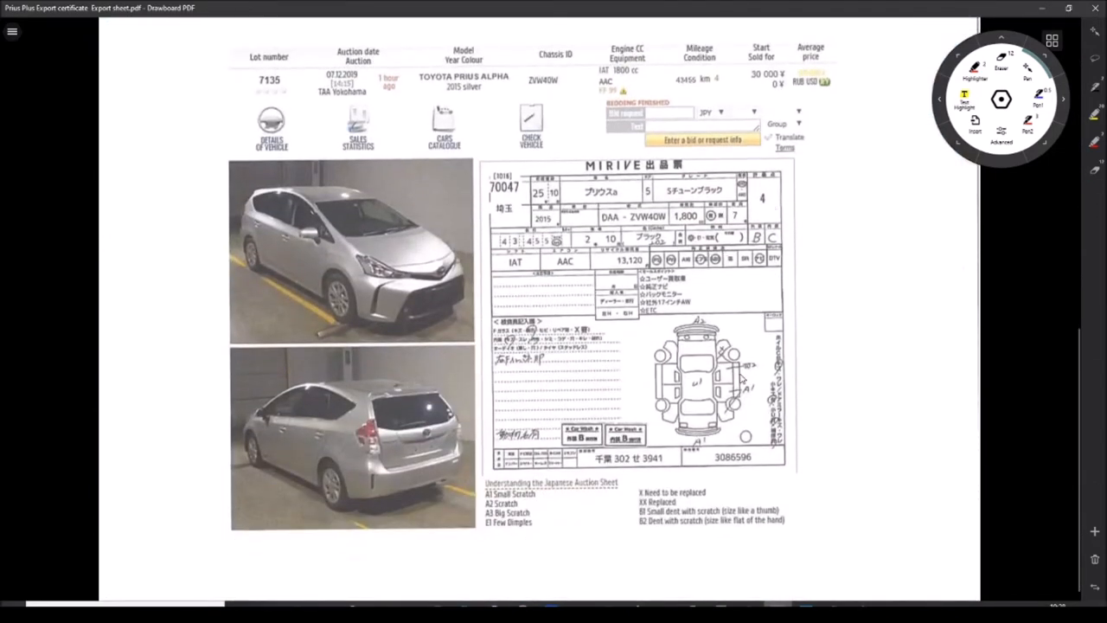
pyautogui.moveTo(750, 424)
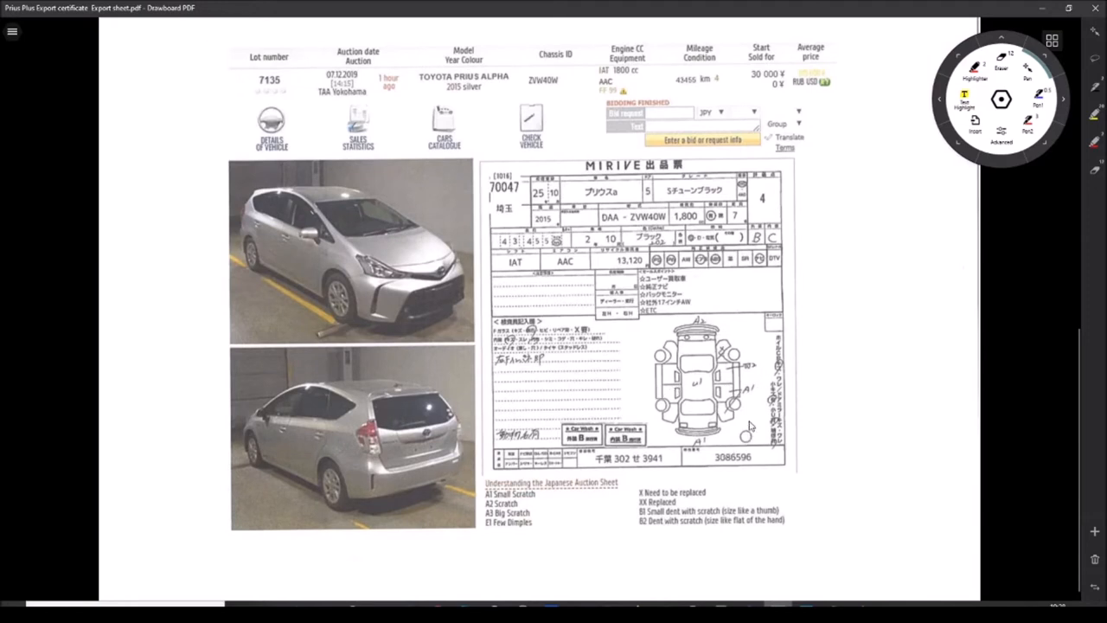
pyautogui.moveTo(703, 444)
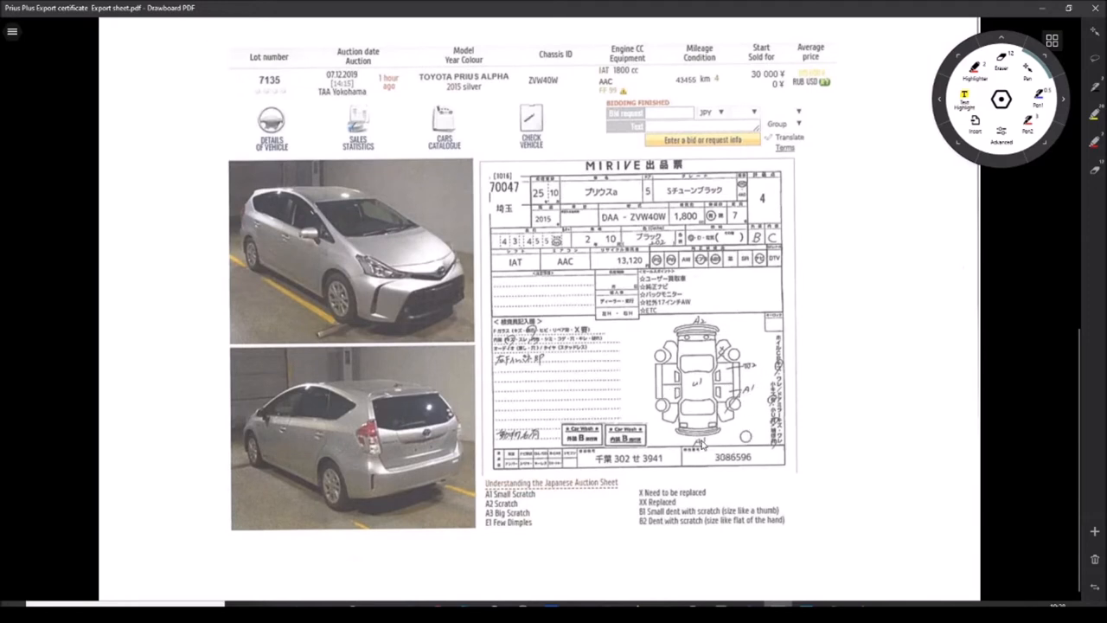
pyautogui.moveTo(539, 517)
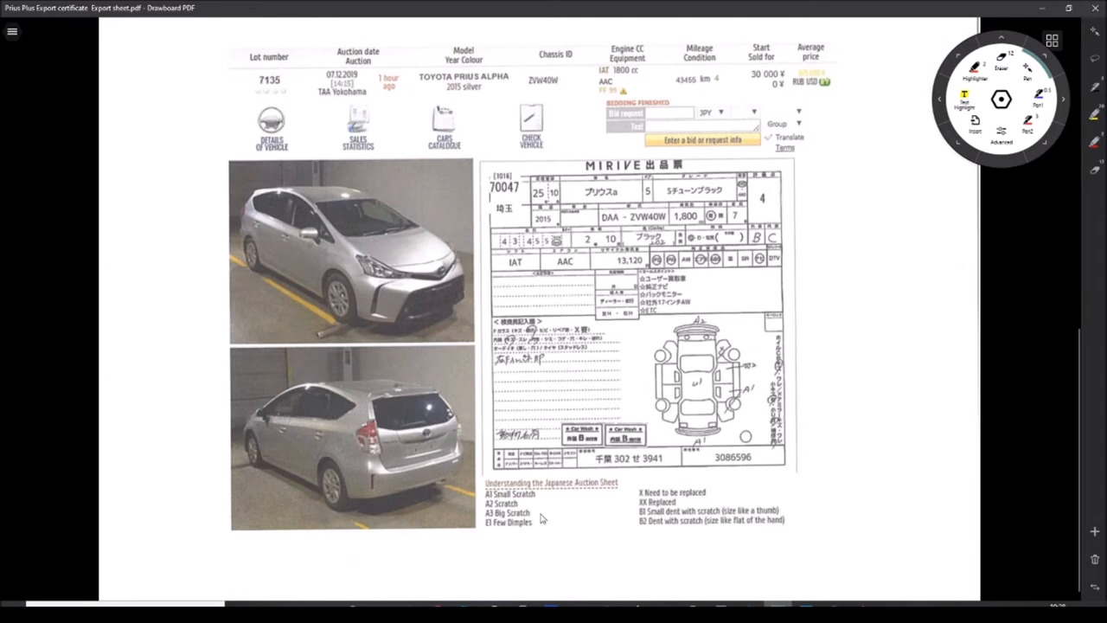
pyautogui.moveTo(621, 510)
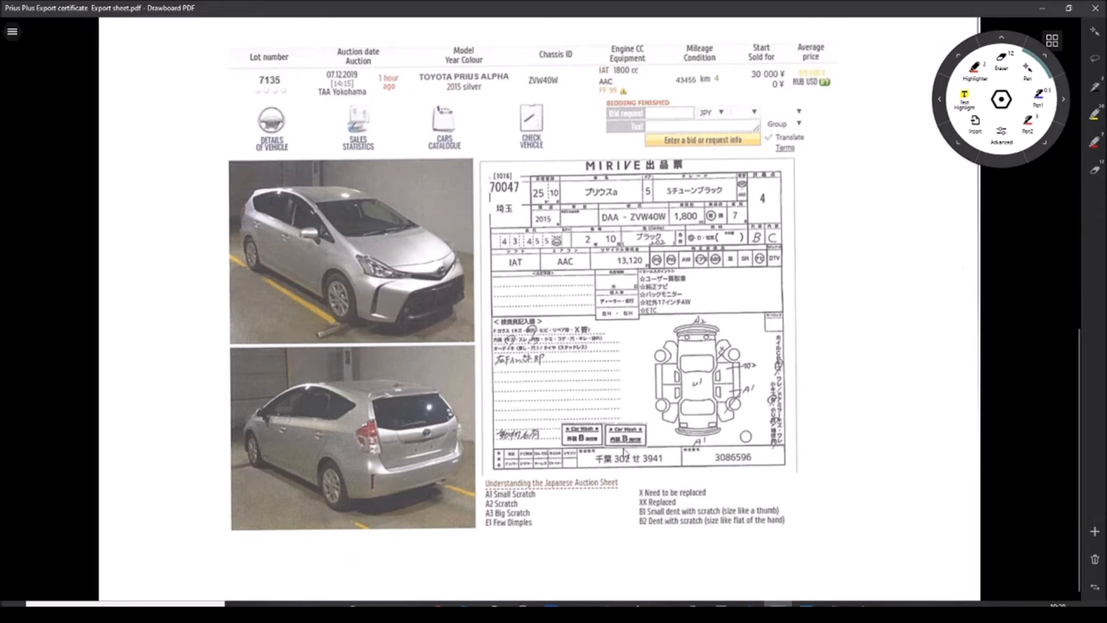
pyautogui.moveTo(406, 363)
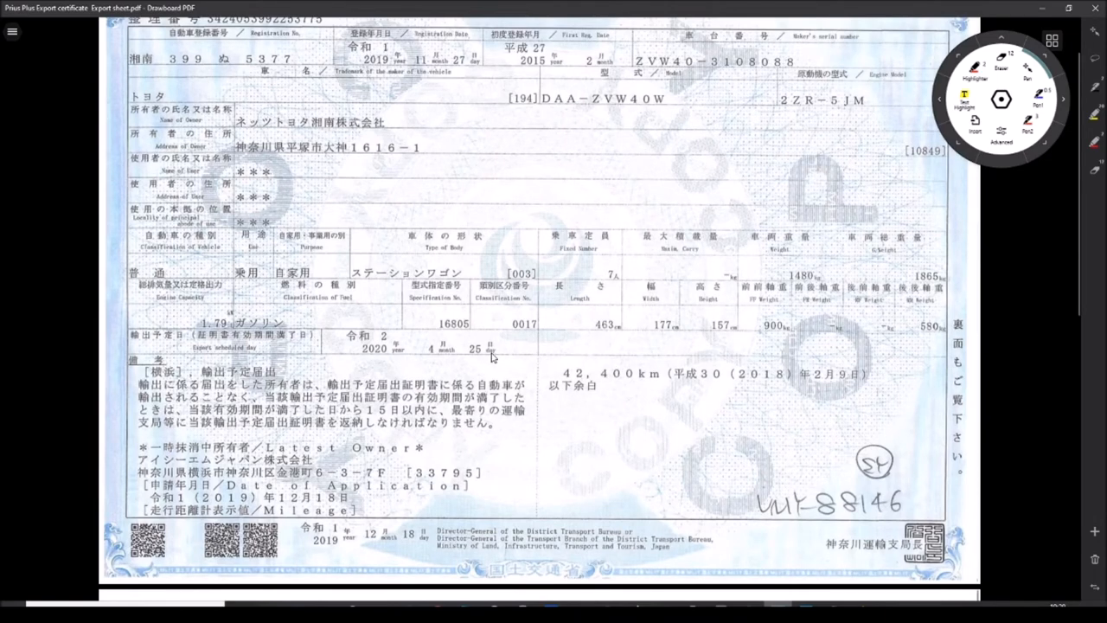
pyautogui.moveTo(38, 57)
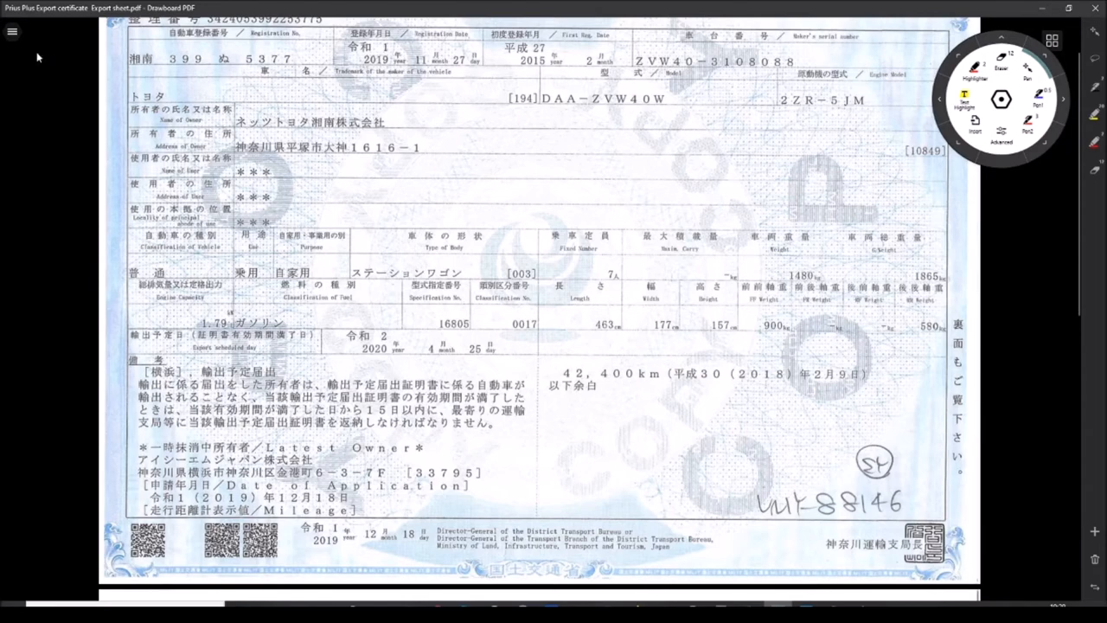
# - Switch from the export certificate to the Japan Car History Check report via the Tabs pane
pyautogui.click(12, 31)
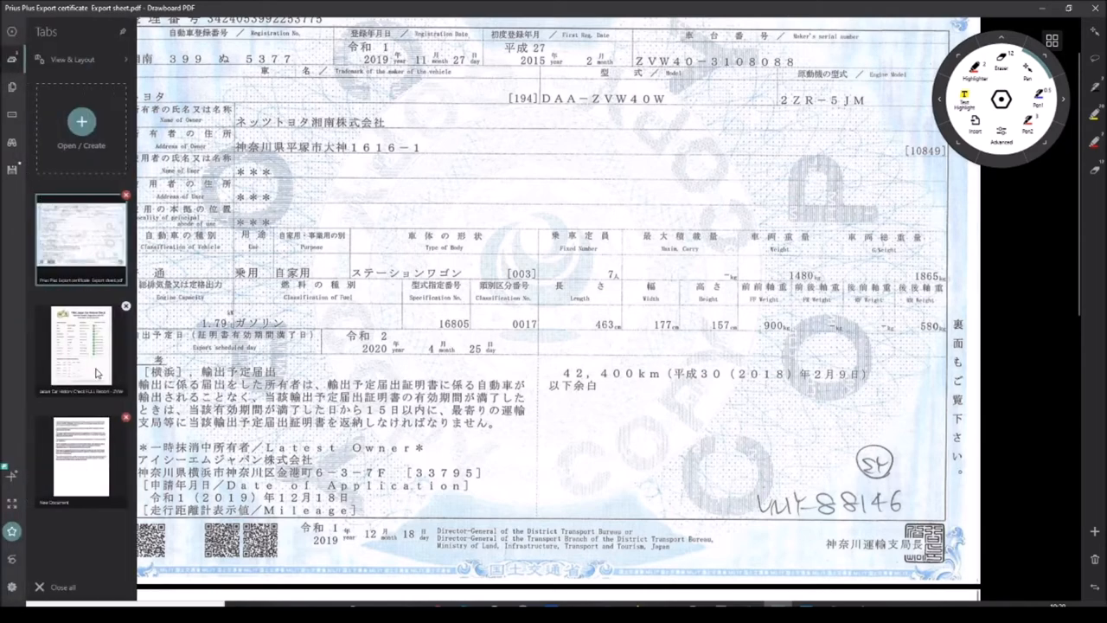
pyautogui.click(80, 350)
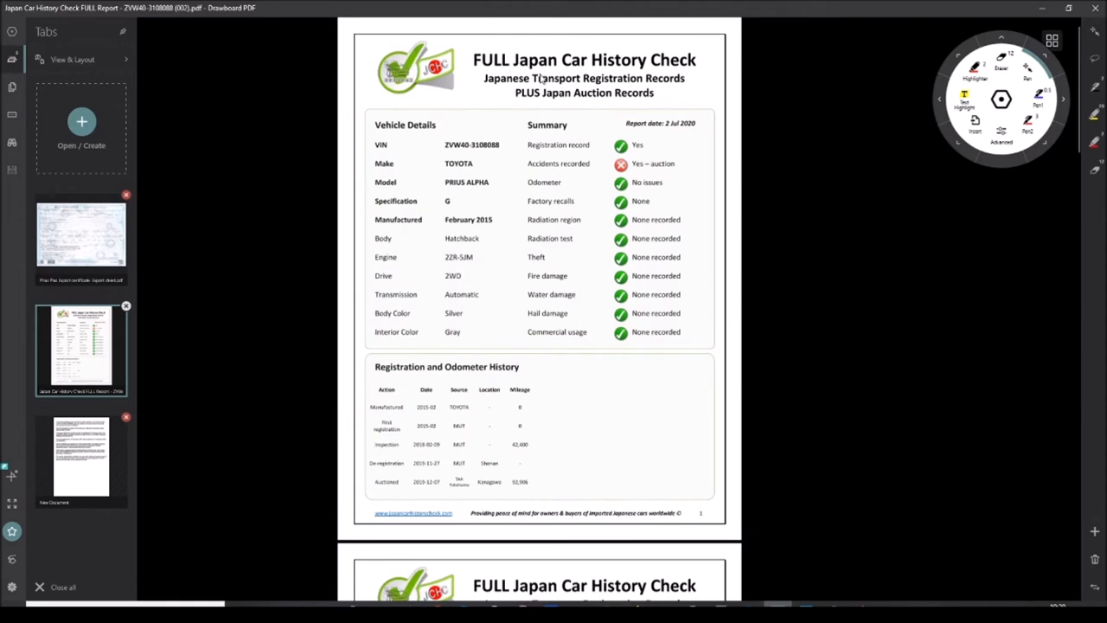
pyautogui.moveTo(557, 75)
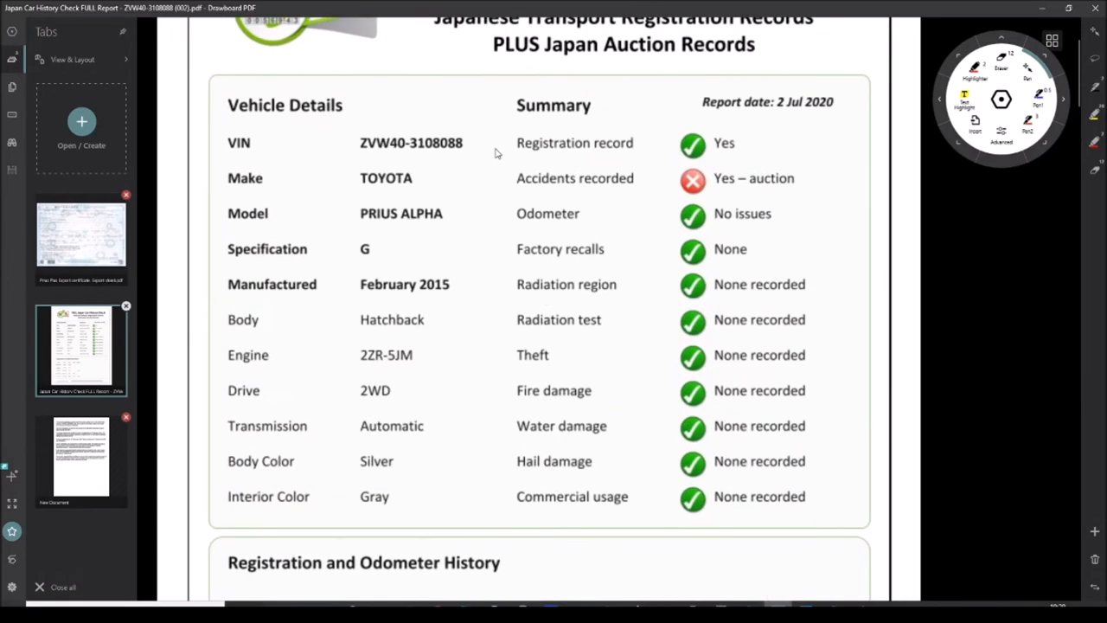
pyautogui.moveTo(450, 130)
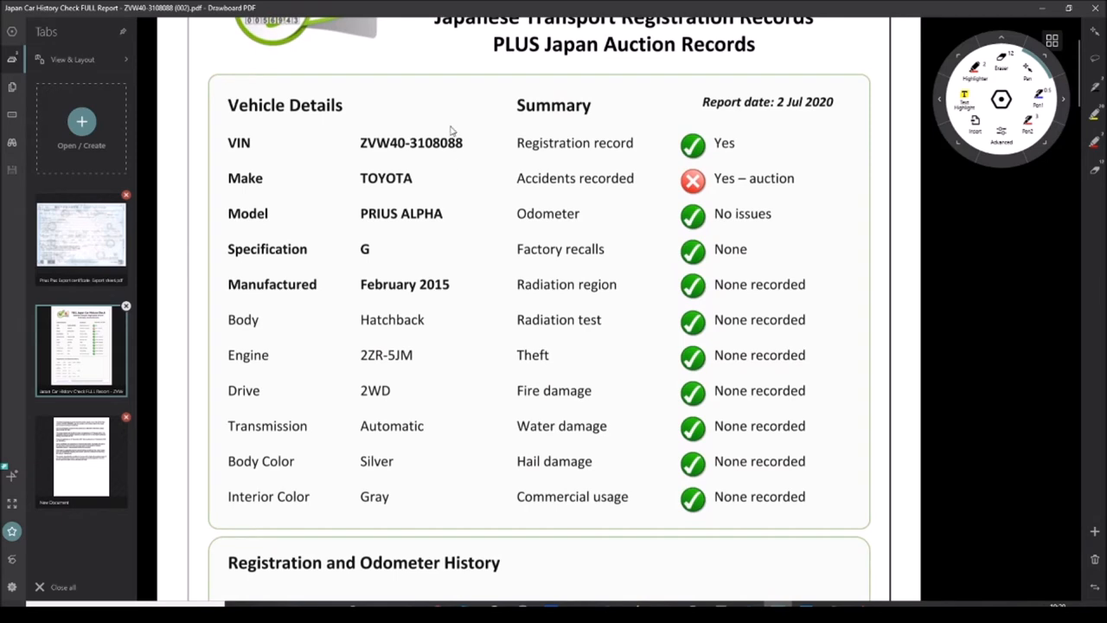
pyautogui.moveTo(457, 138)
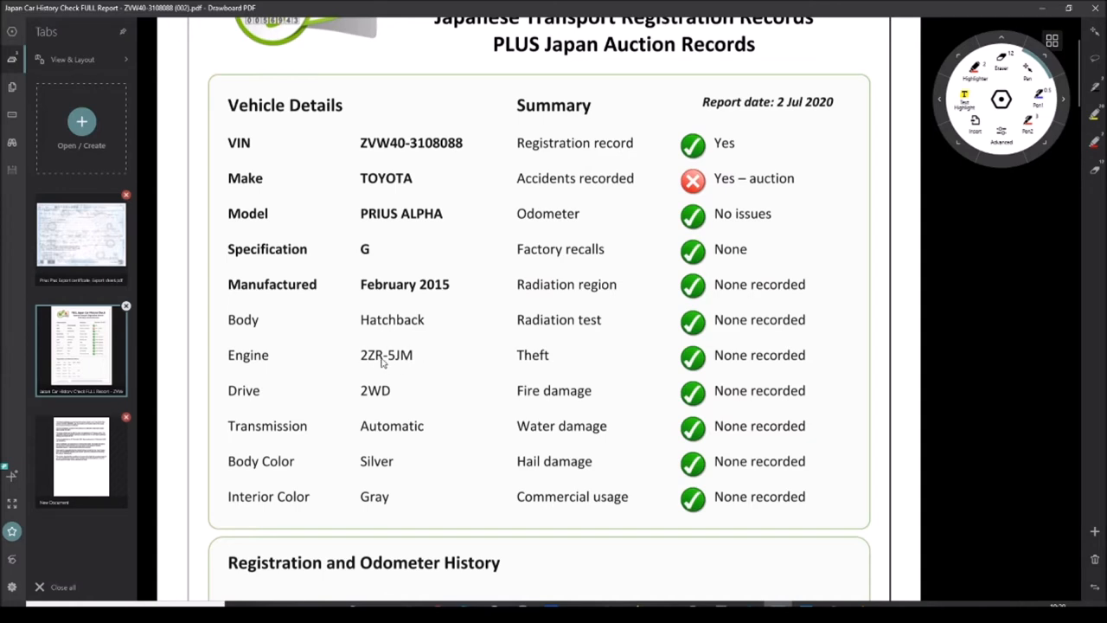
pyautogui.moveTo(402, 367)
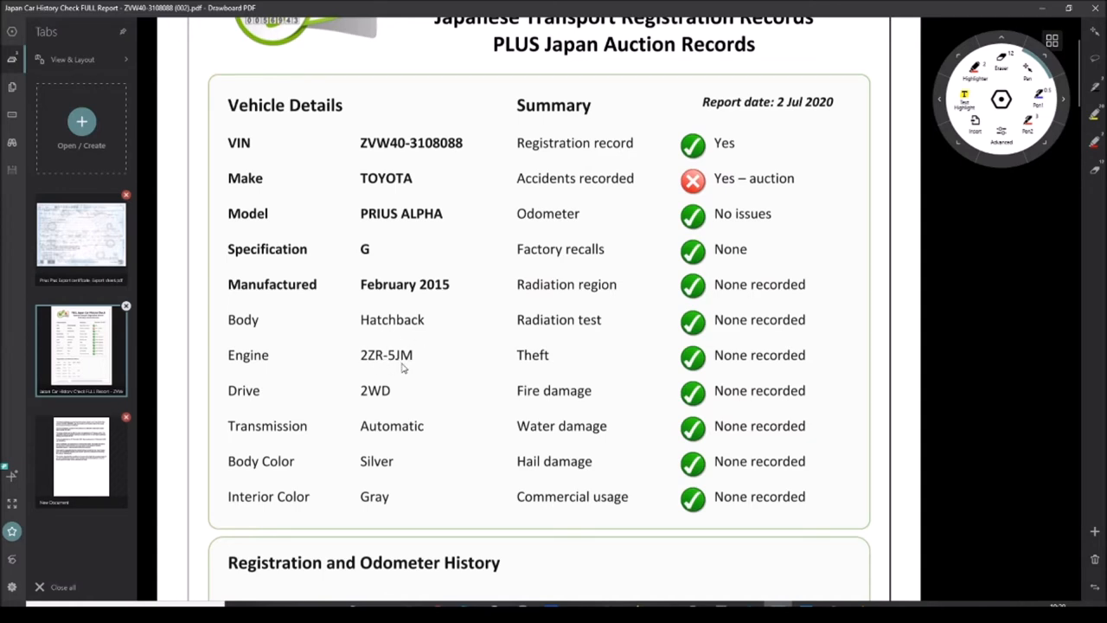
pyautogui.moveTo(543, 196)
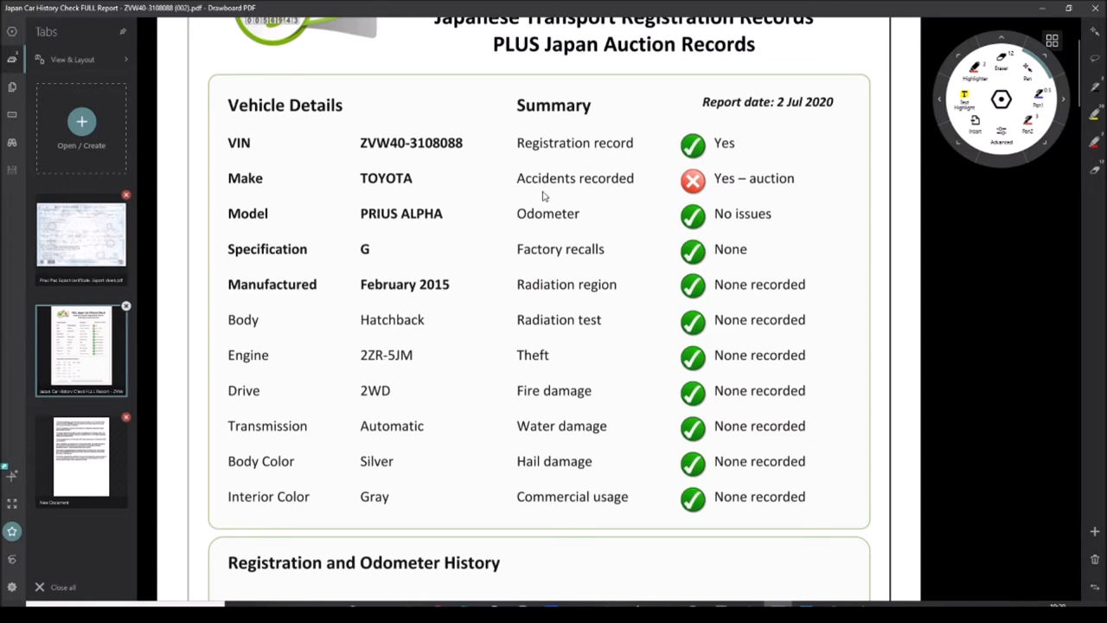
pyautogui.moveTo(676, 173)
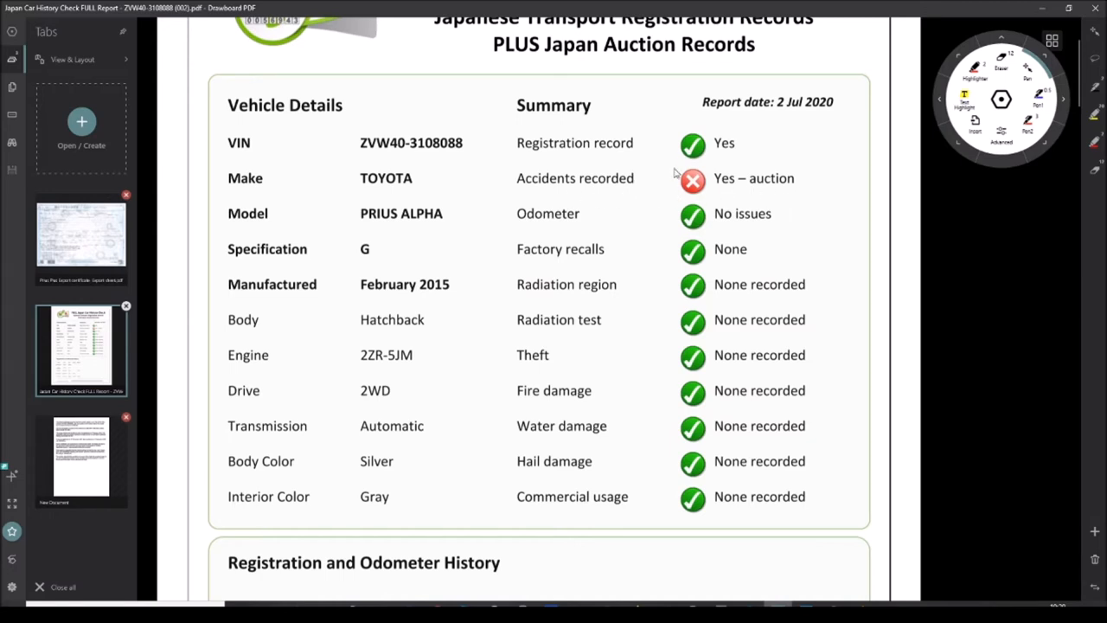
pyautogui.moveTo(726, 192)
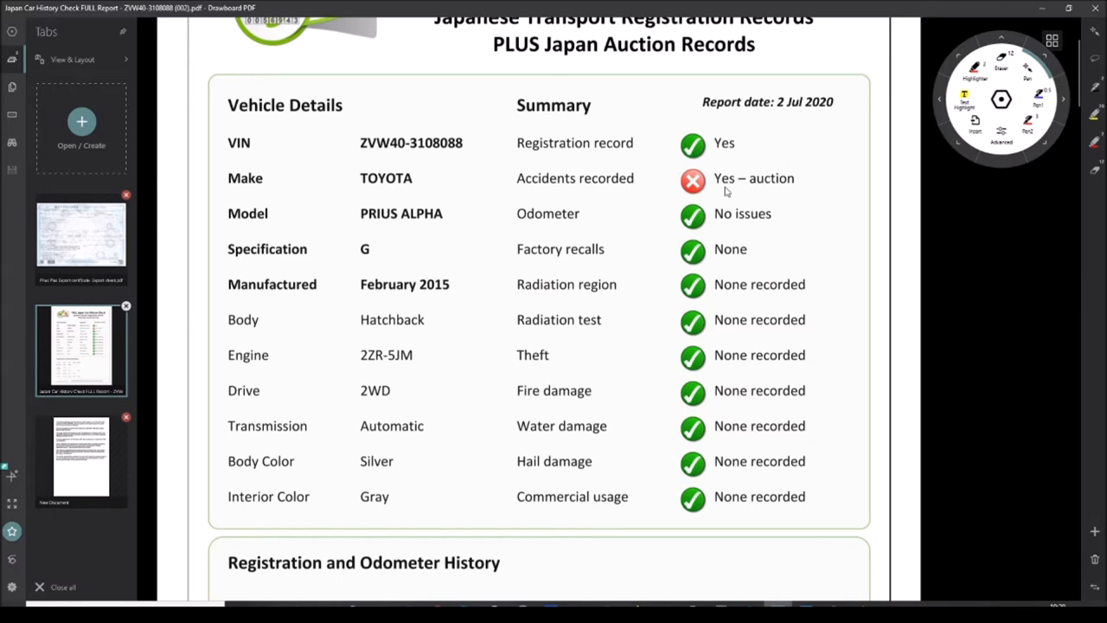
pyautogui.moveTo(771, 190)
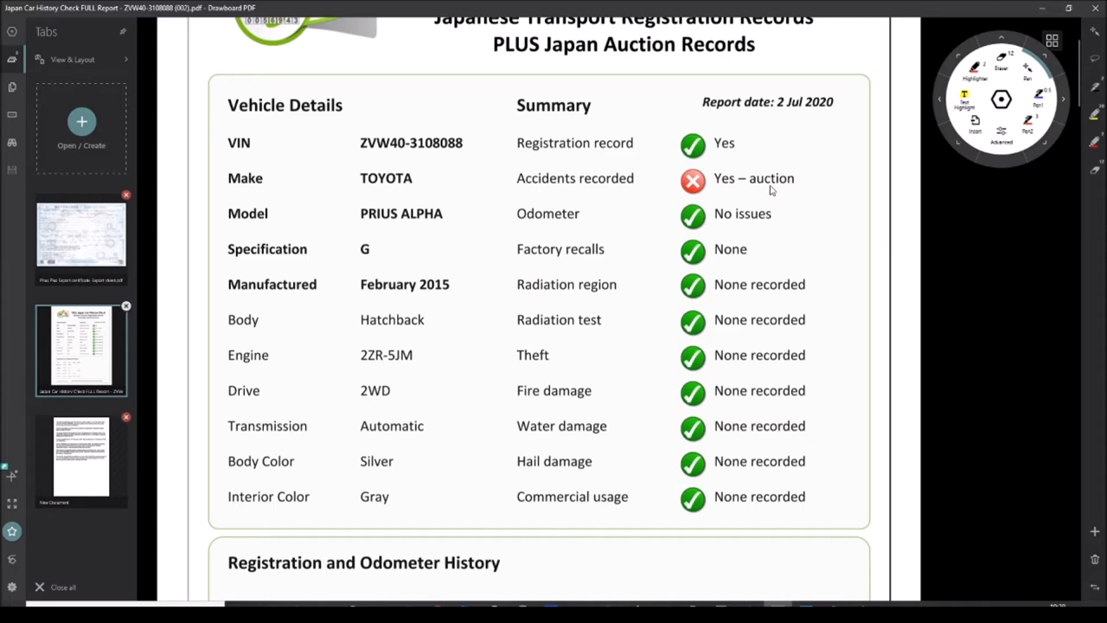
pyautogui.moveTo(768, 189)
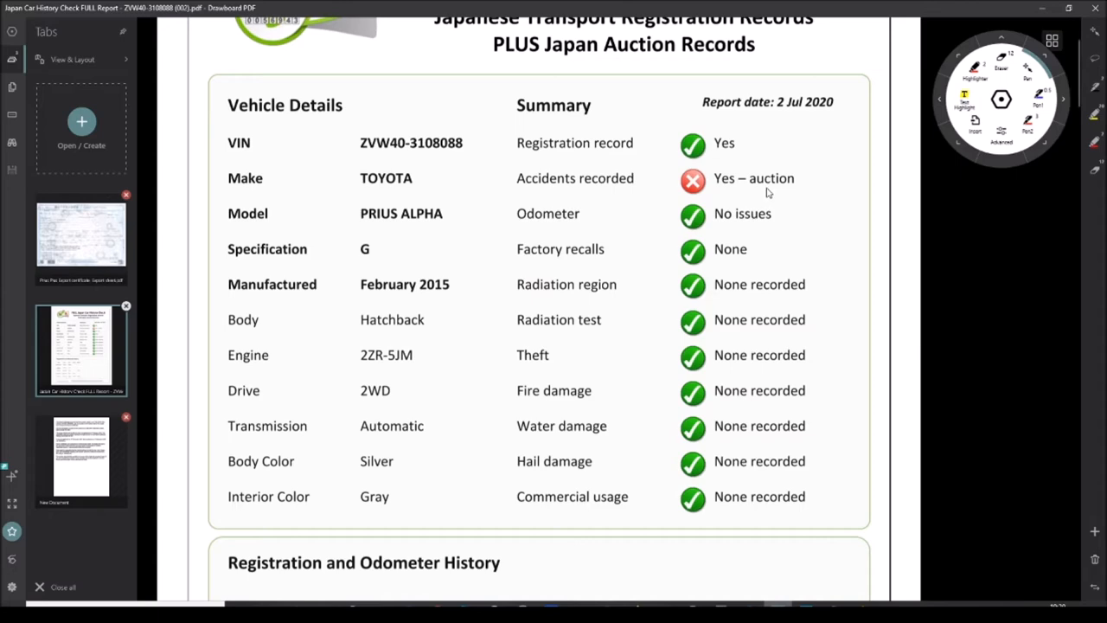
# - Scroll the history report to its Registration and Odometer History table with 42,400 and 92,906
pyautogui.scroll(-3)
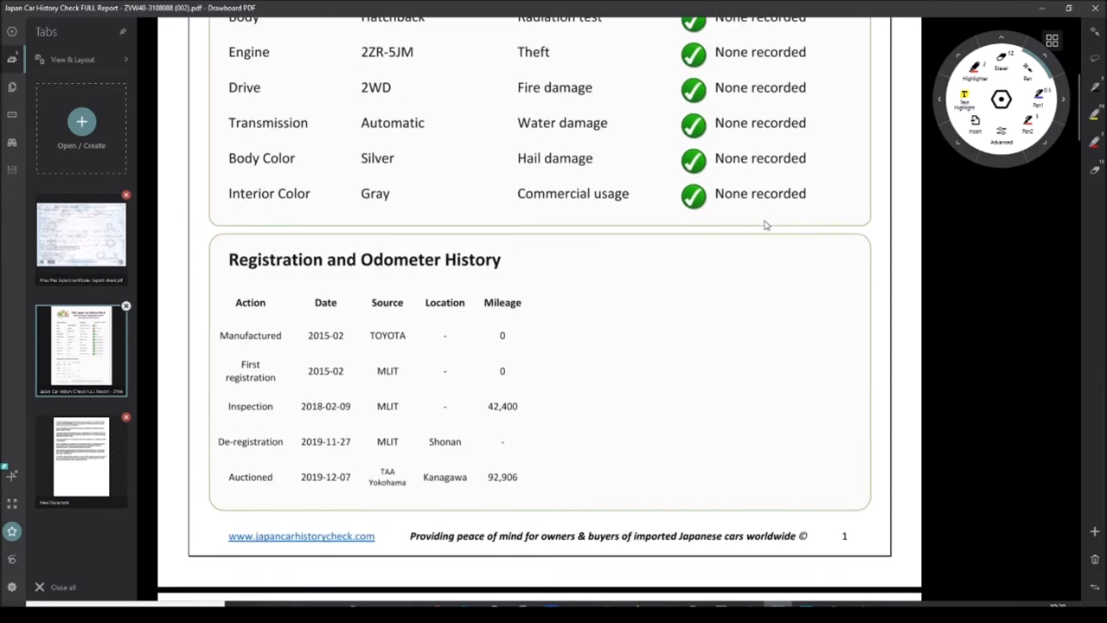
pyautogui.scroll(-3)
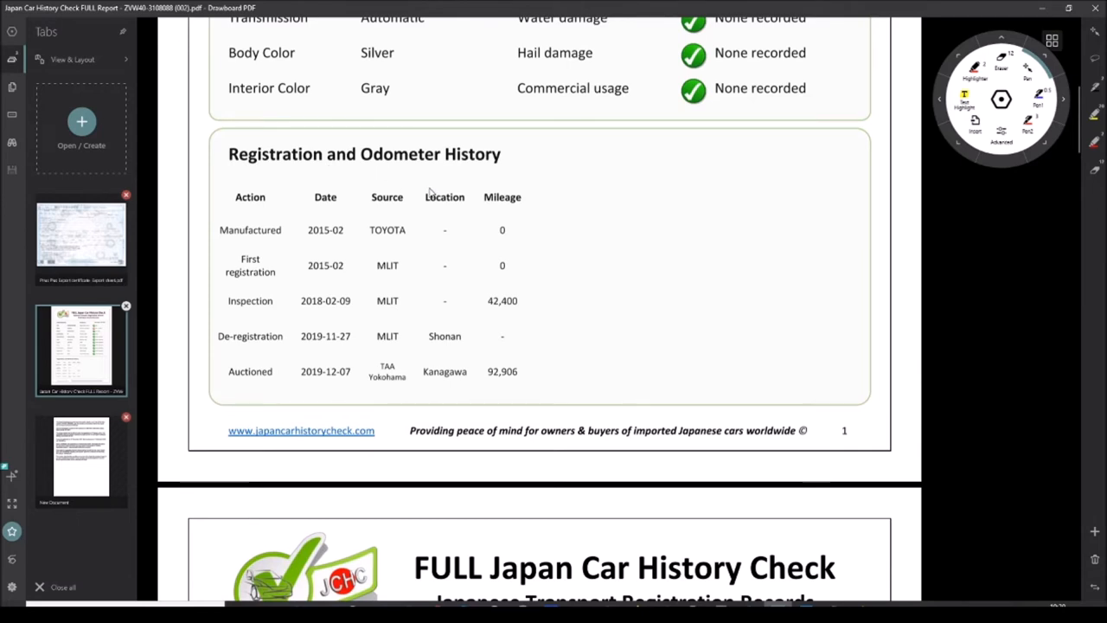
pyautogui.moveTo(488, 319)
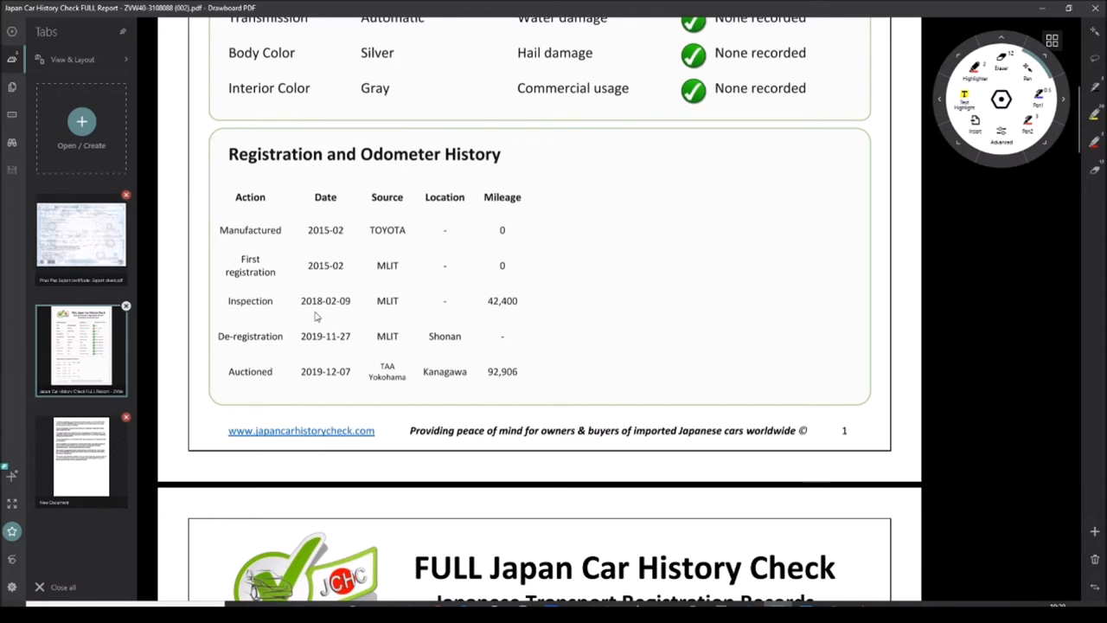
pyautogui.moveTo(522, 314)
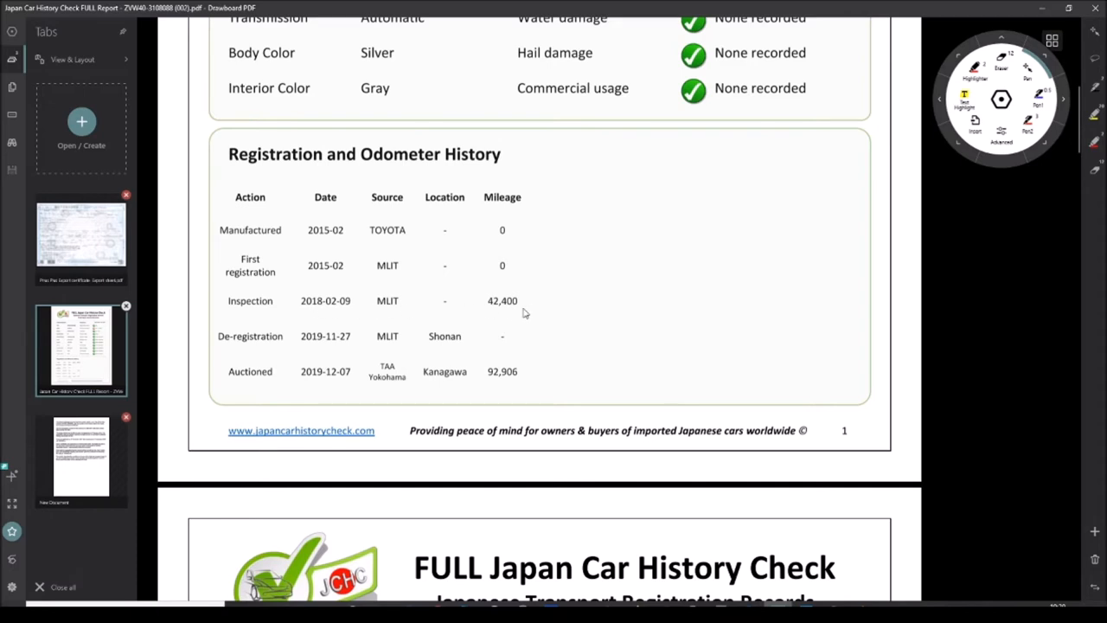
pyautogui.moveTo(487, 310)
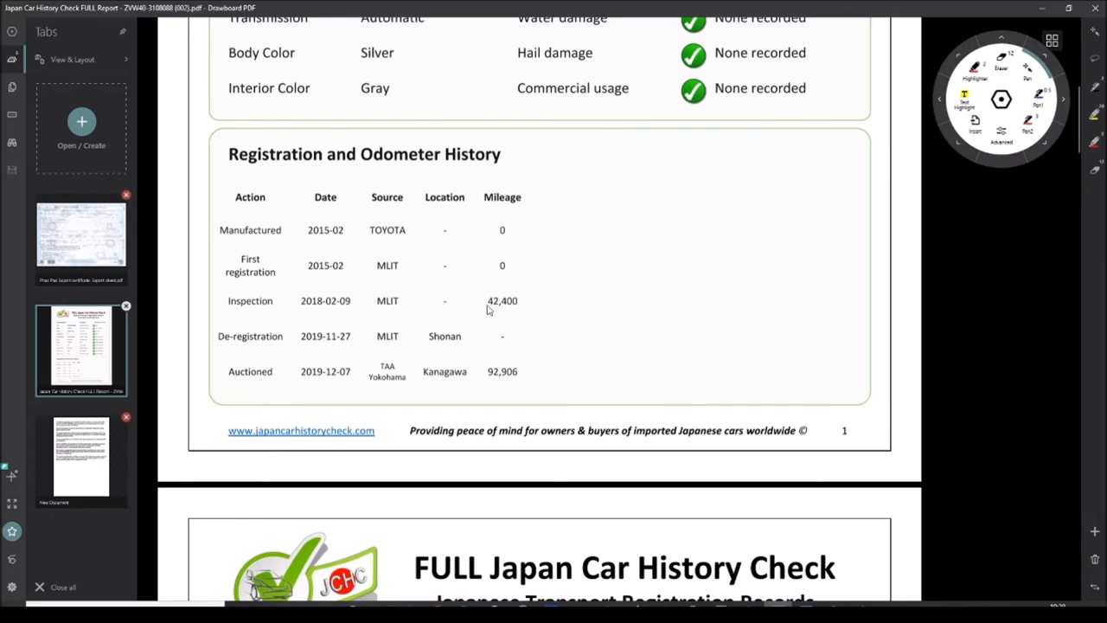
pyautogui.moveTo(336, 320)
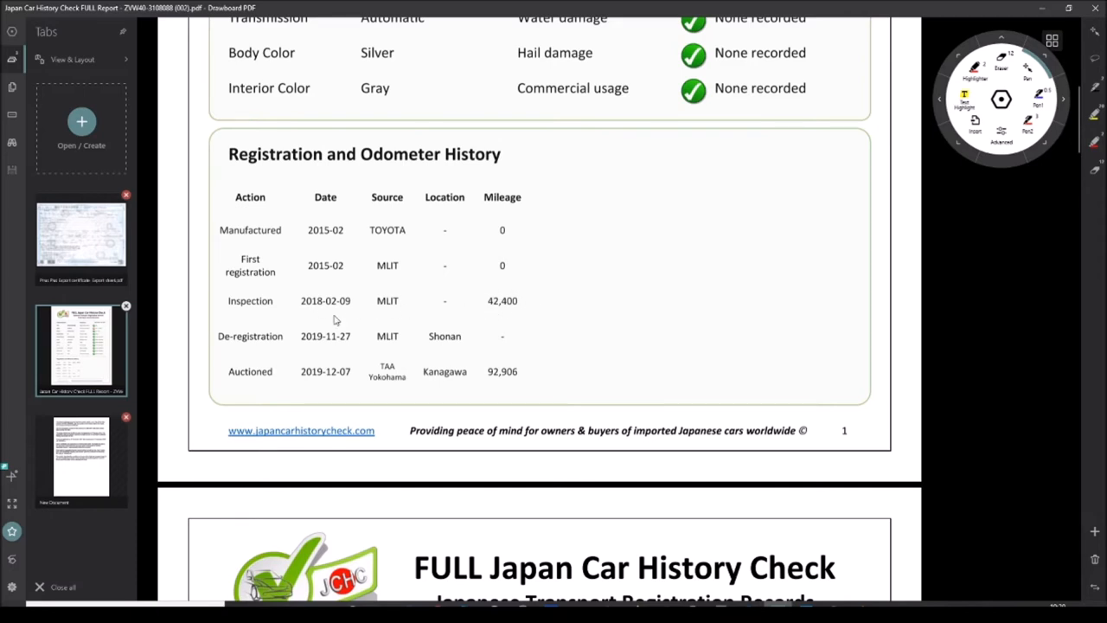
pyautogui.moveTo(256, 310)
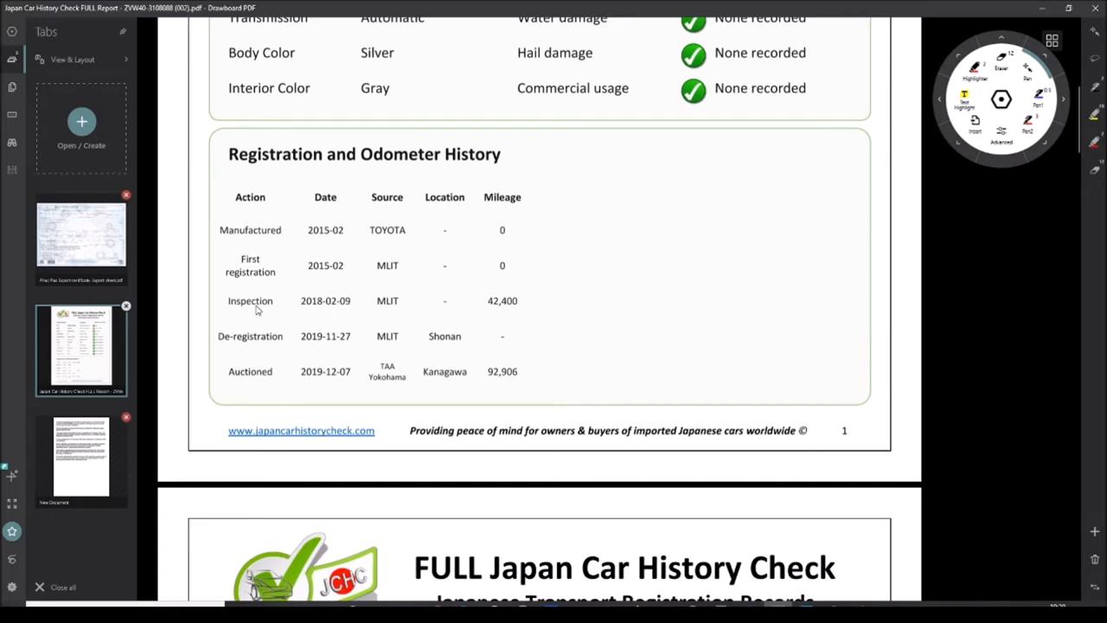
pyautogui.moveTo(315, 311)
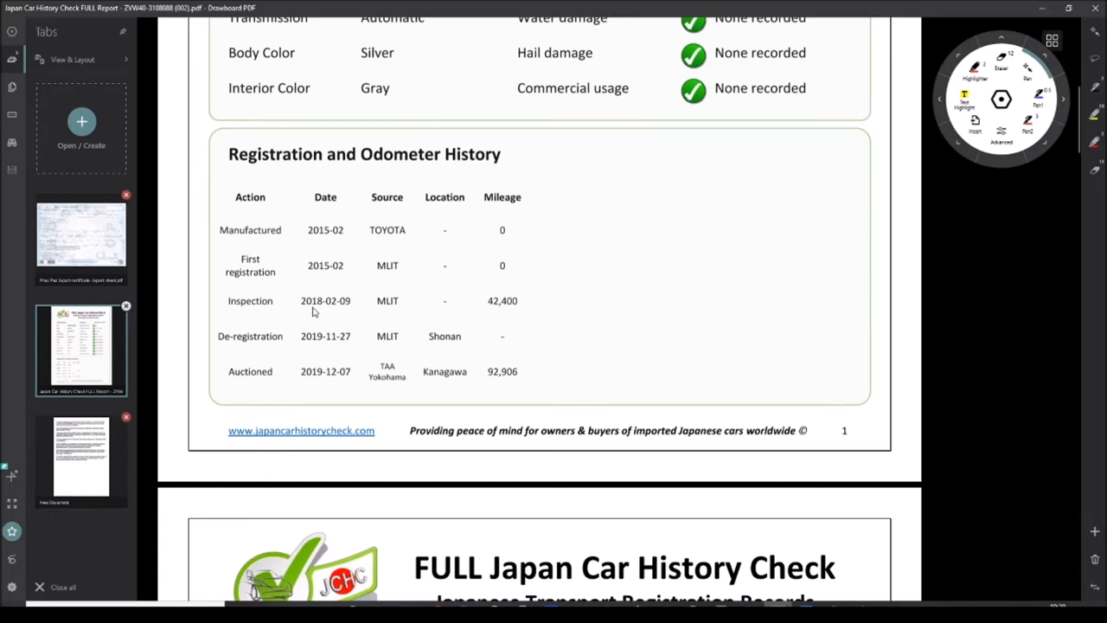
pyautogui.moveTo(315, 387)
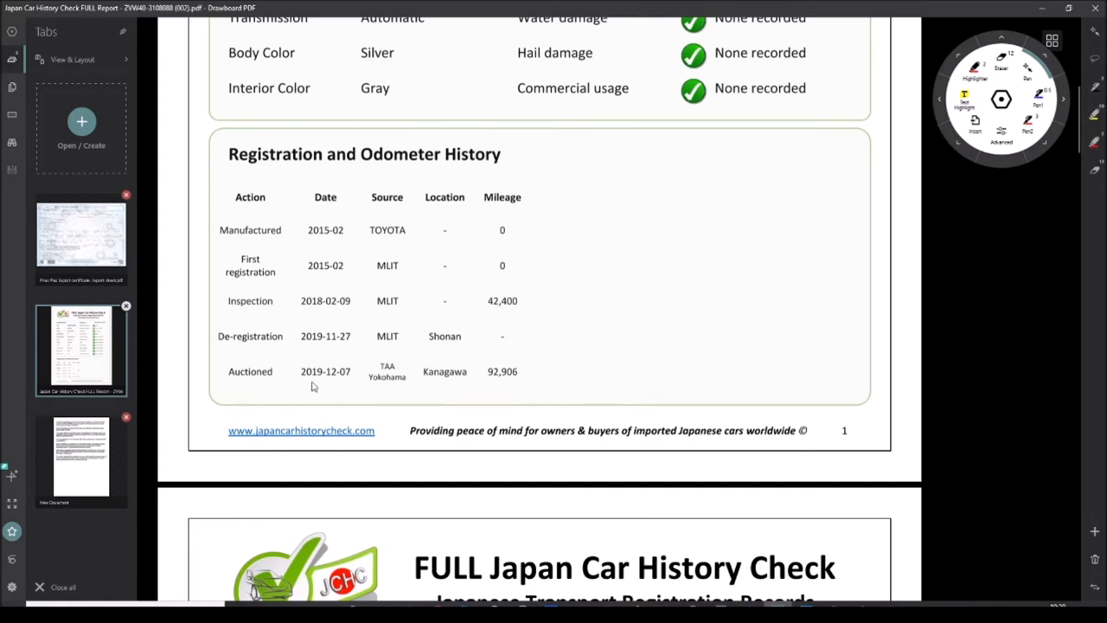
pyautogui.moveTo(291, 386)
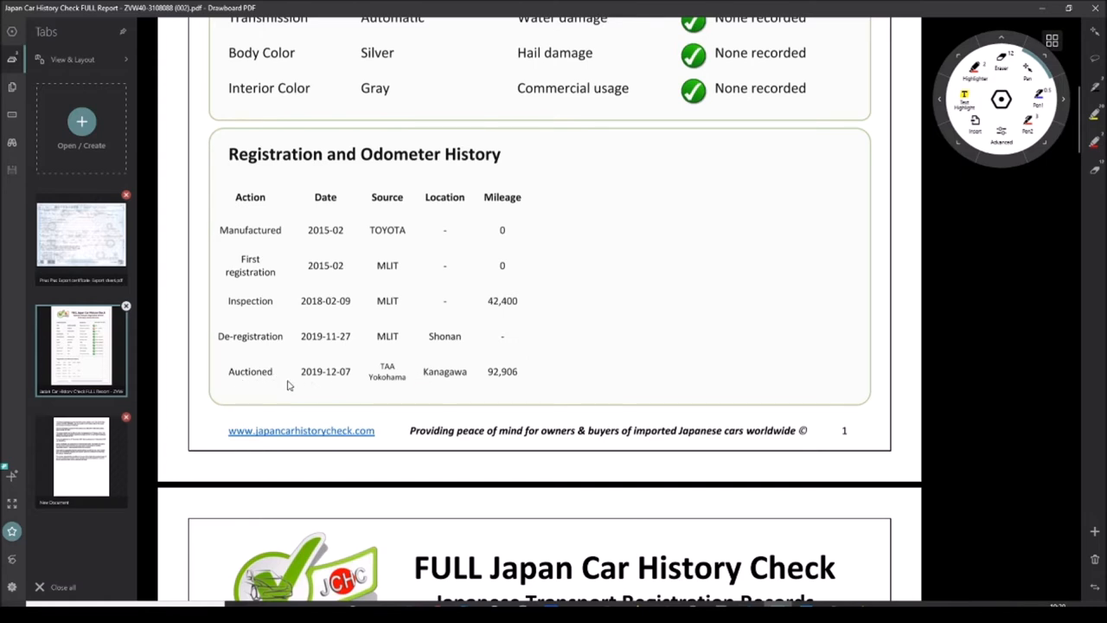
pyautogui.moveTo(398, 391)
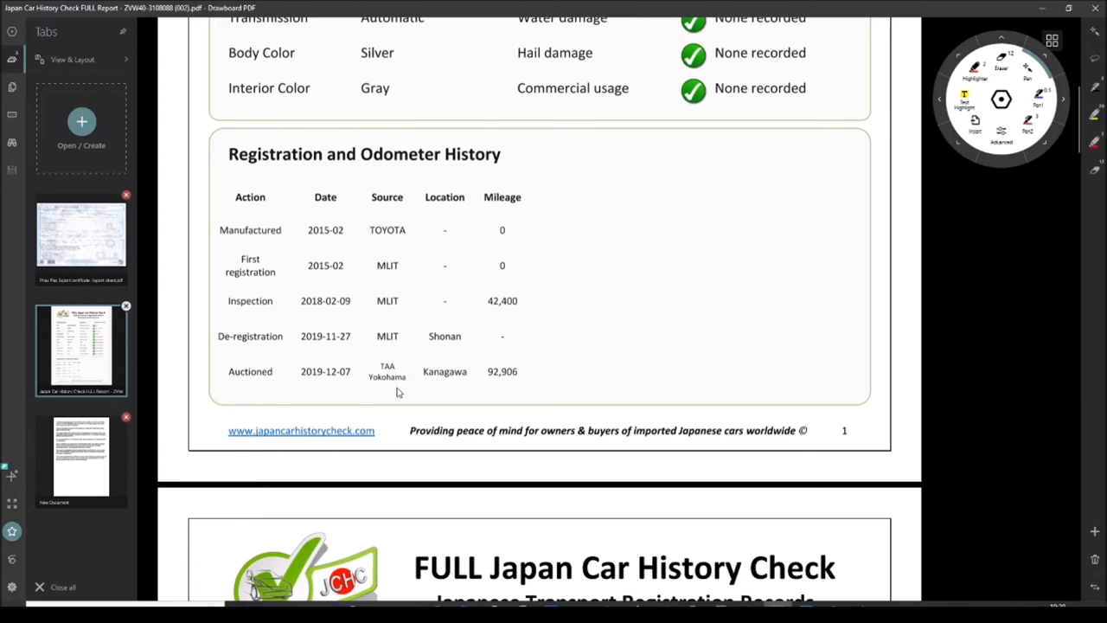
pyautogui.moveTo(411, 388)
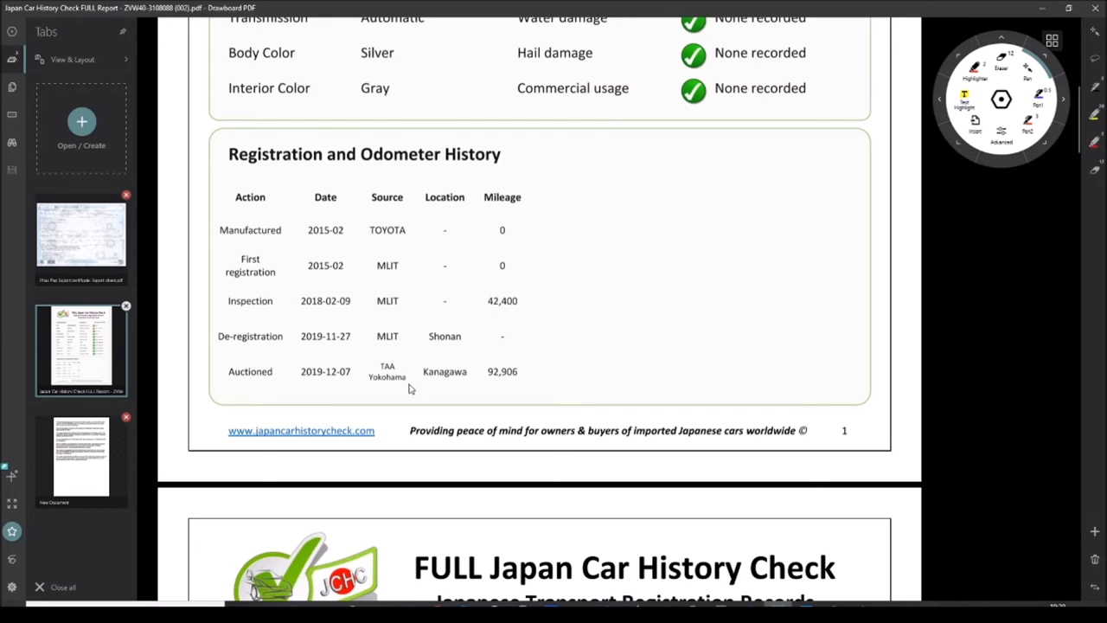
pyautogui.moveTo(484, 391)
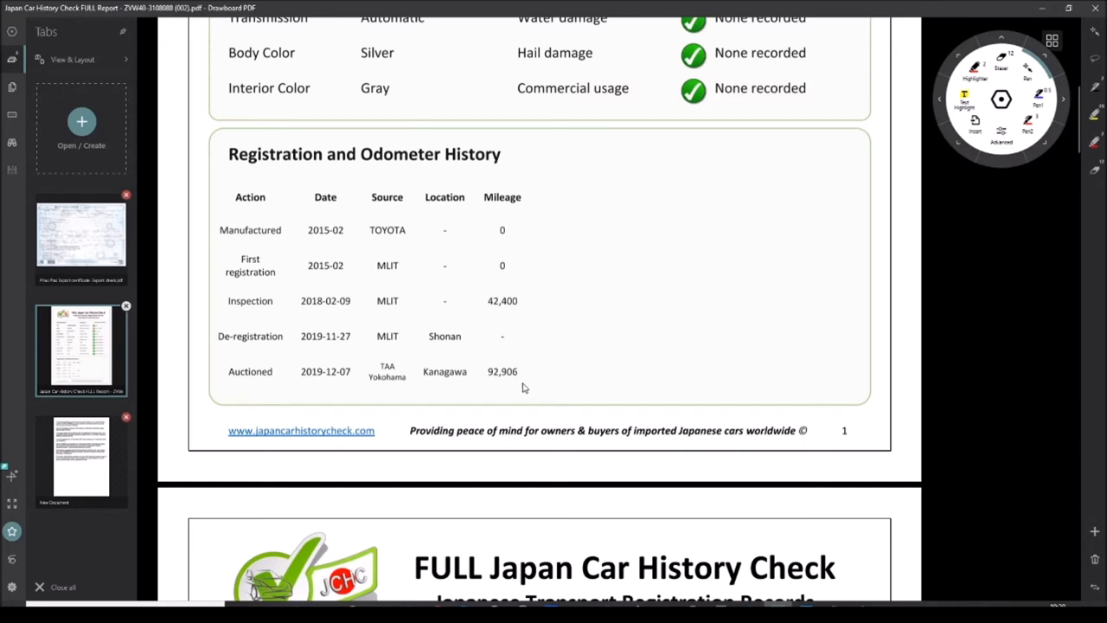
# - Switch back to the Prius Plus export certificate showing its 42,400 km entry
pyautogui.click(80, 239)
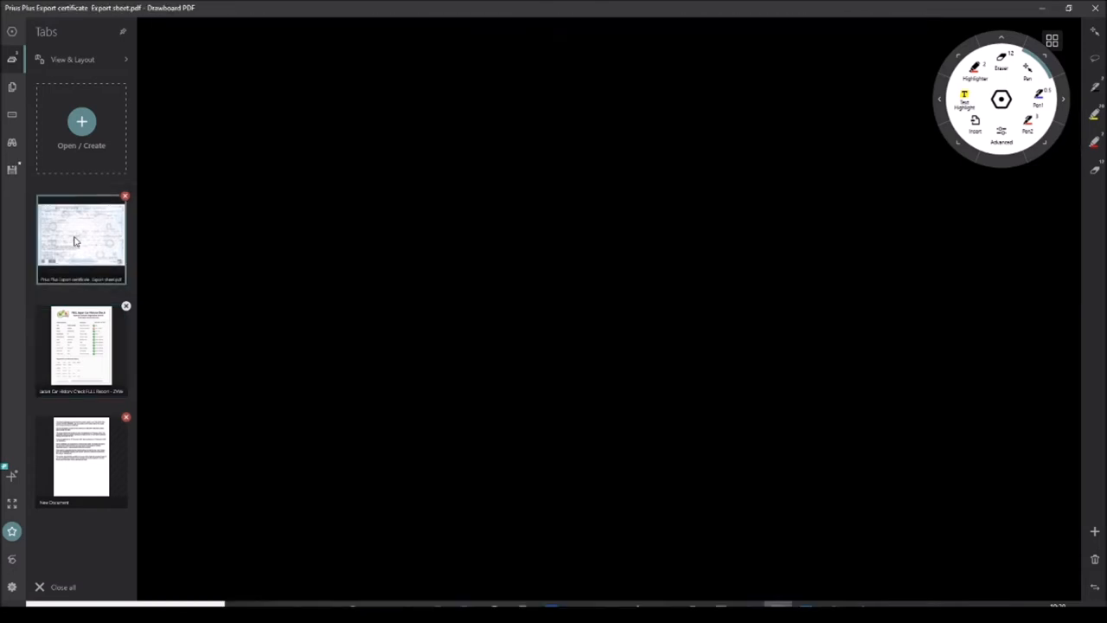
pyautogui.click(80, 239)
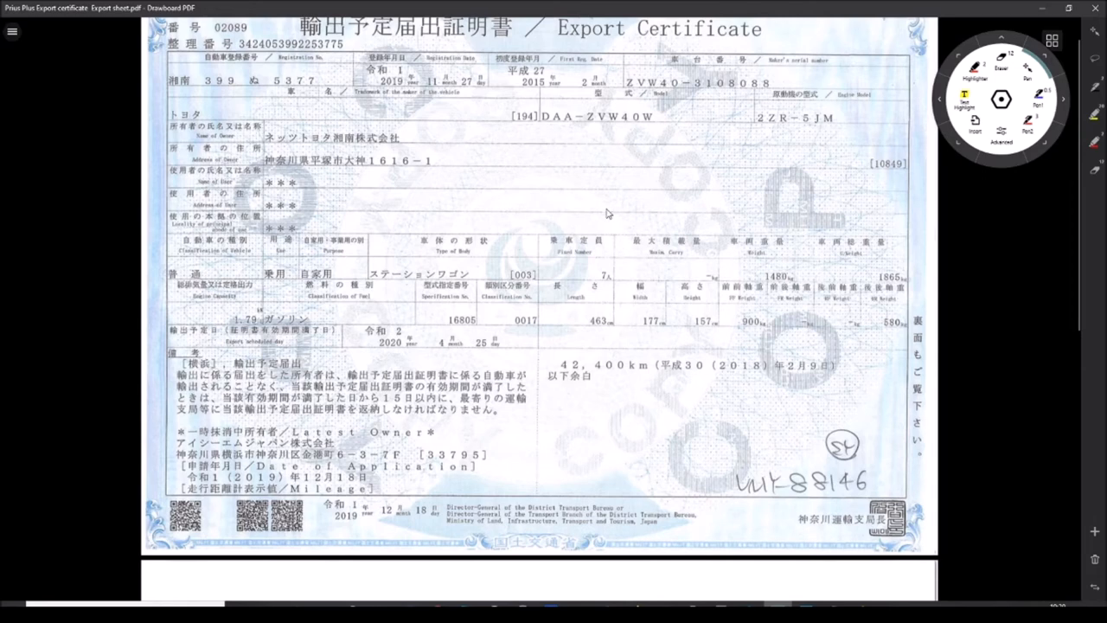
pyautogui.moveTo(7, 83)
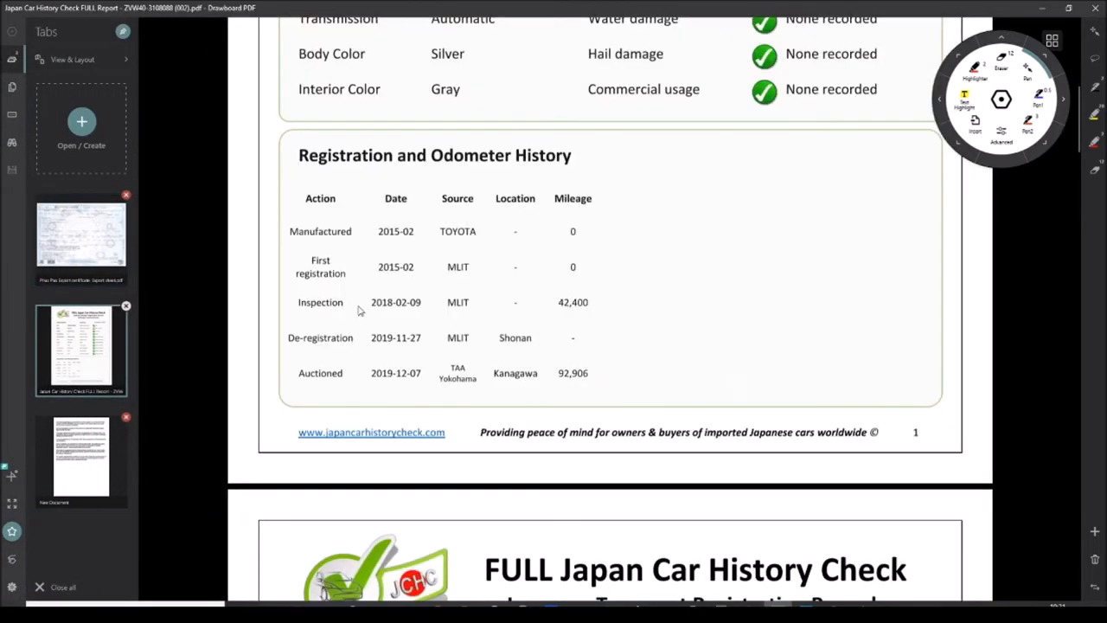
pyautogui.moveTo(515, 356)
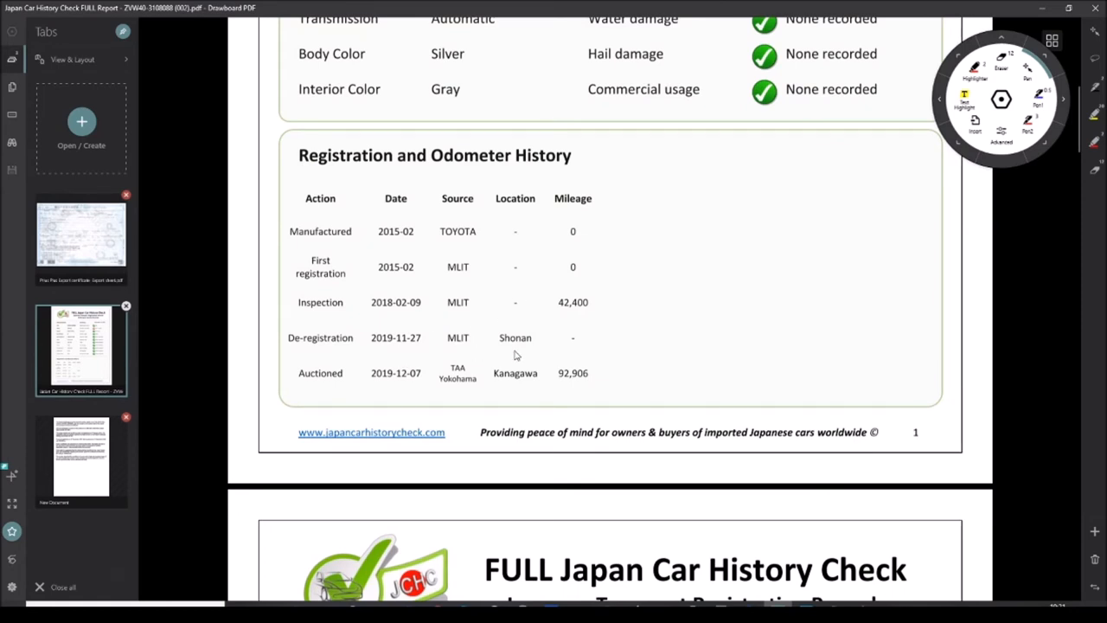
pyautogui.moveTo(569, 311)
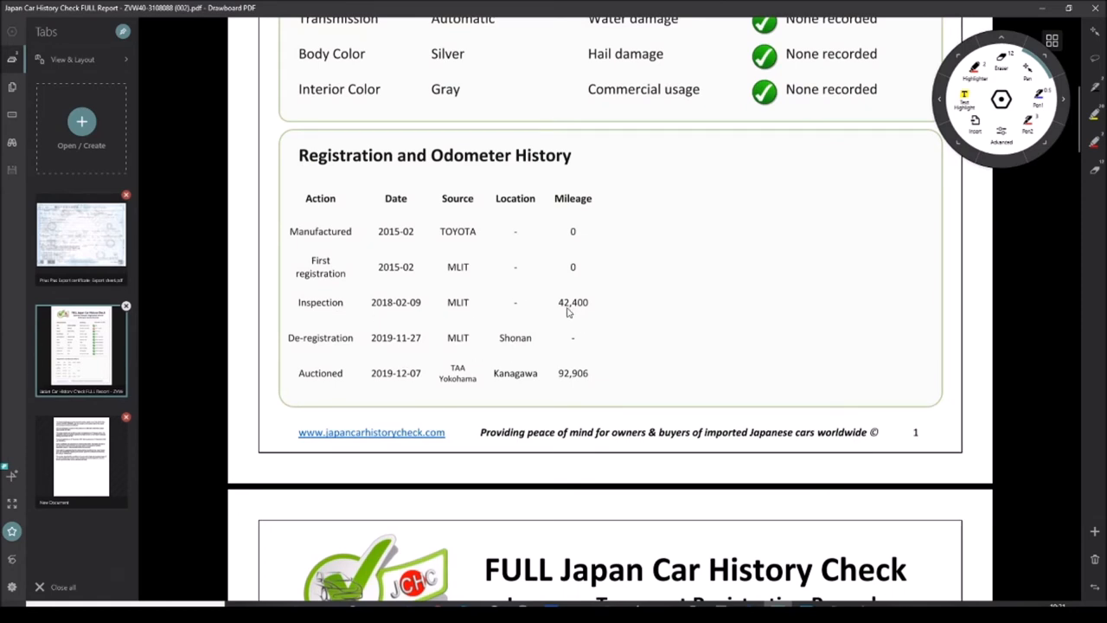
pyautogui.moveTo(384, 309)
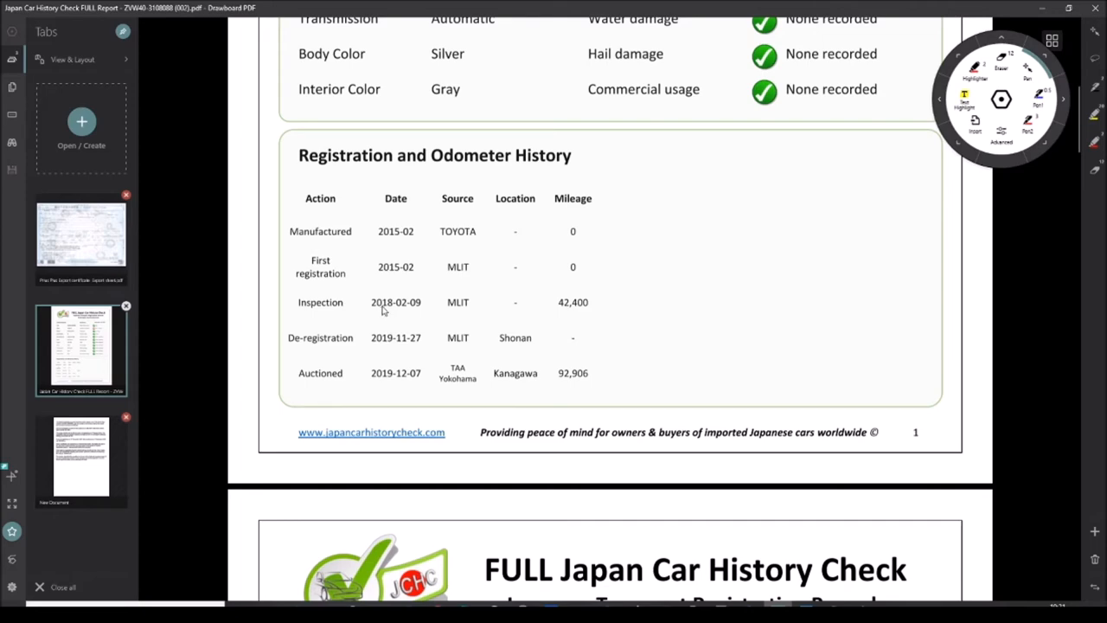
pyautogui.moveTo(418, 329)
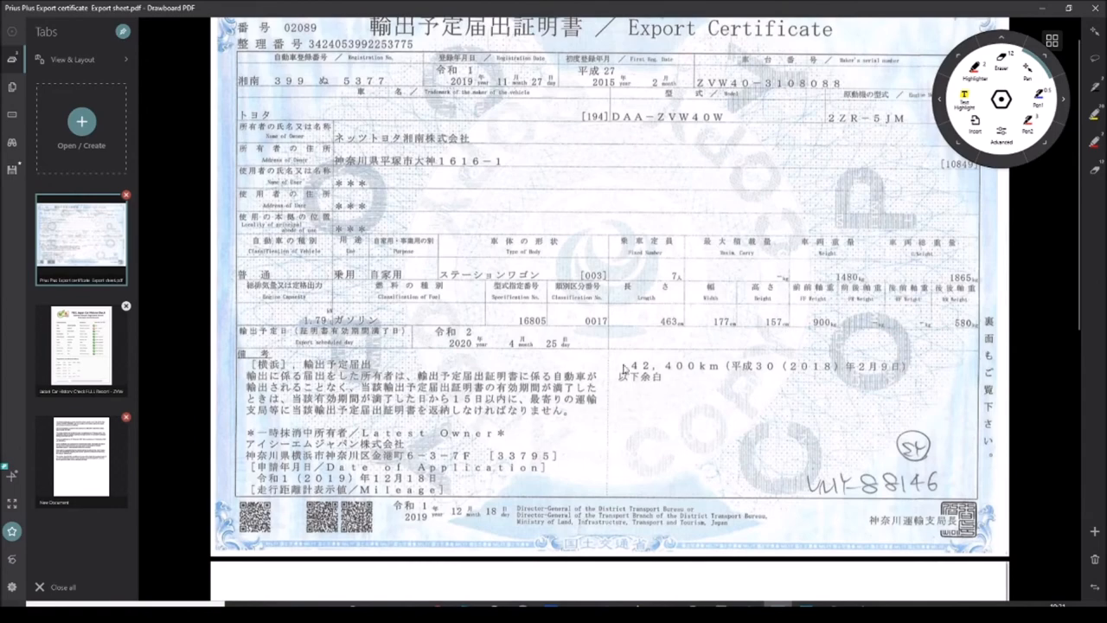
pyautogui.moveTo(715, 387)
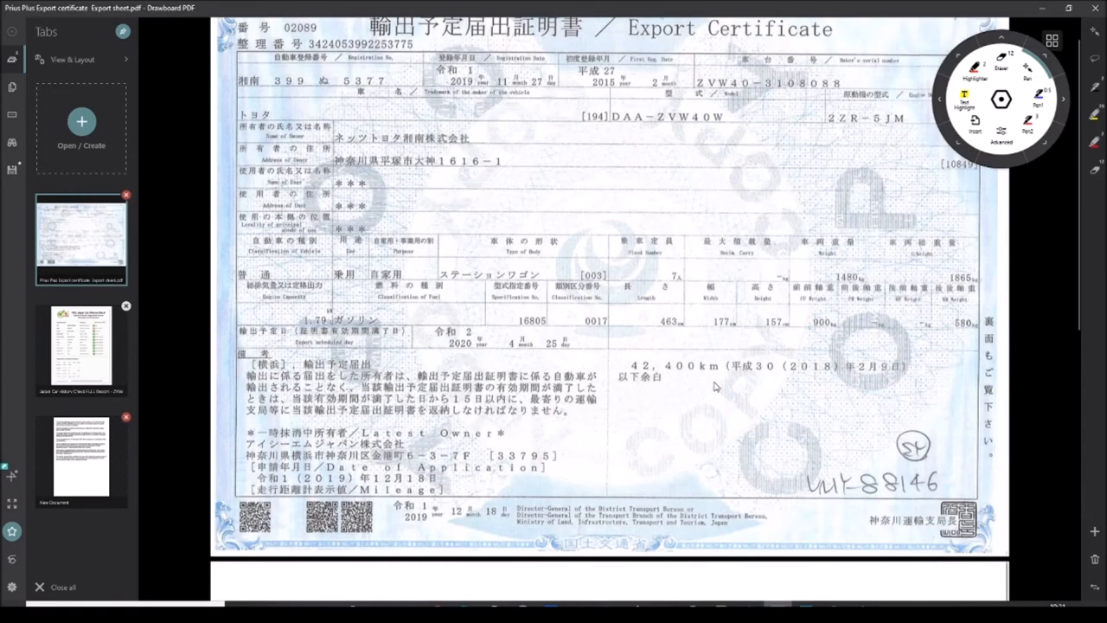
# - Scroll down the export certificate to the silver Prius Alpha auction sheet page
pyautogui.scroll(-3)
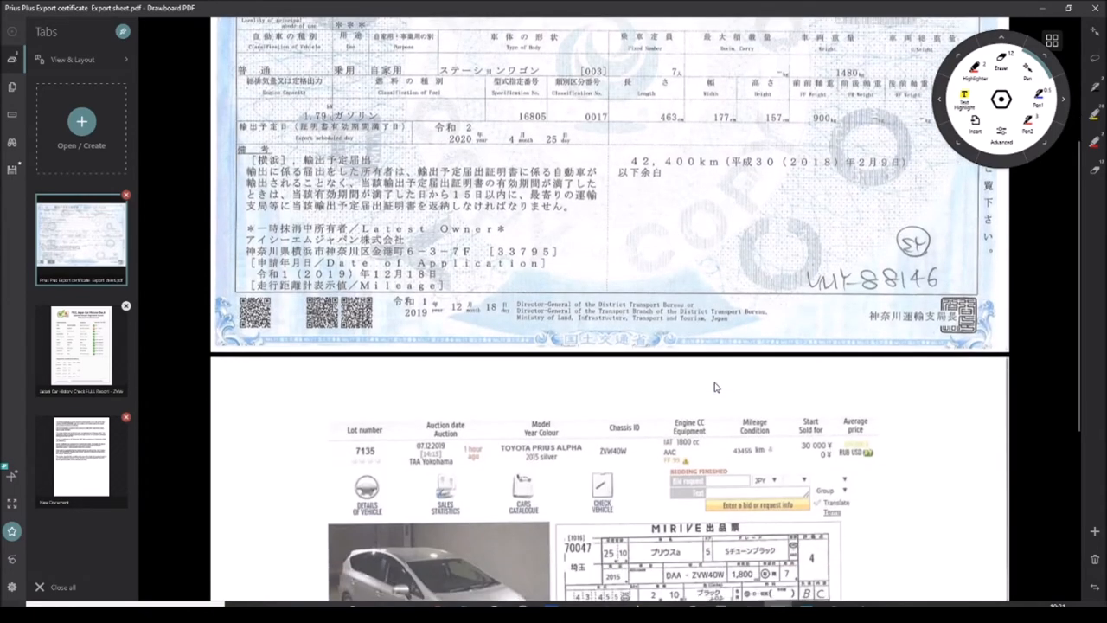
pyautogui.scroll(-3)
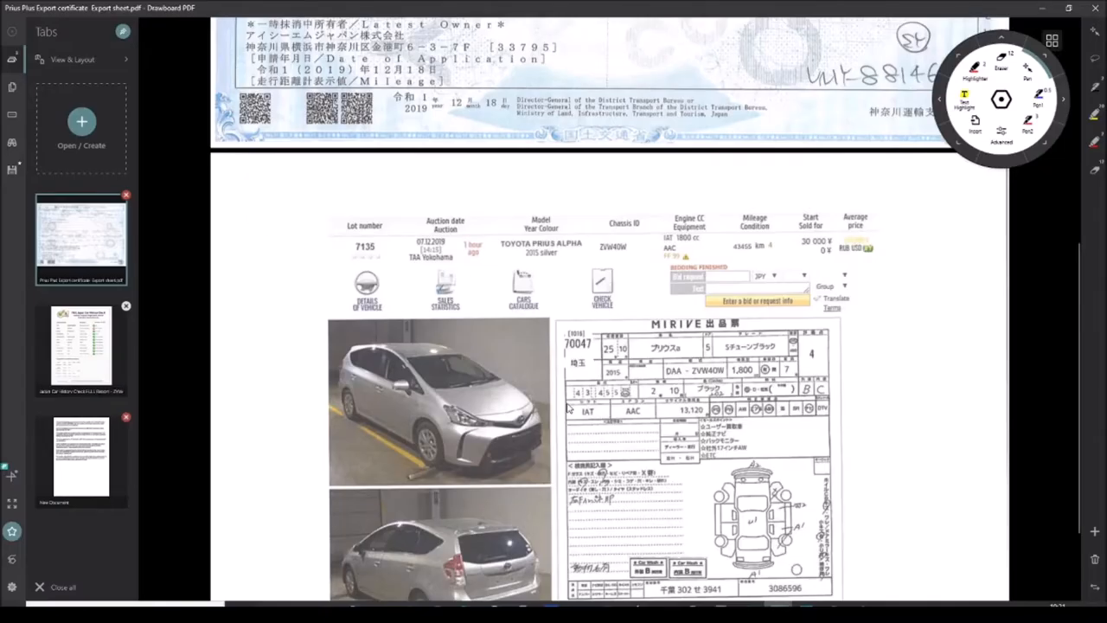
pyautogui.moveTo(599, 391)
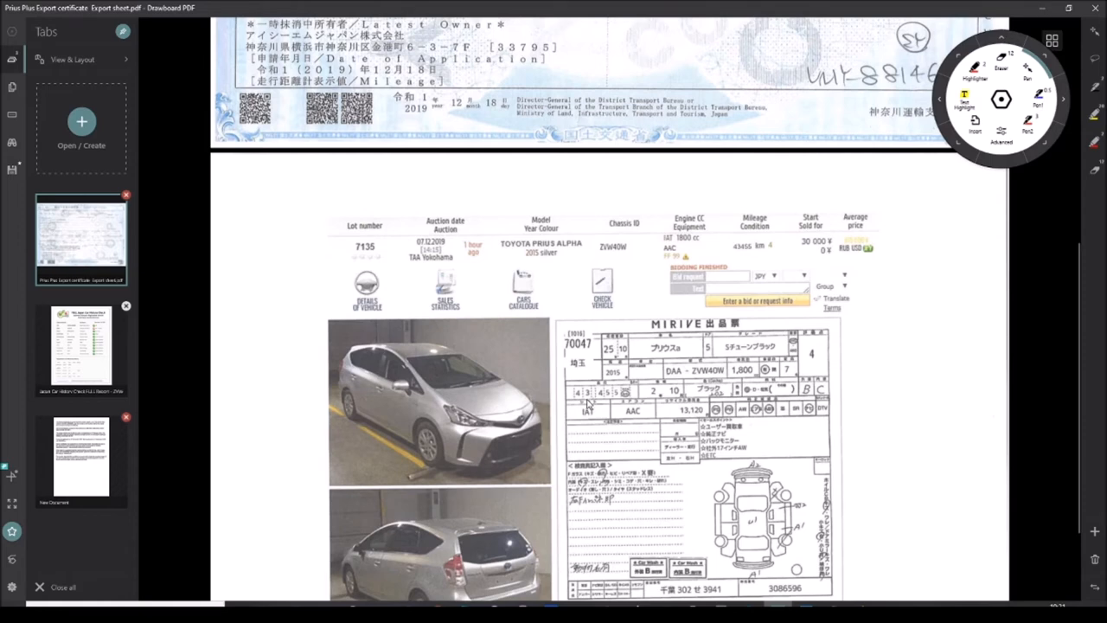
pyautogui.moveTo(602, 394)
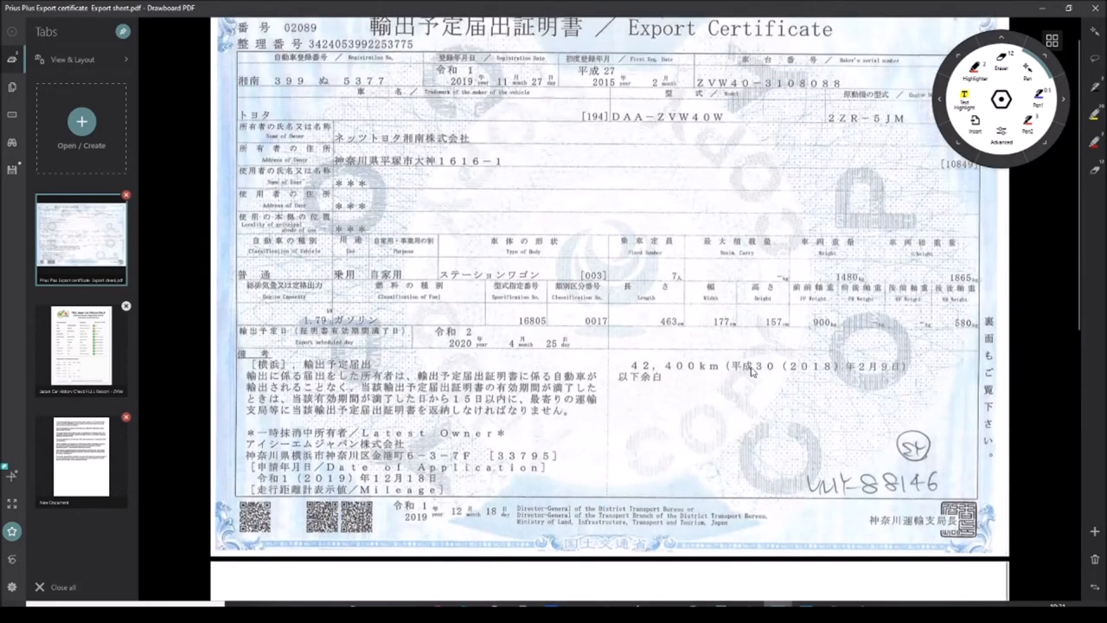
pyautogui.moveTo(962, 388)
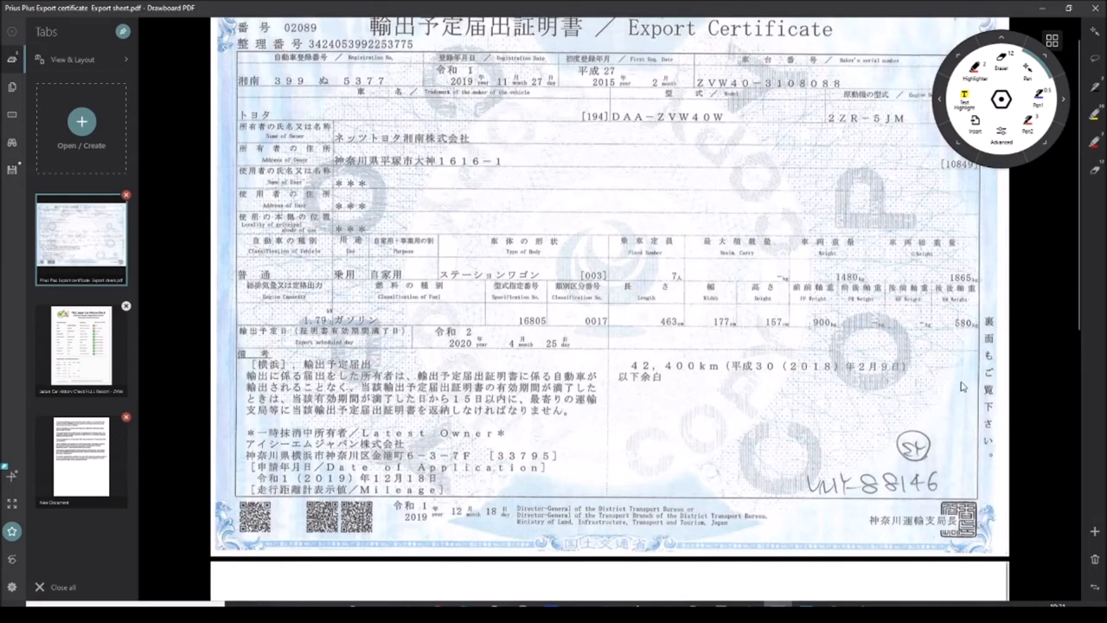
pyautogui.moveTo(653, 377)
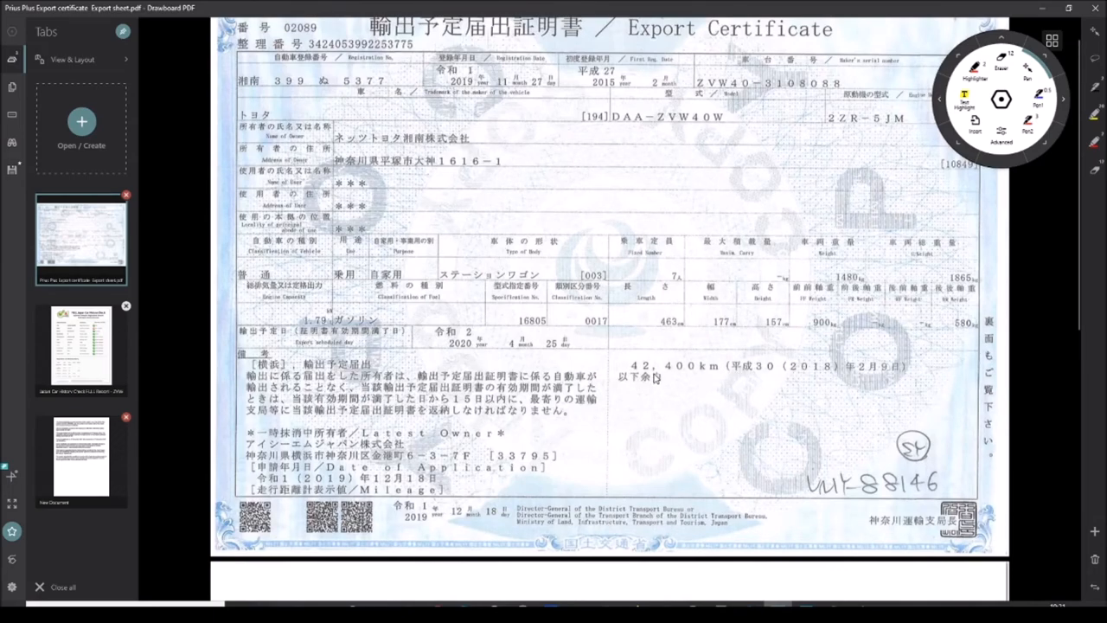
pyautogui.scroll(-3)
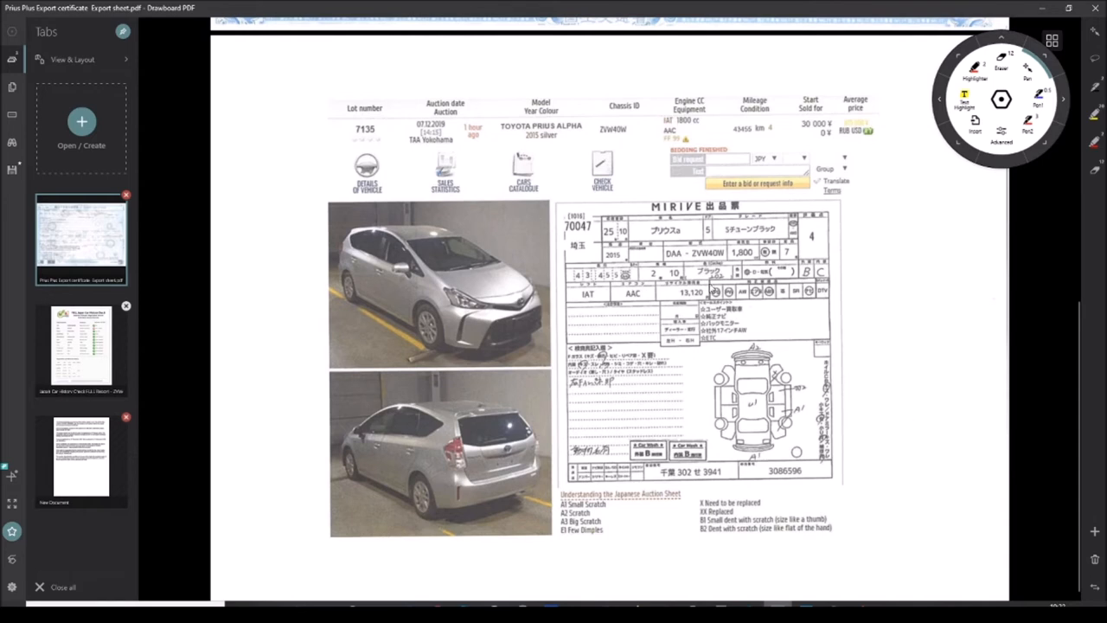
pyautogui.moveTo(474, 181)
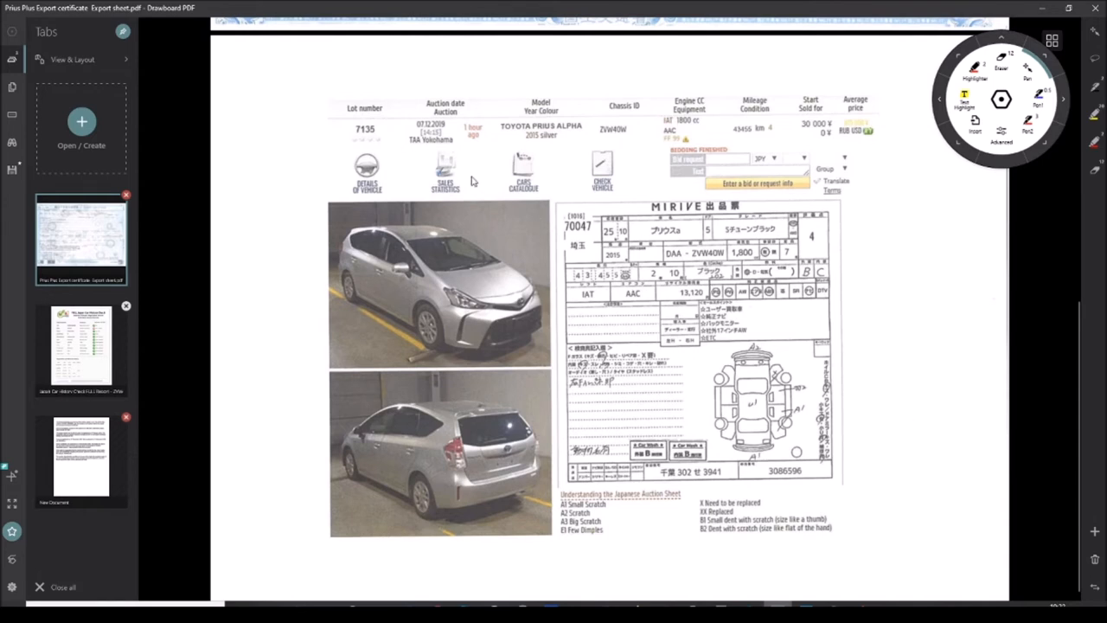
pyautogui.moveTo(364, 142)
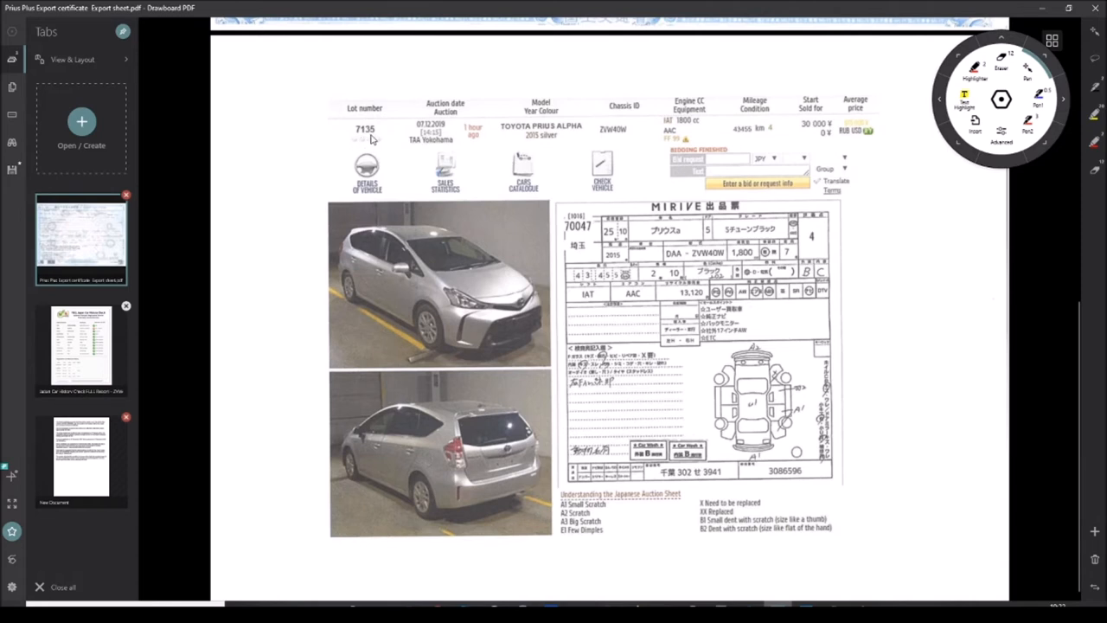
pyautogui.moveTo(595, 235)
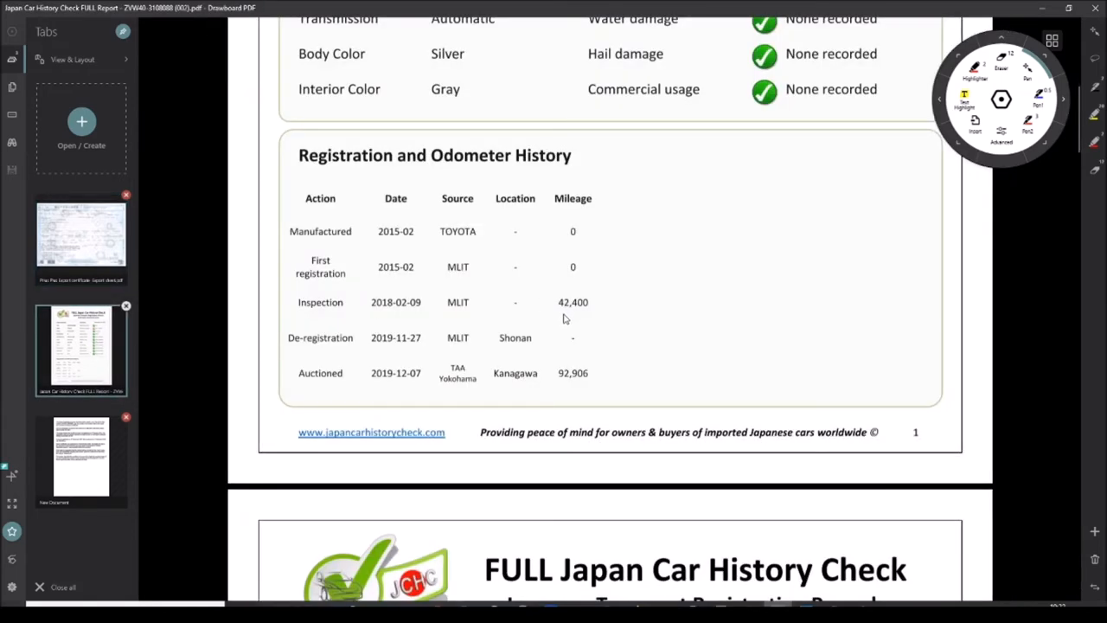
# - Scroll the history report down to its TAA Yokohama auction record at 92,906 km
pyautogui.scroll(-3)
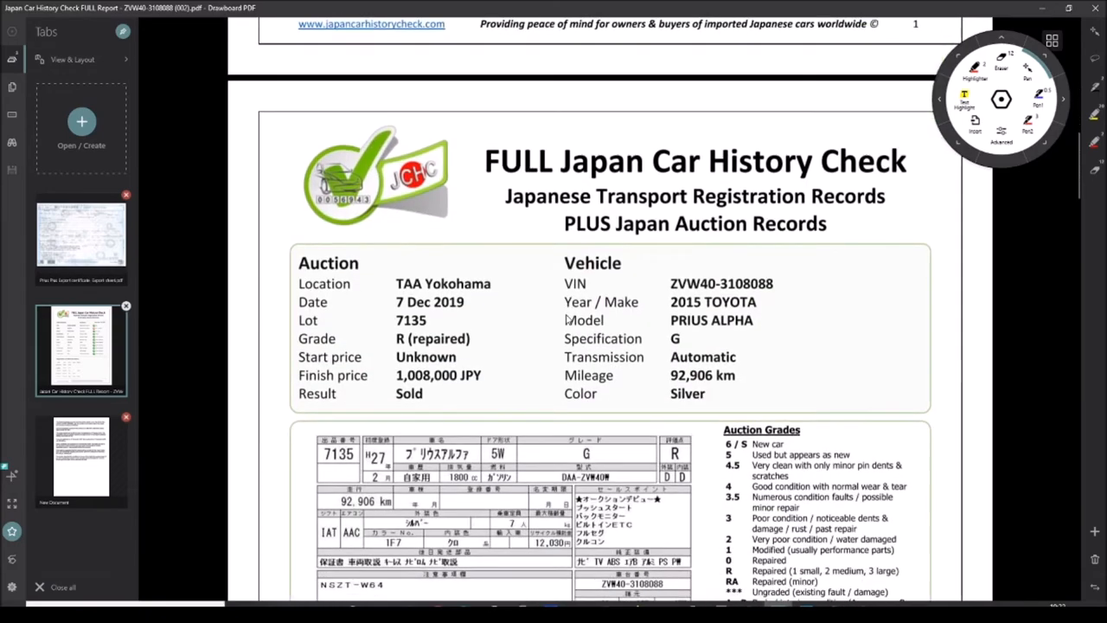
pyautogui.scroll(-3)
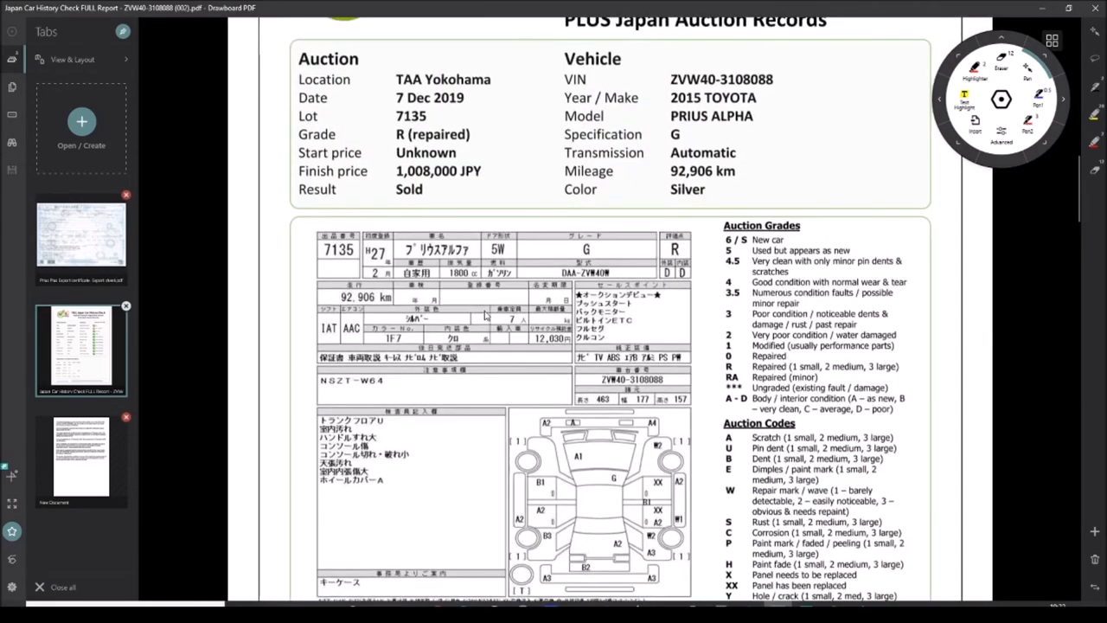
pyautogui.moveTo(353, 261)
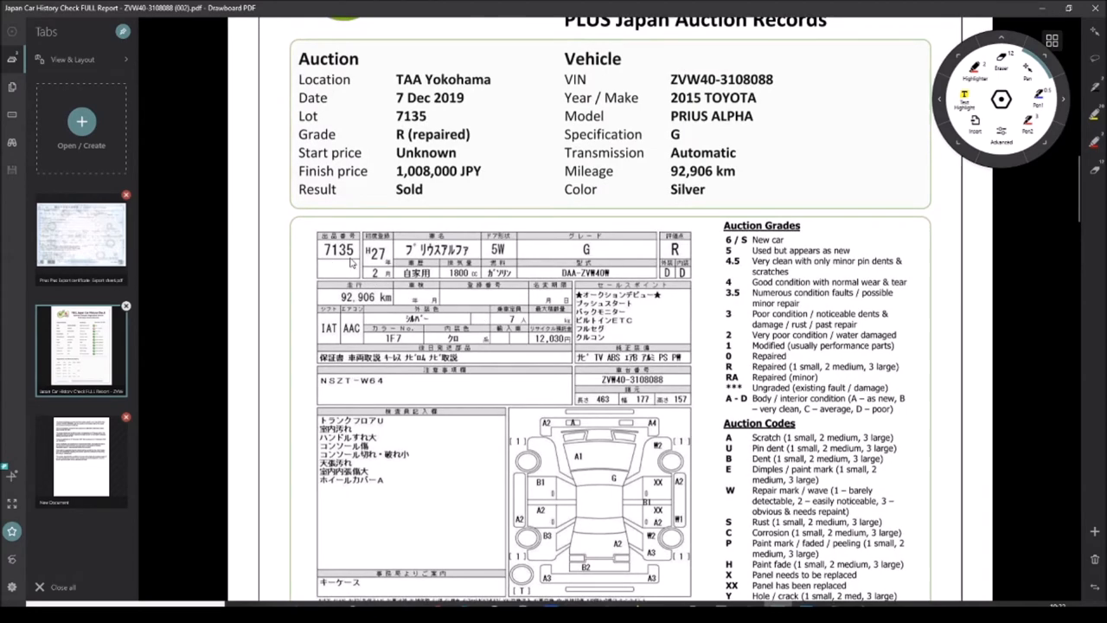
pyautogui.moveTo(79, 267)
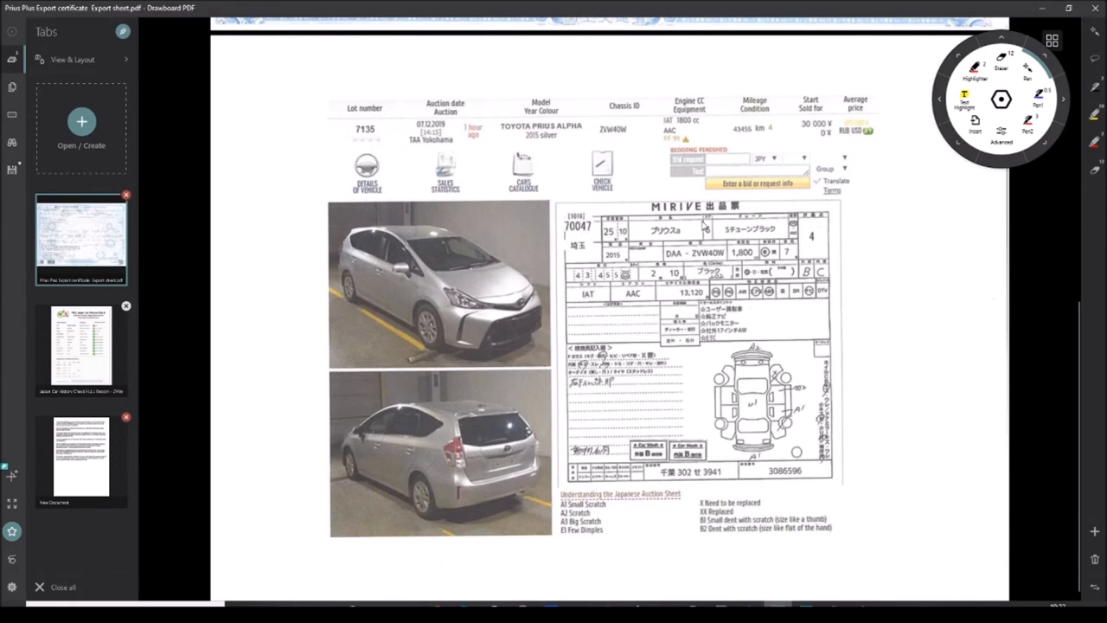
pyautogui.moveTo(567, 381)
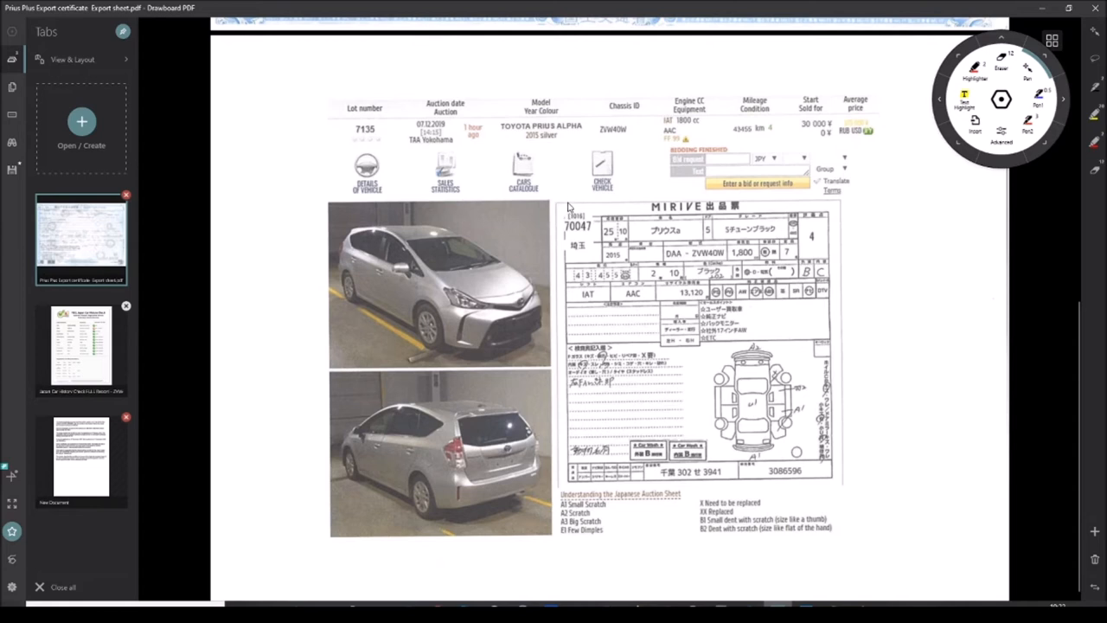
pyautogui.moveTo(718, 266)
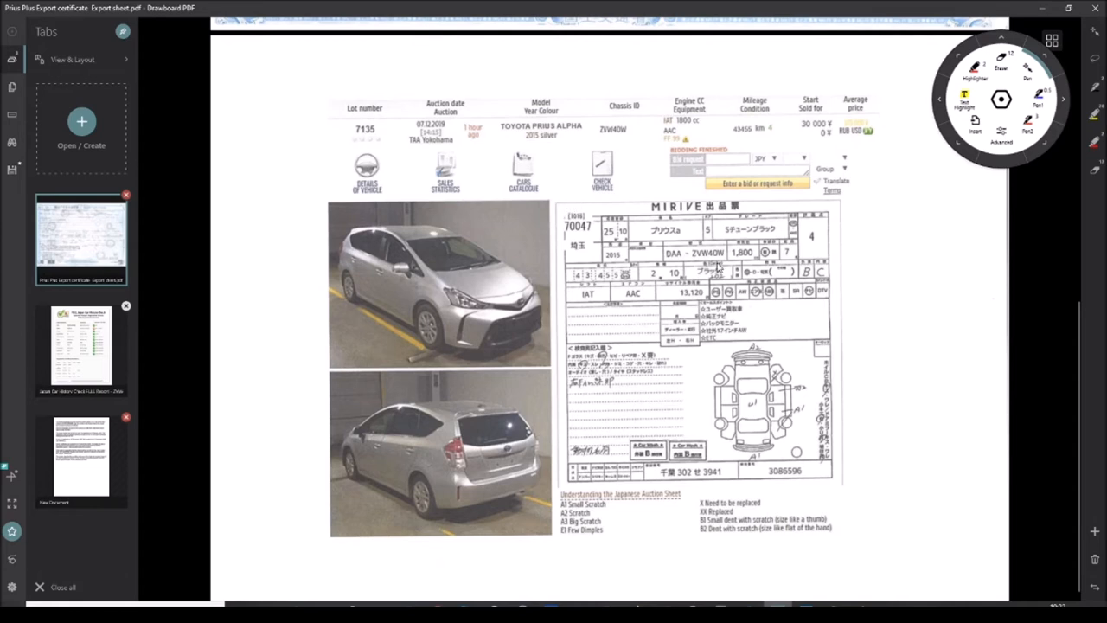
pyautogui.moveTo(716, 263)
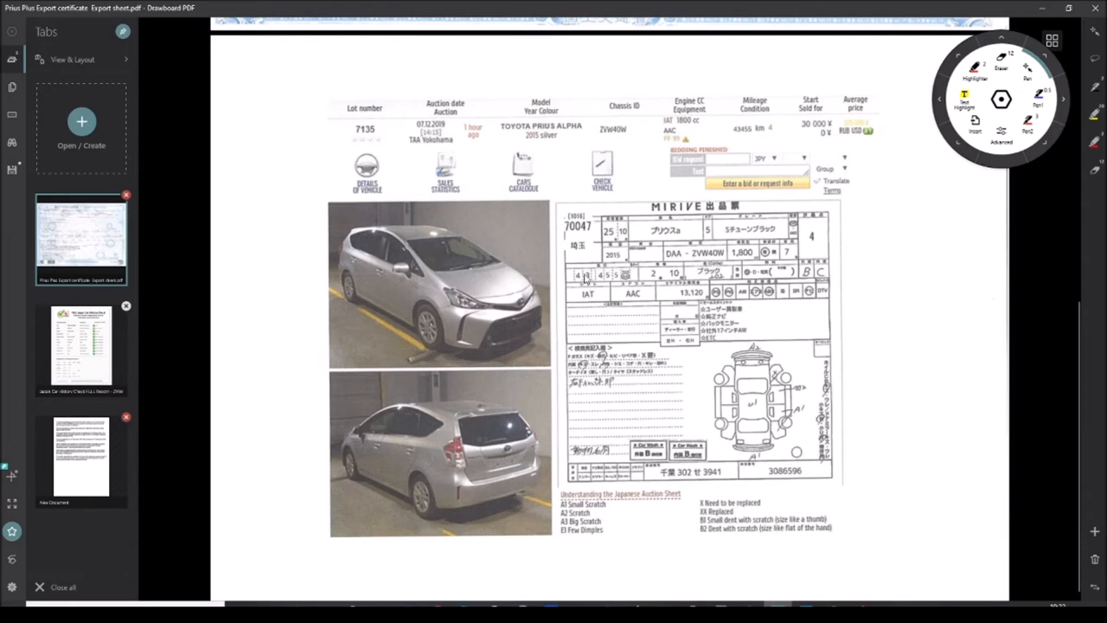
pyautogui.moveTo(751, 495)
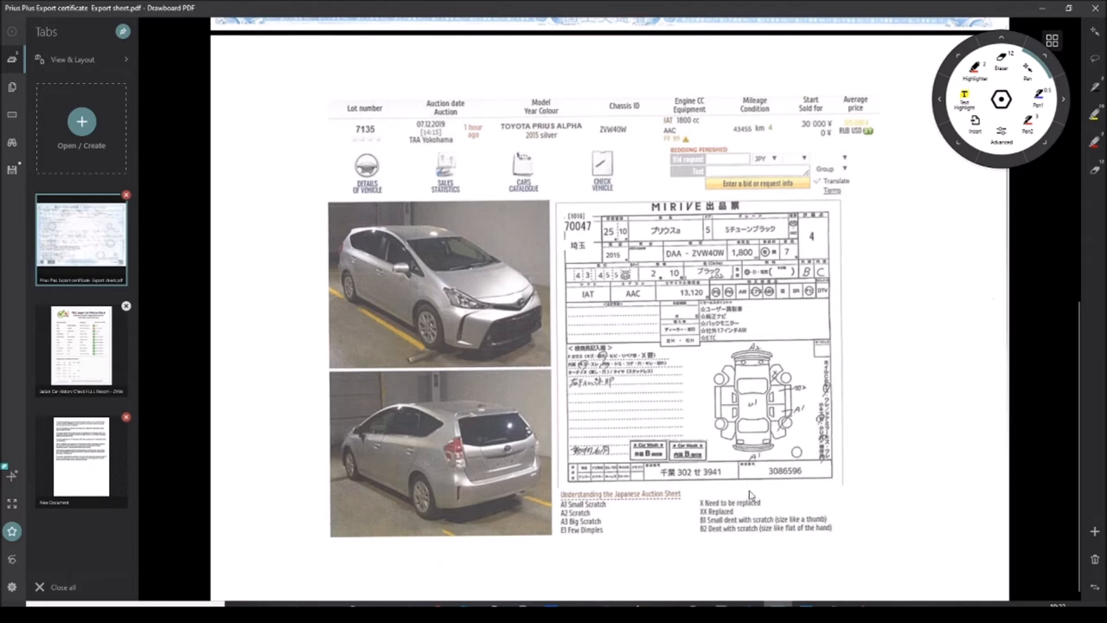
pyautogui.moveTo(758, 470)
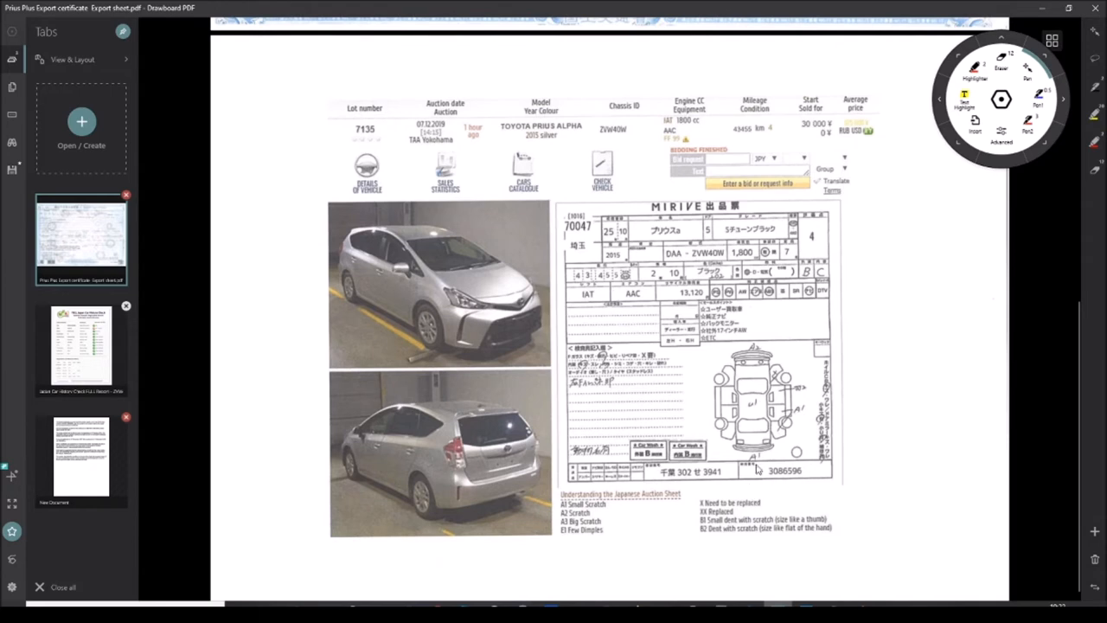
pyautogui.moveTo(794, 475)
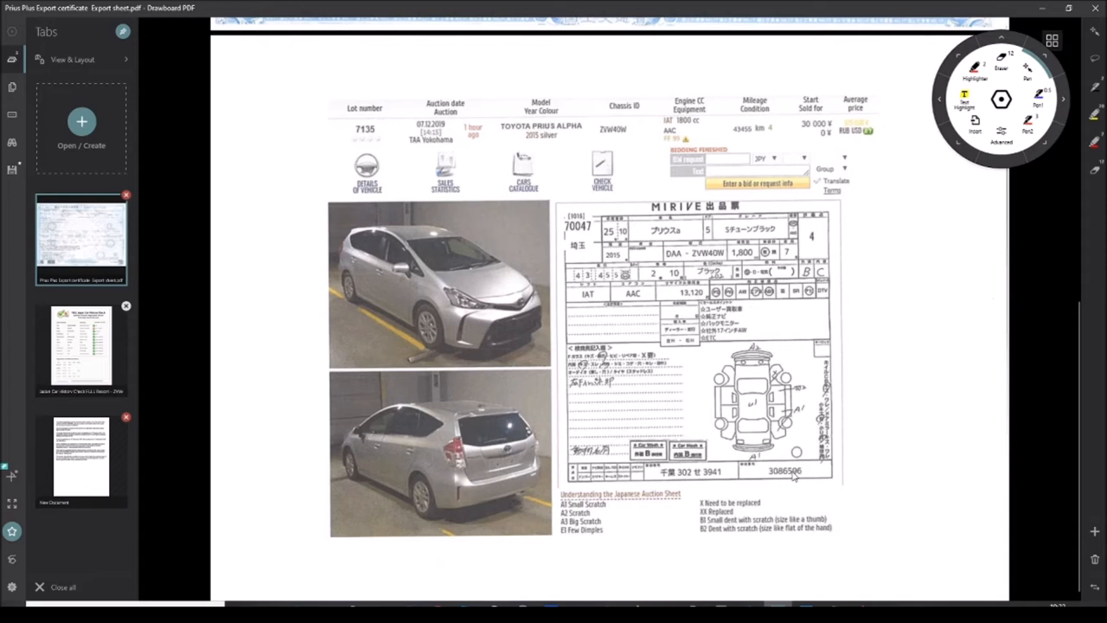
pyautogui.moveTo(857, 197)
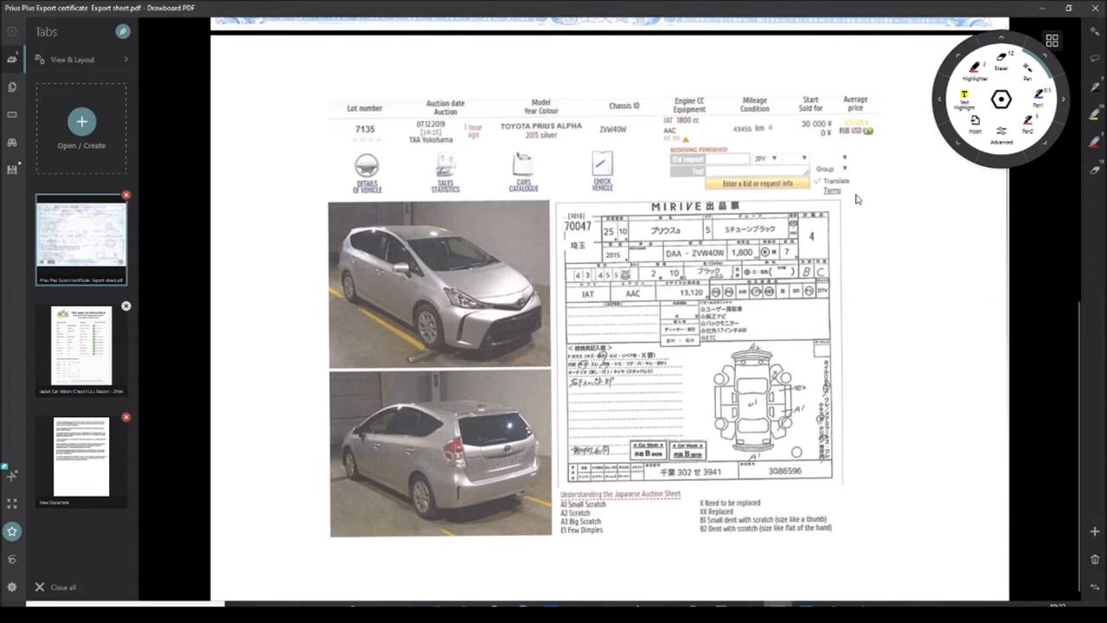
pyautogui.moveTo(839, 439)
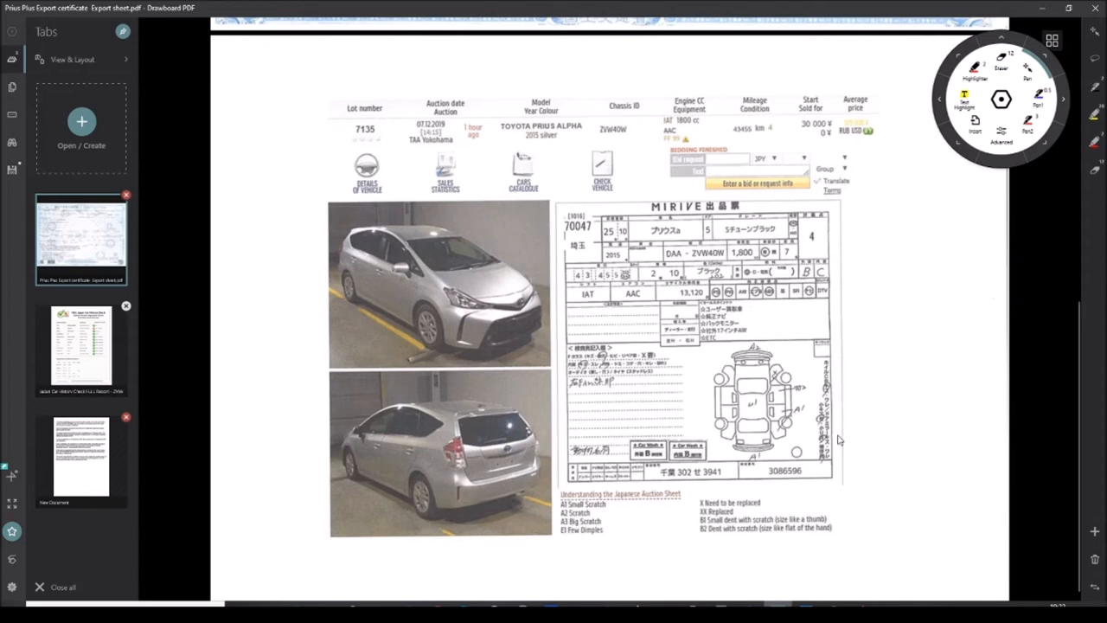
pyautogui.moveTo(810, 242)
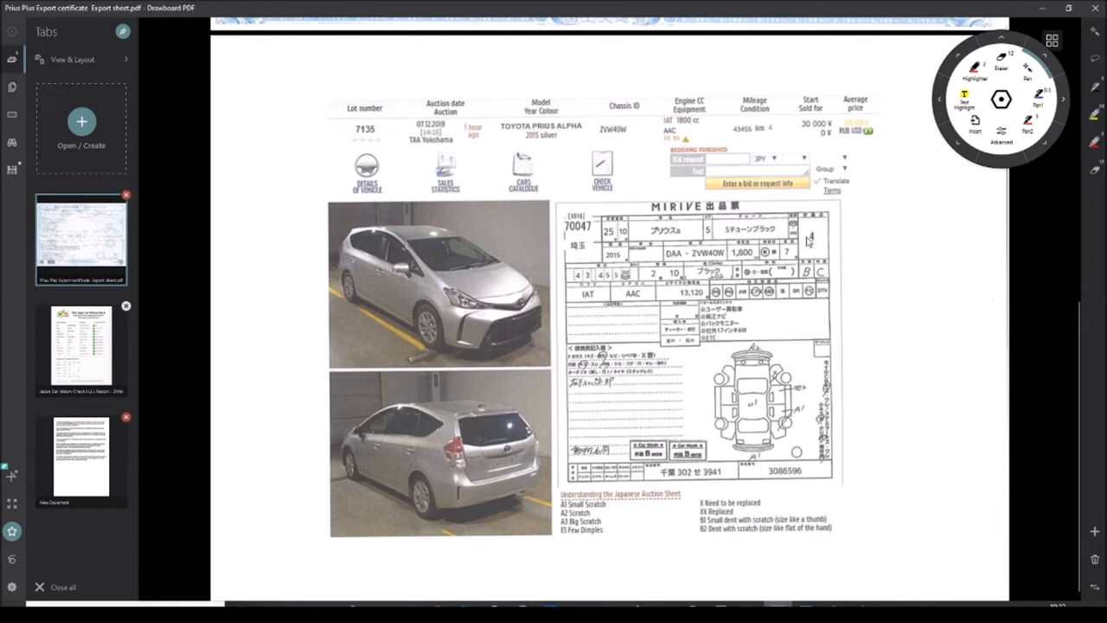
pyautogui.moveTo(412, 166)
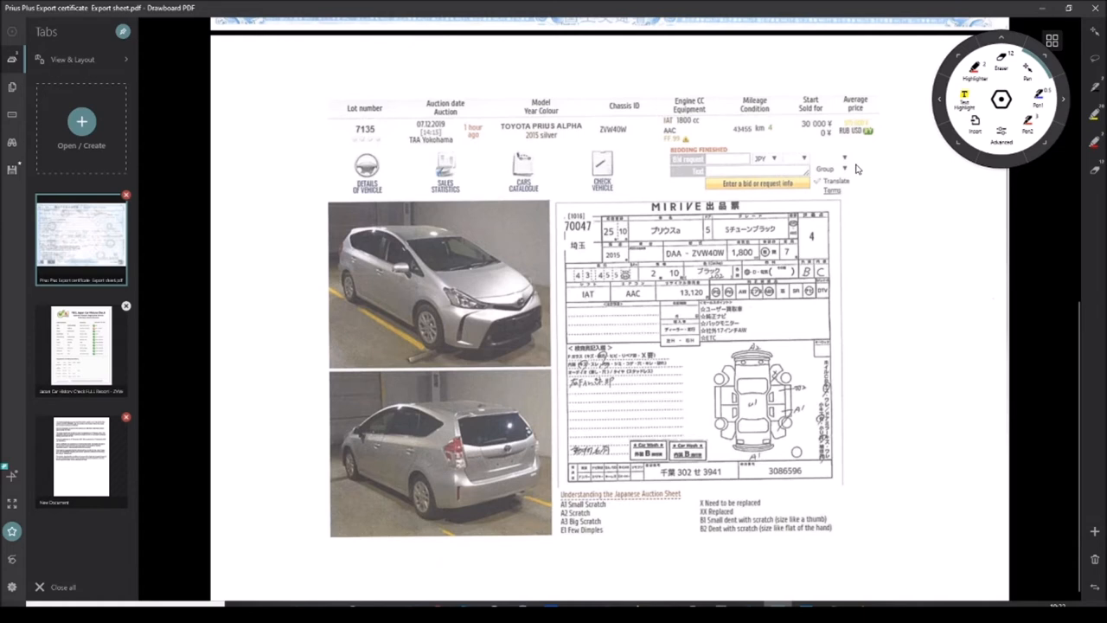
pyautogui.moveTo(851, 178)
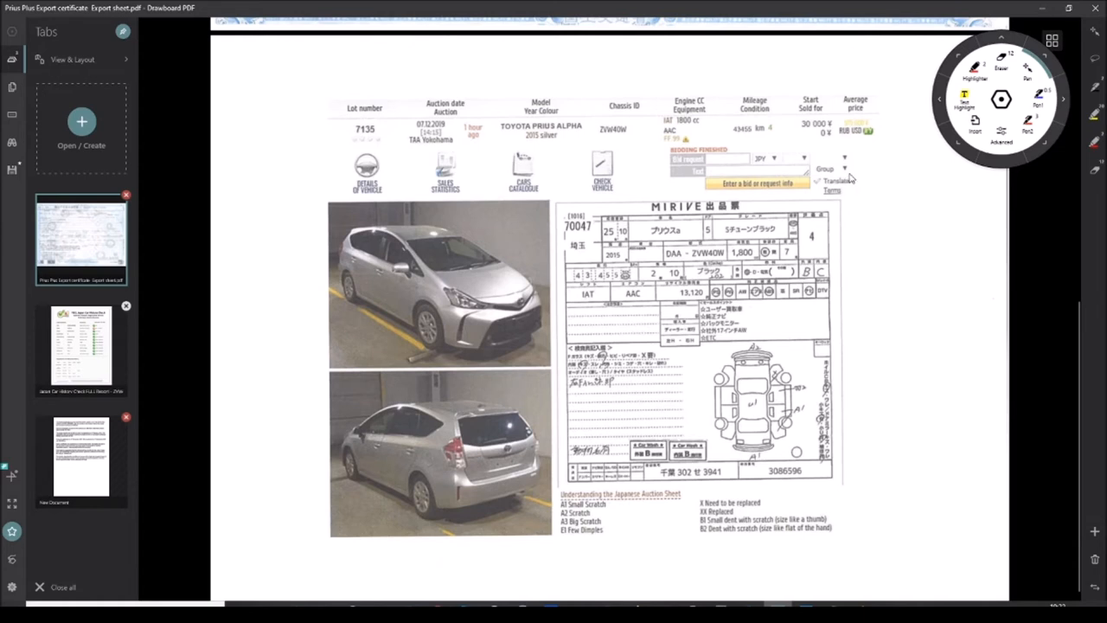
pyautogui.moveTo(651, 142)
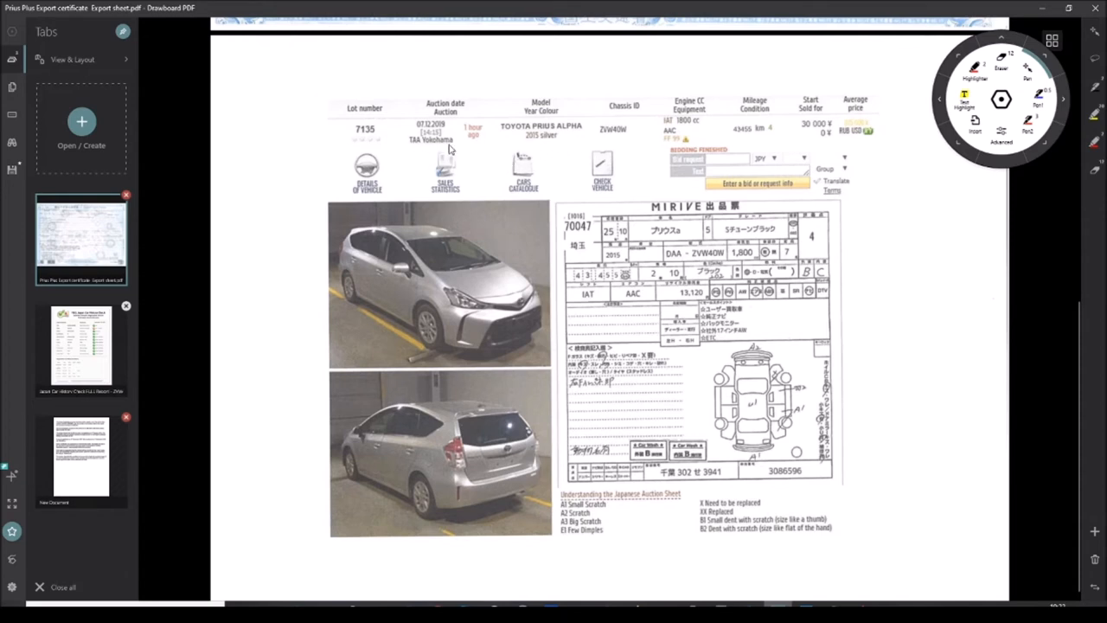
pyautogui.moveTo(360, 138)
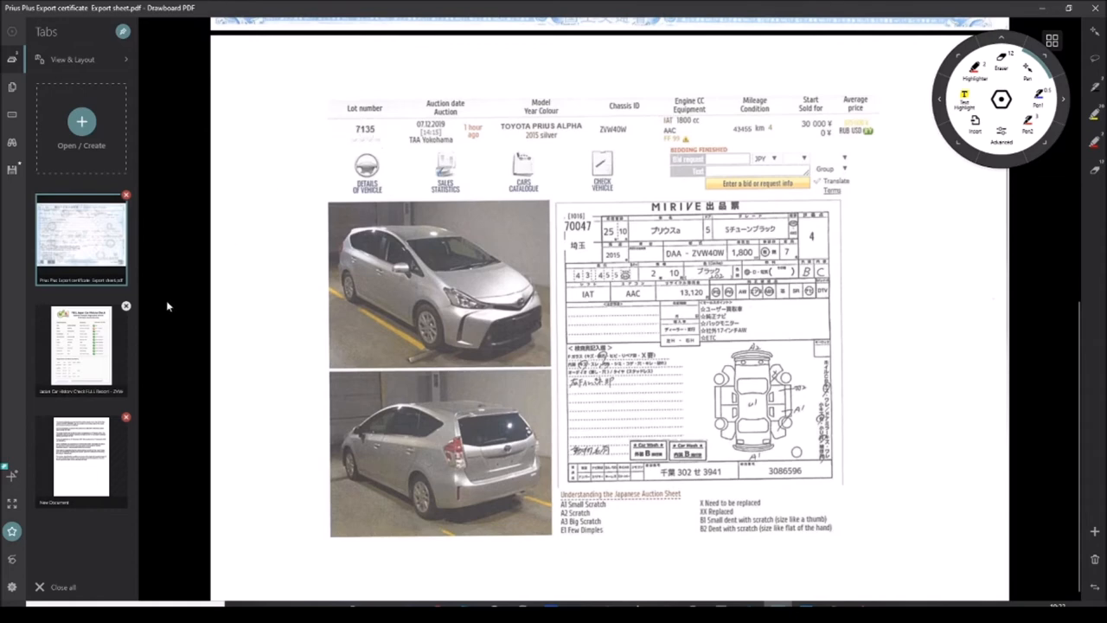
pyautogui.click(79, 350)
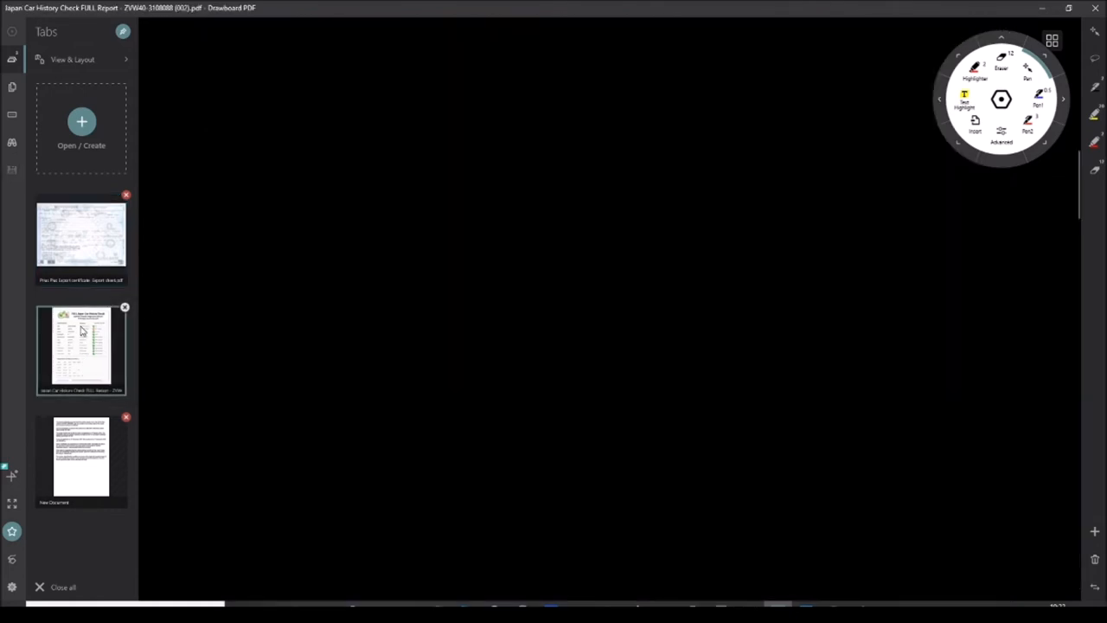
pyautogui.click(79, 349)
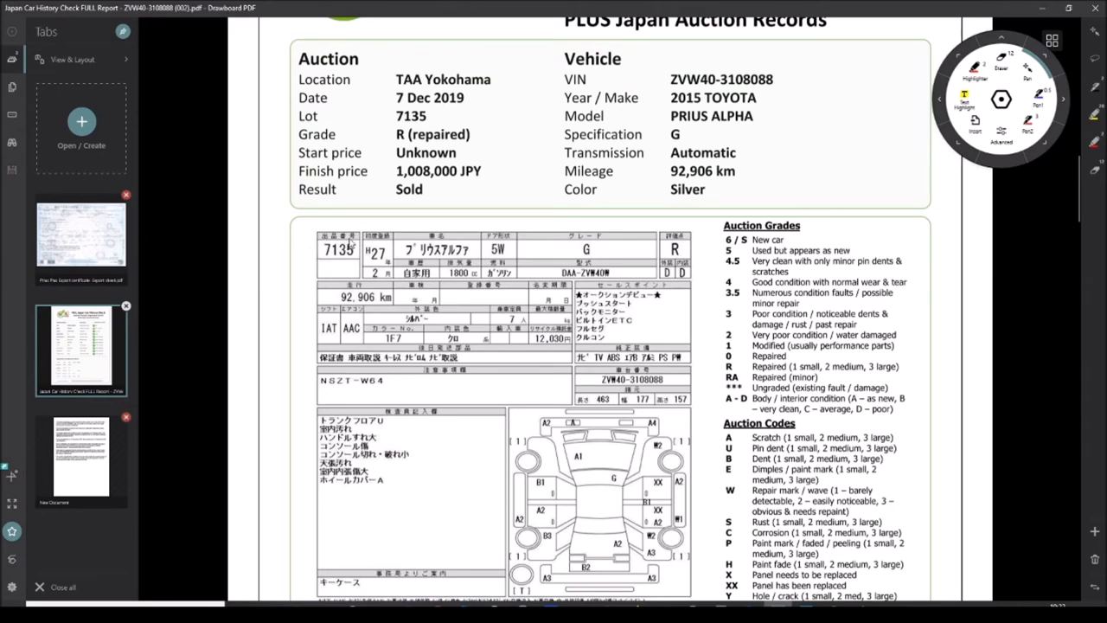
pyautogui.moveTo(384, 131)
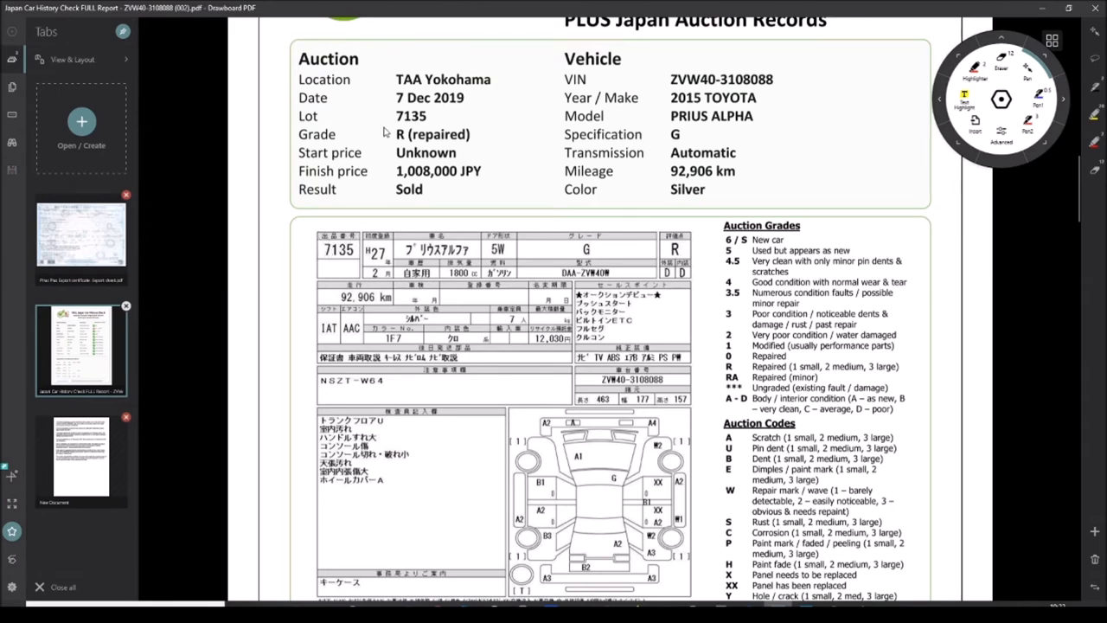
pyautogui.moveTo(387, 69)
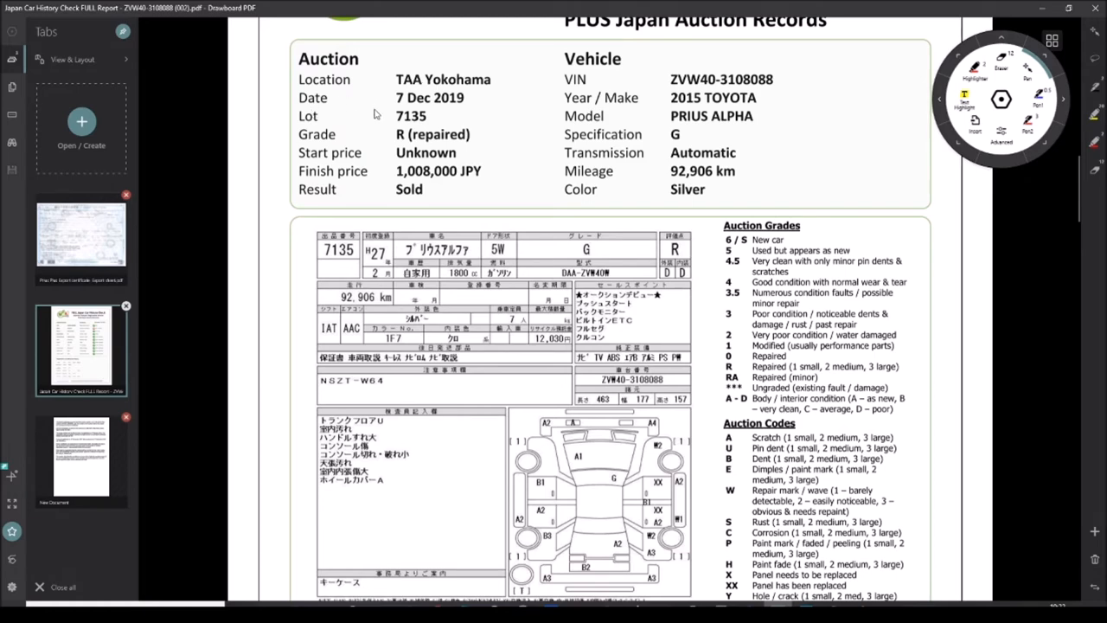
pyautogui.moveTo(409, 115)
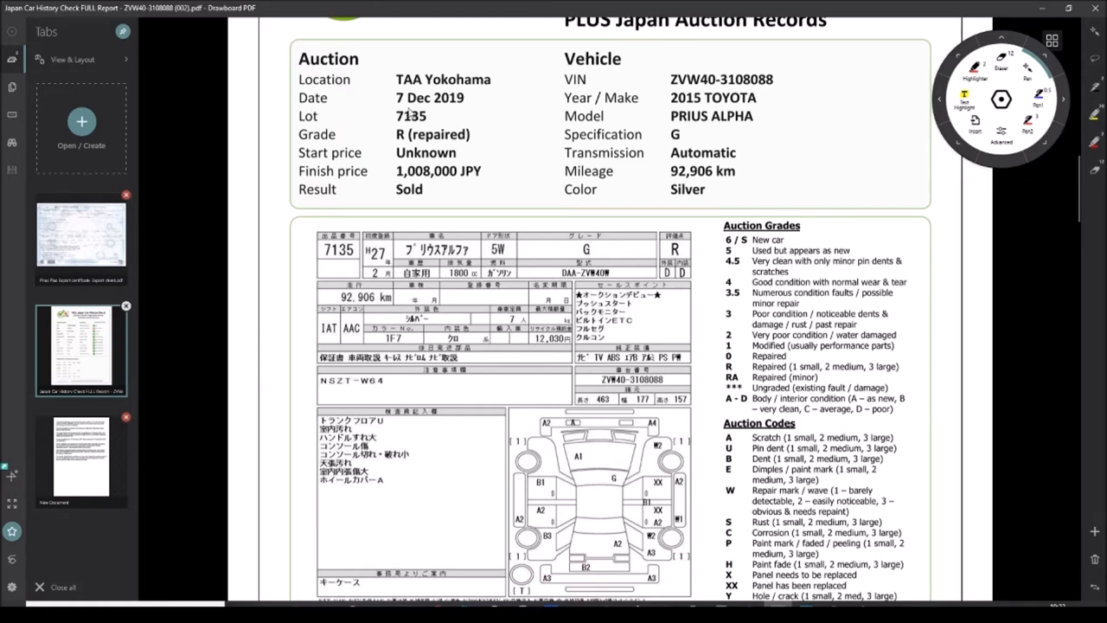
pyautogui.click(79, 238)
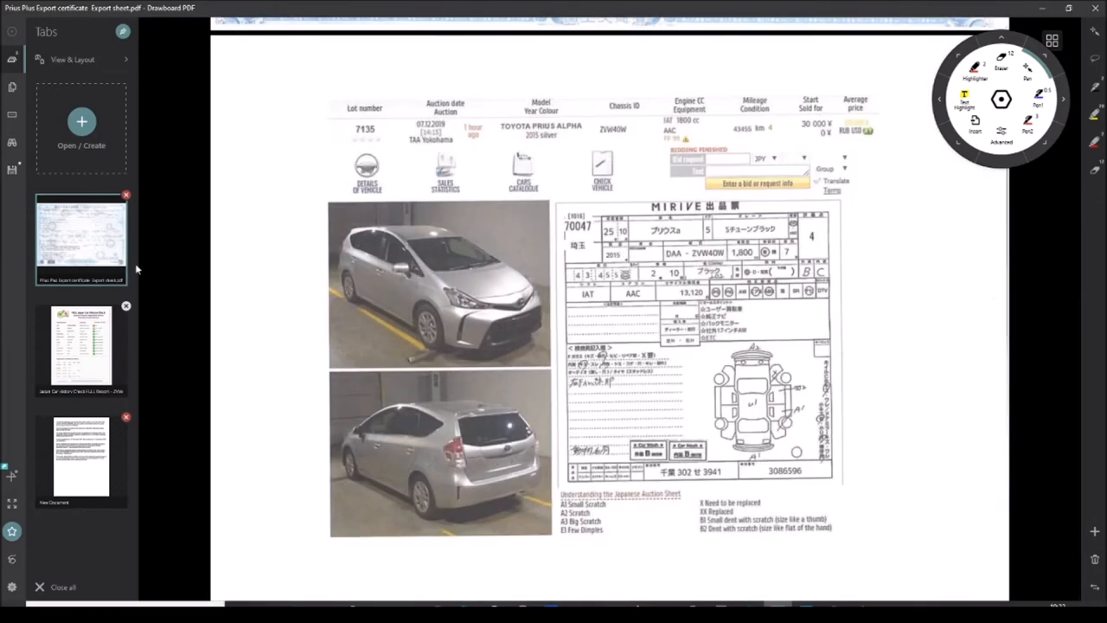
pyautogui.moveTo(422, 166)
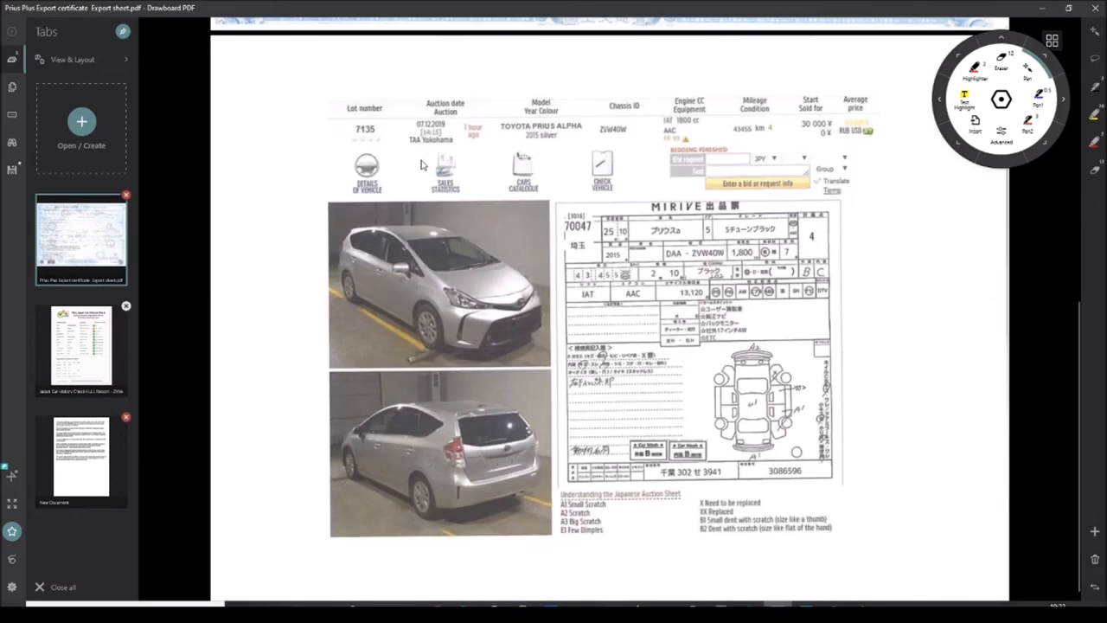
pyautogui.moveTo(649, 268)
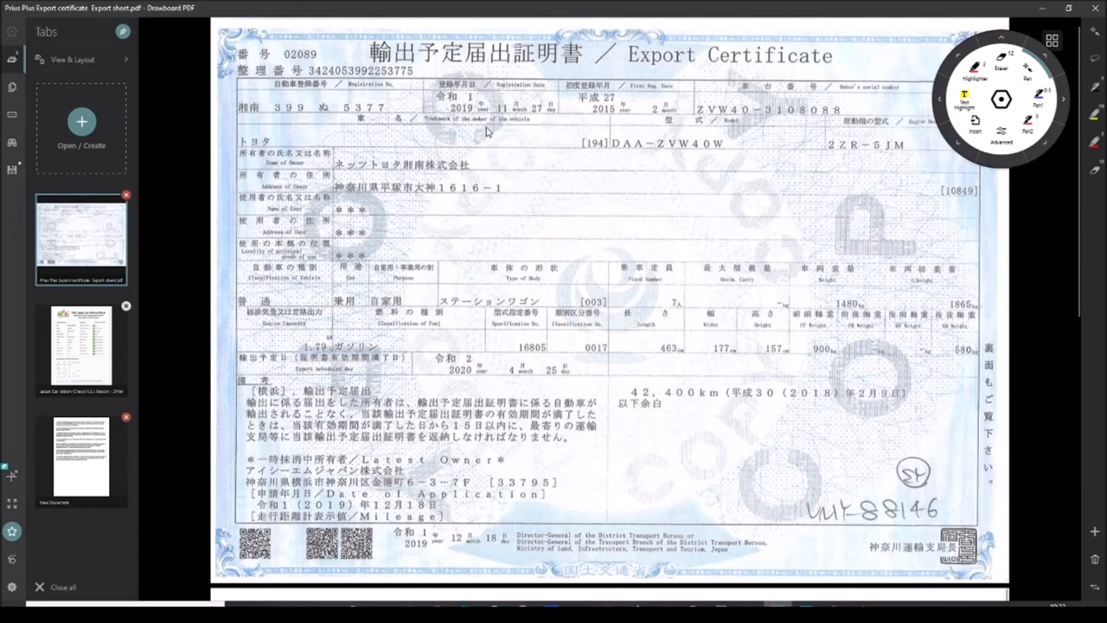
pyautogui.moveTo(501, 117)
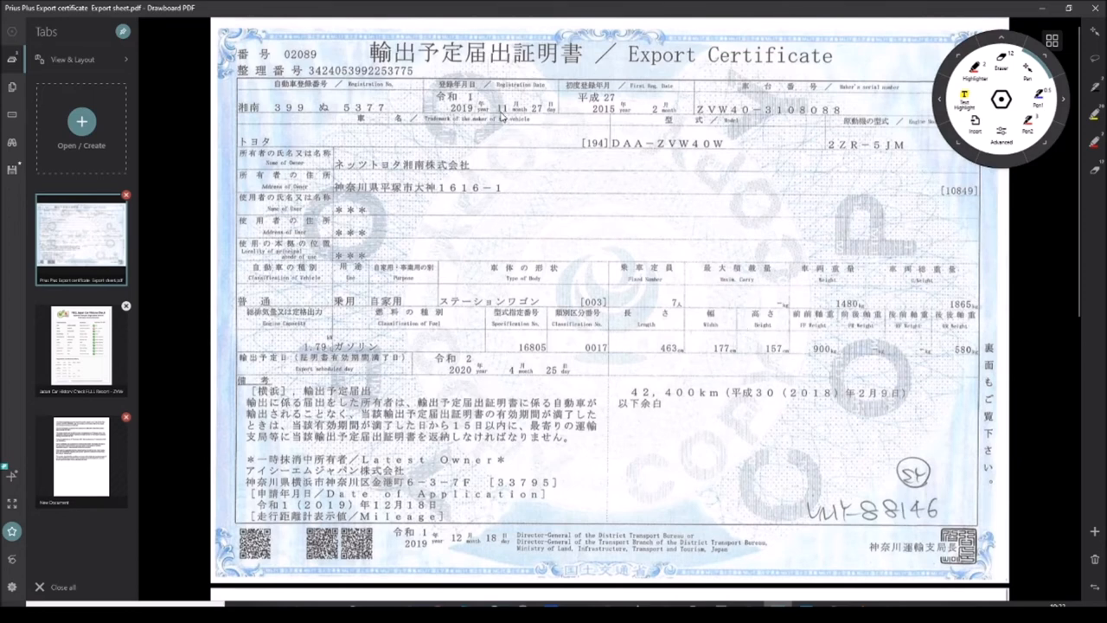
pyautogui.moveTo(561, 133)
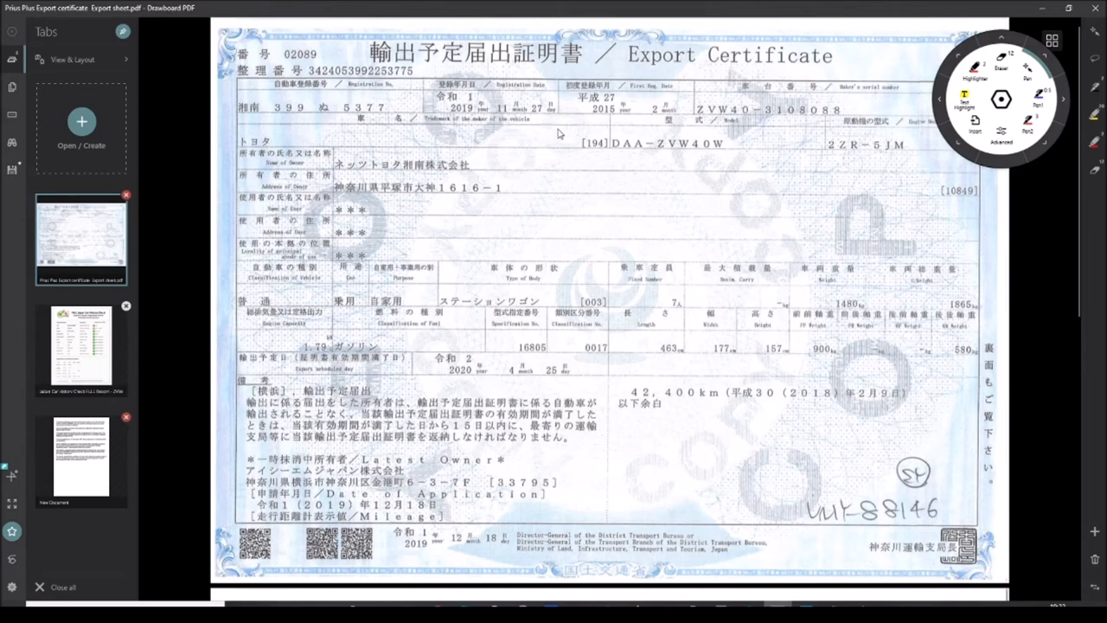
pyautogui.scroll(-3)
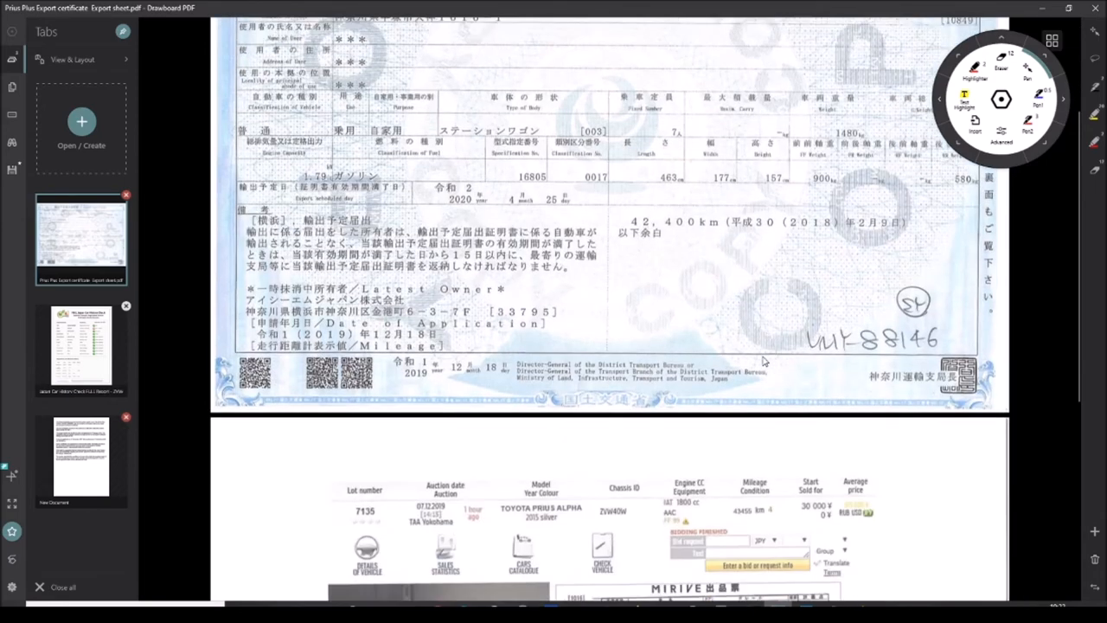
pyautogui.scroll(-3)
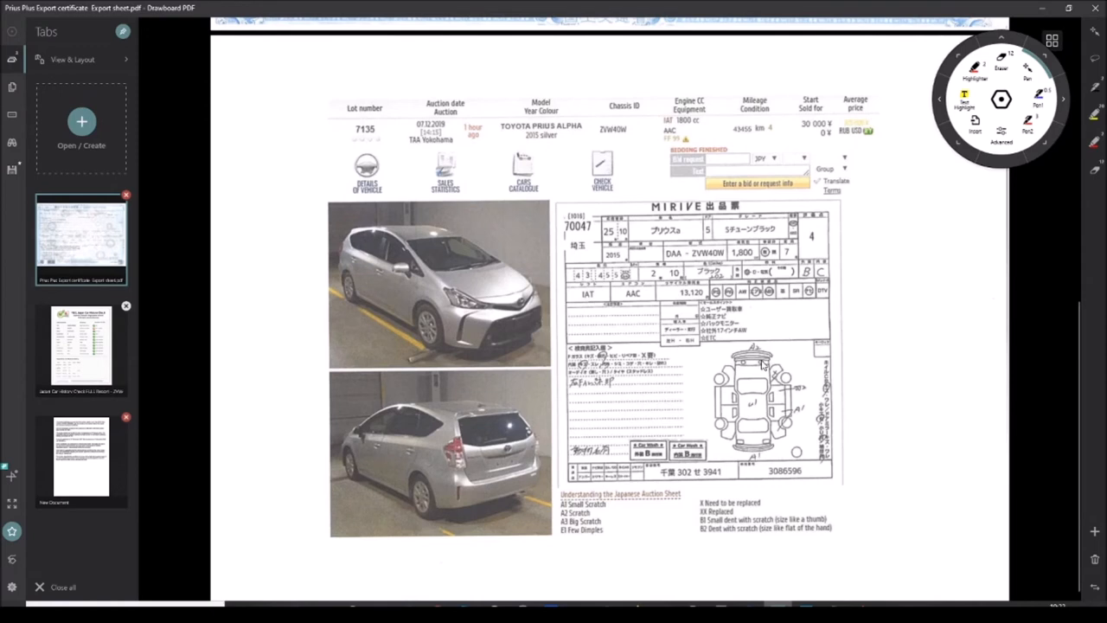
pyautogui.moveTo(806, 240)
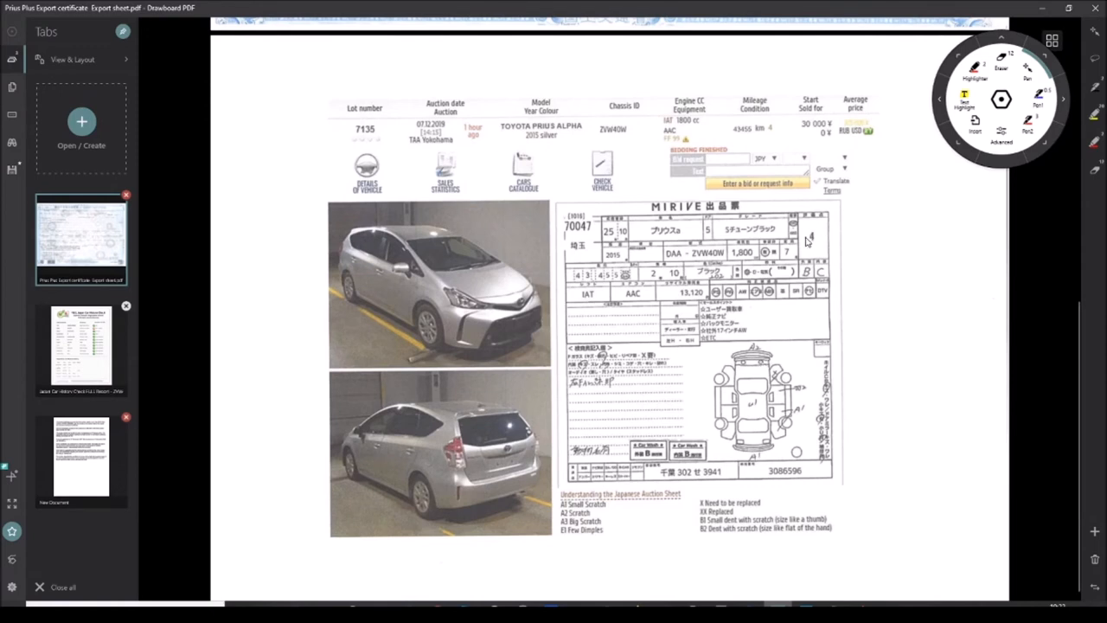
pyautogui.moveTo(595, 291)
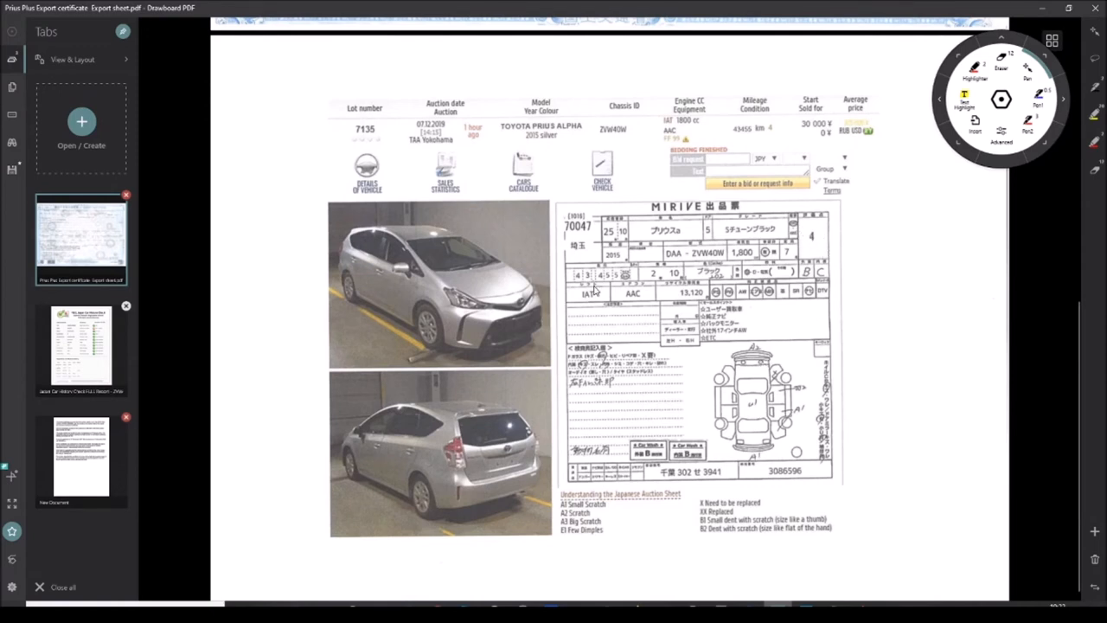
pyautogui.moveTo(76, 359)
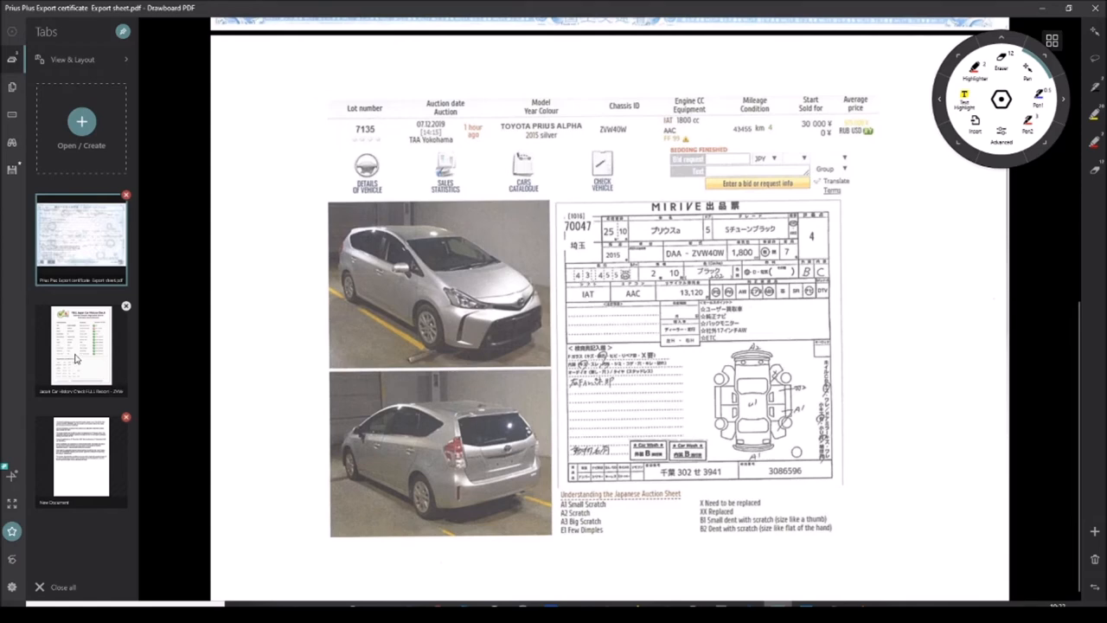
# - Switch to the car history report and scroll past the TAA Yokohama auction record to the Translation section
pyautogui.click(80, 346)
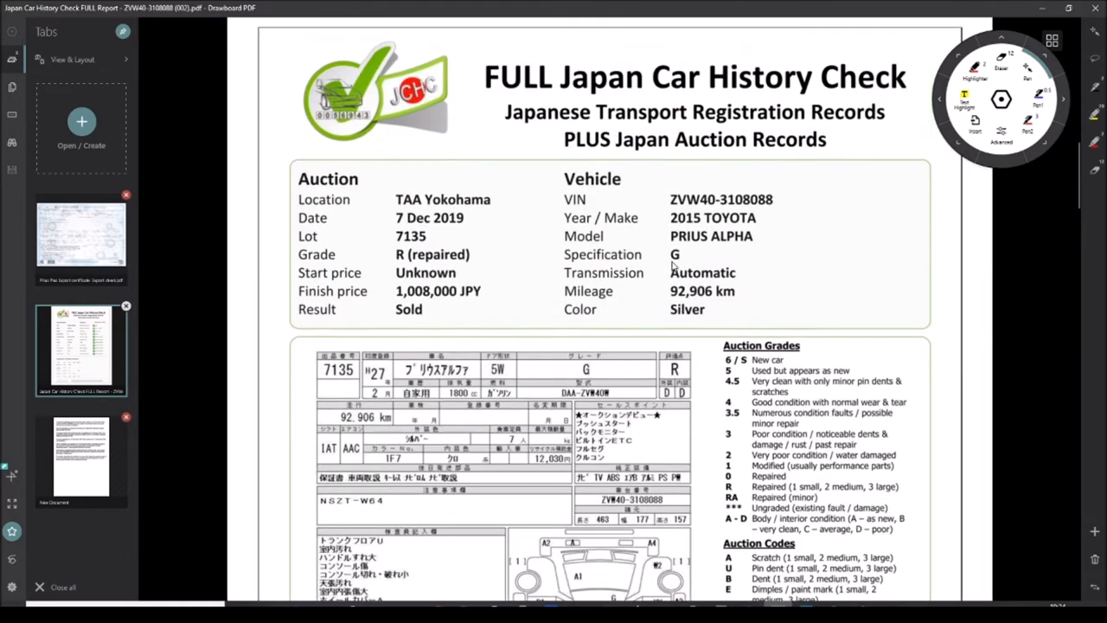
pyautogui.scroll(-3)
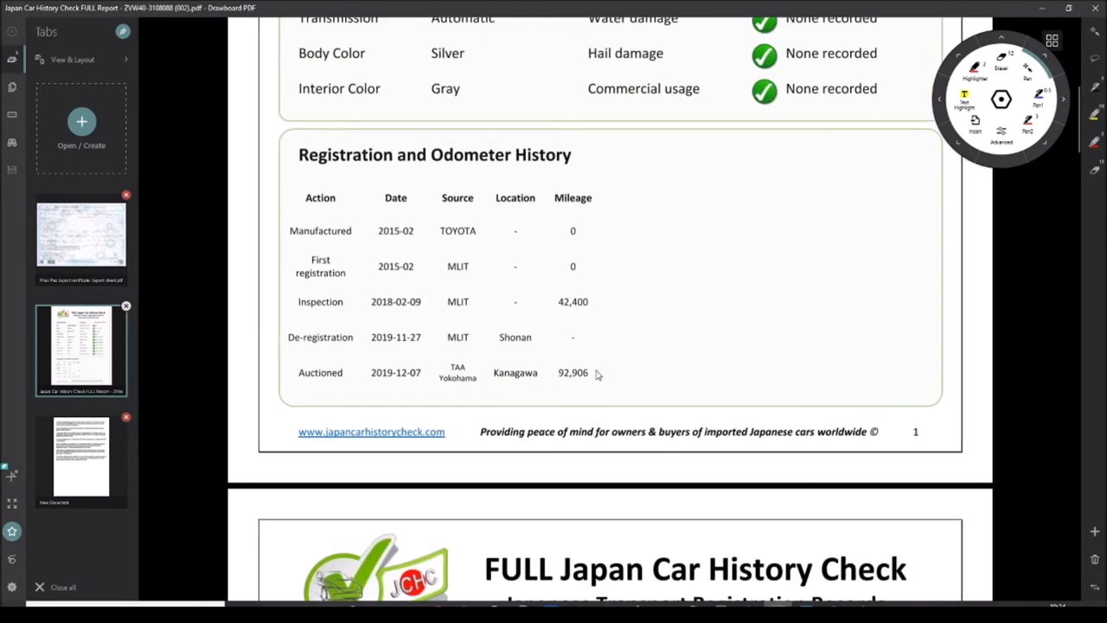
pyautogui.scroll(-3)
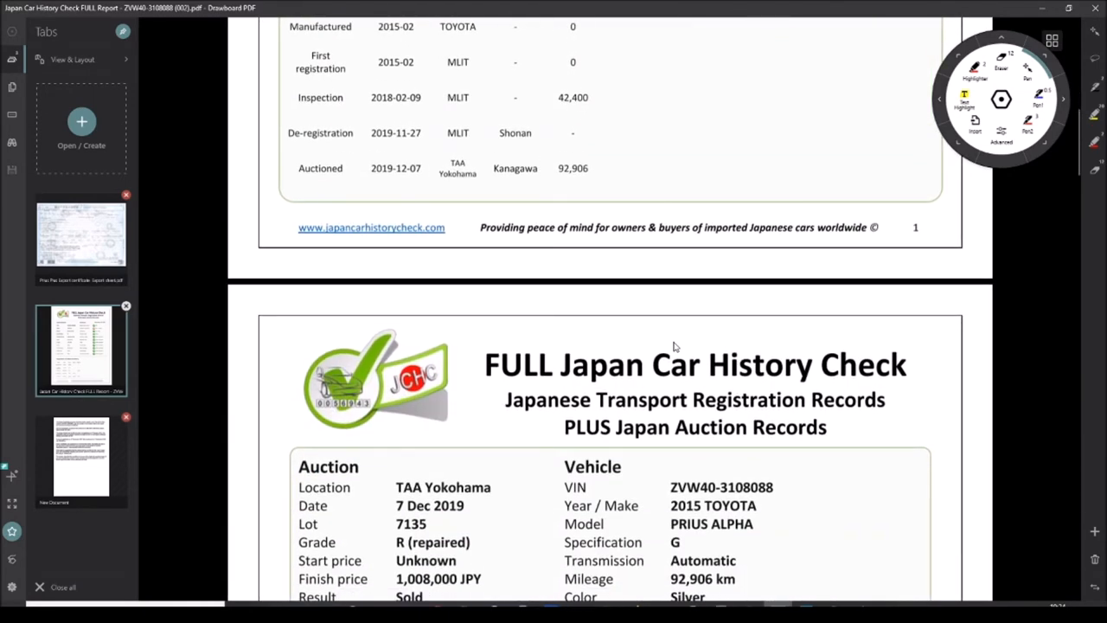
pyautogui.scroll(-3)
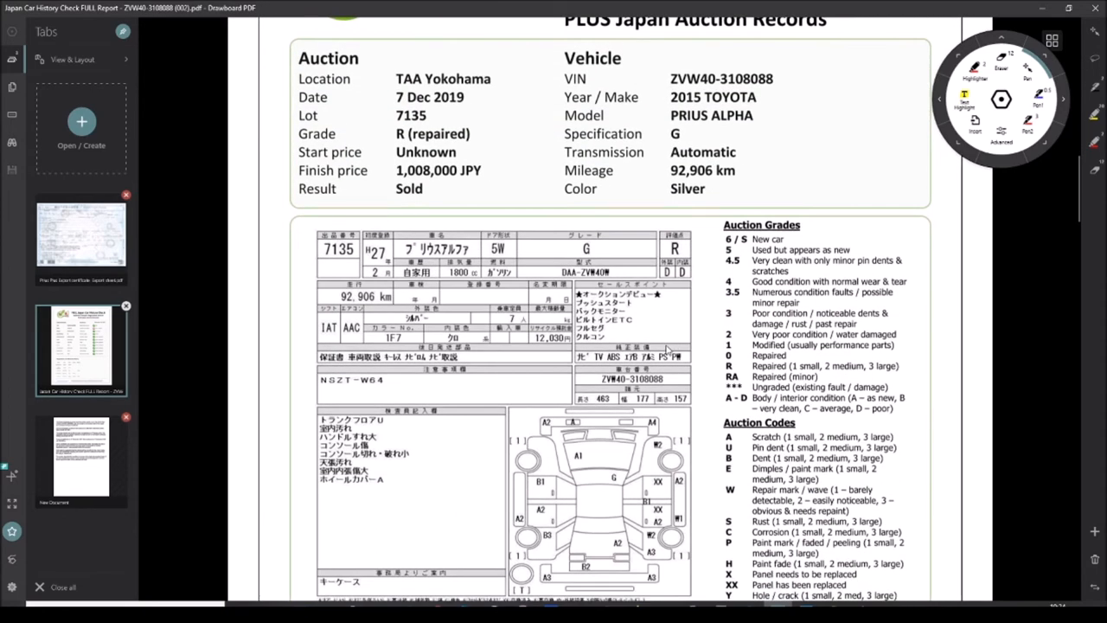
pyautogui.moveTo(460, 188)
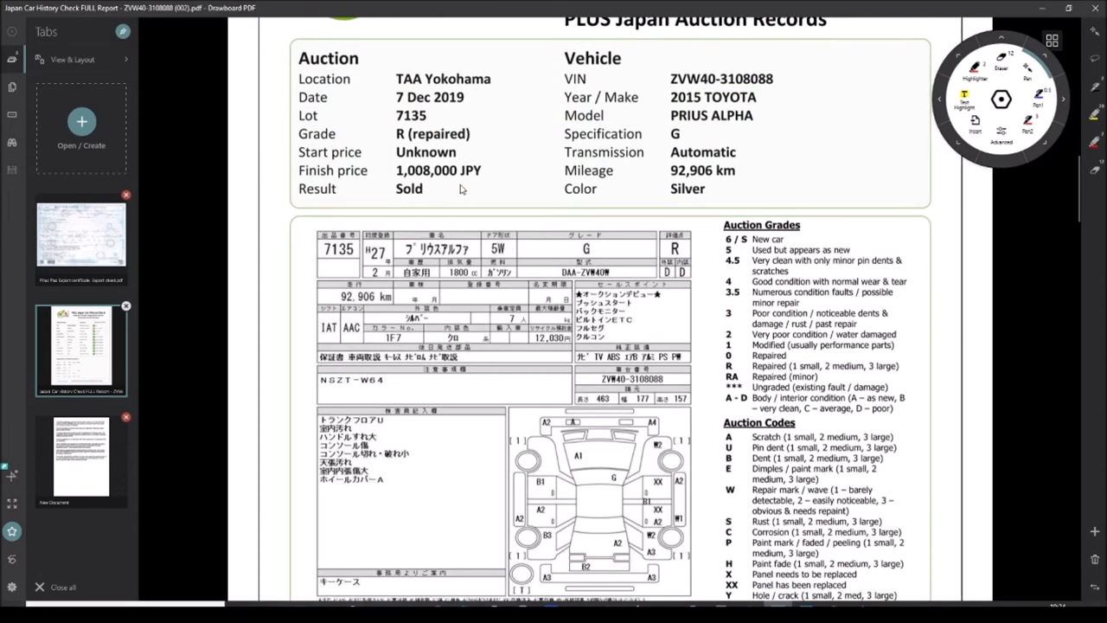
pyautogui.moveTo(561, 194)
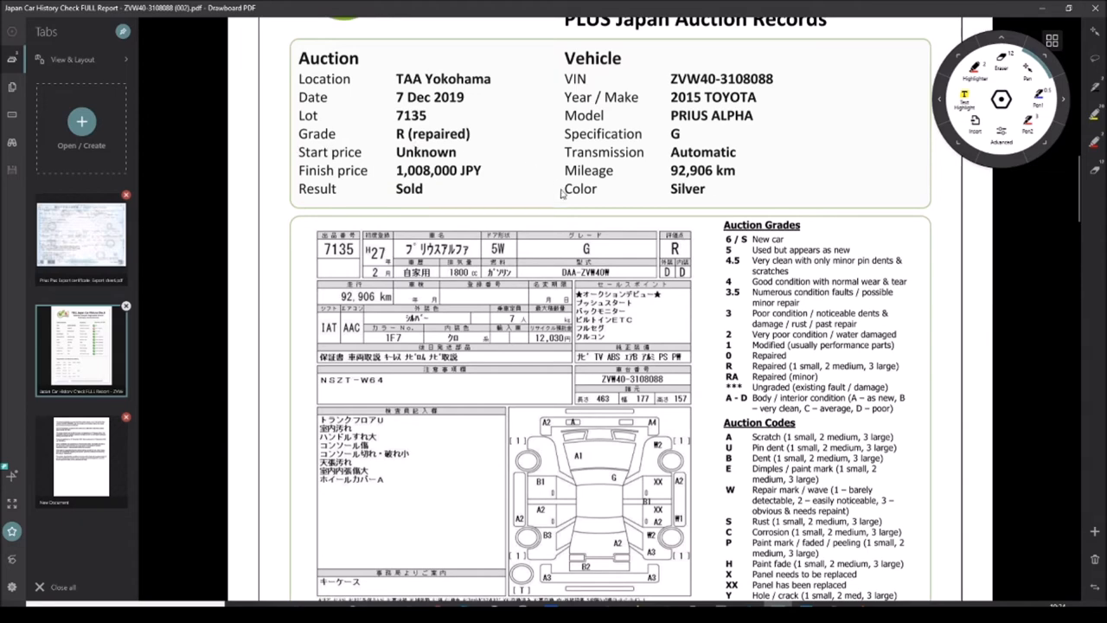
pyautogui.scroll(-3)
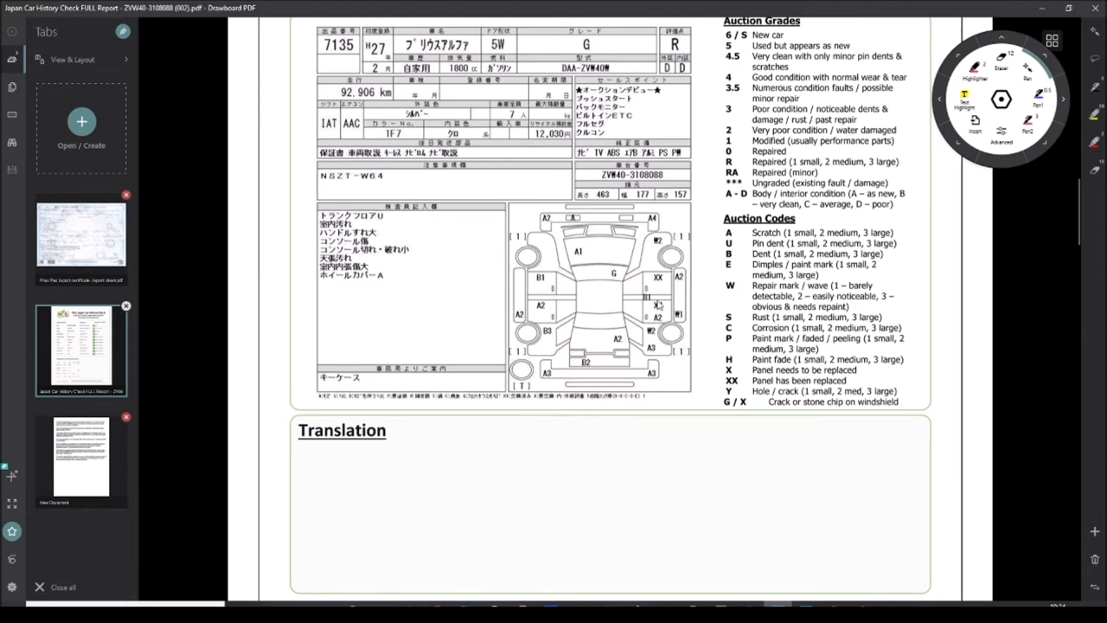
pyautogui.moveTo(654, 349)
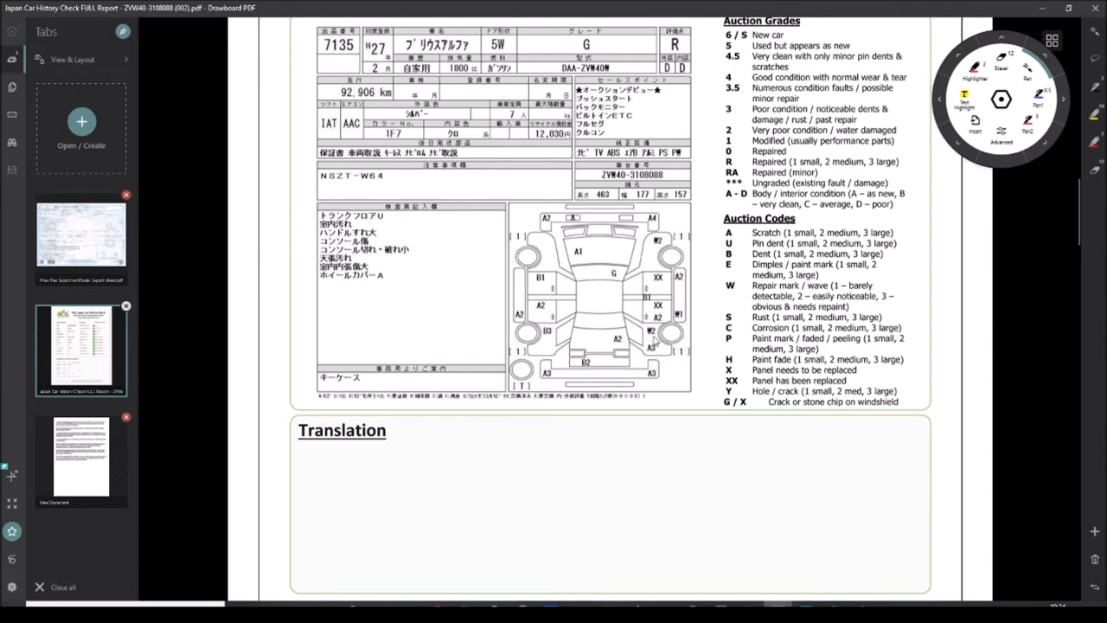
pyautogui.moveTo(654, 339)
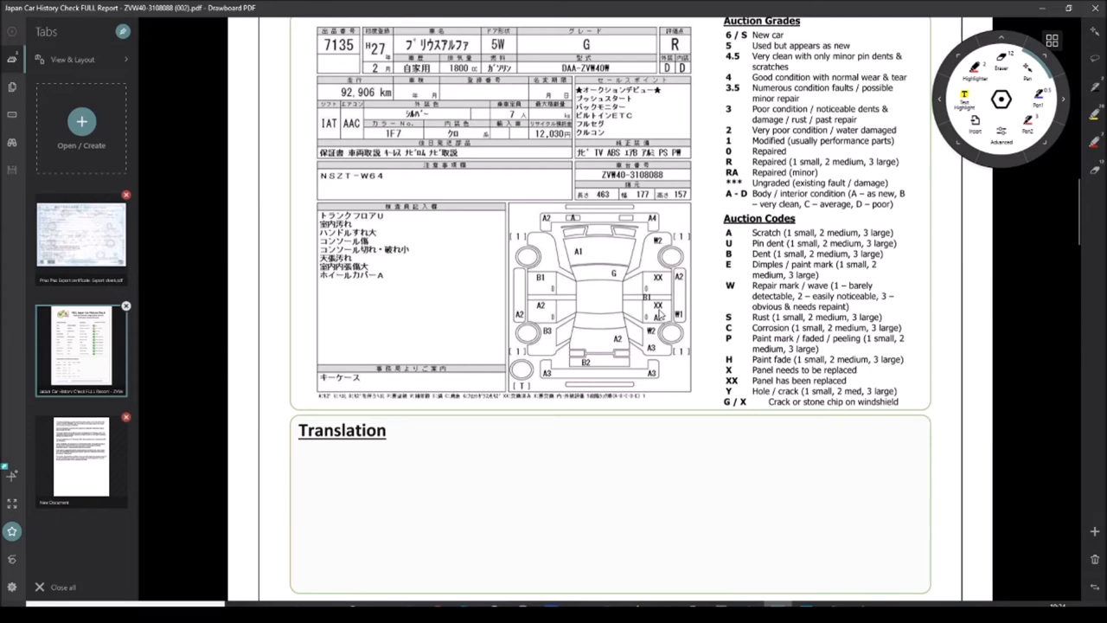
pyautogui.moveTo(659, 319)
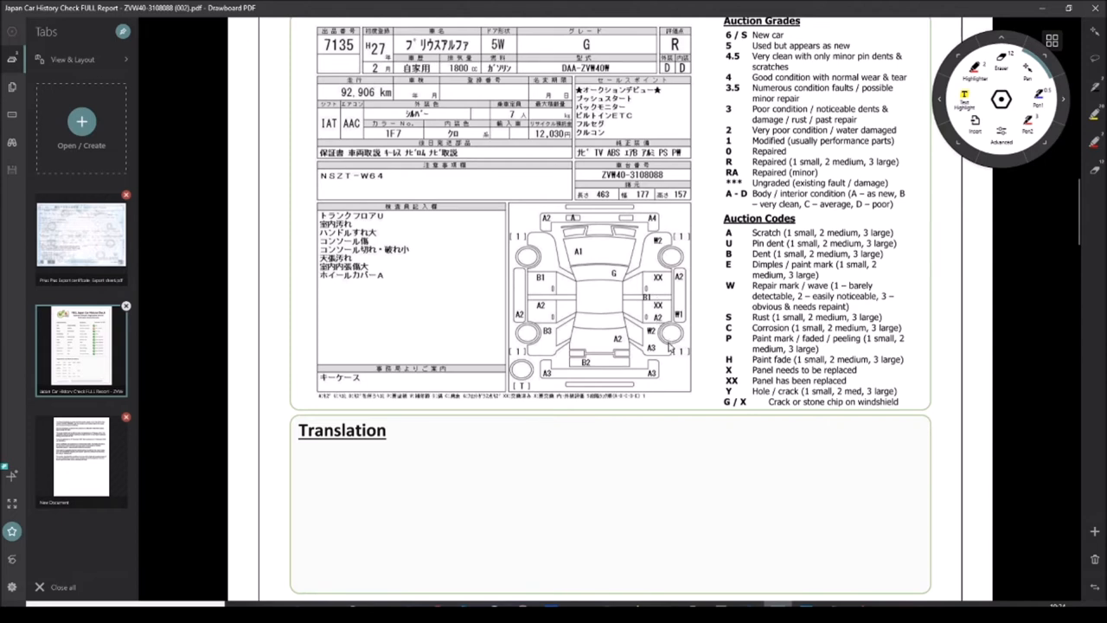
pyautogui.moveTo(675, 291)
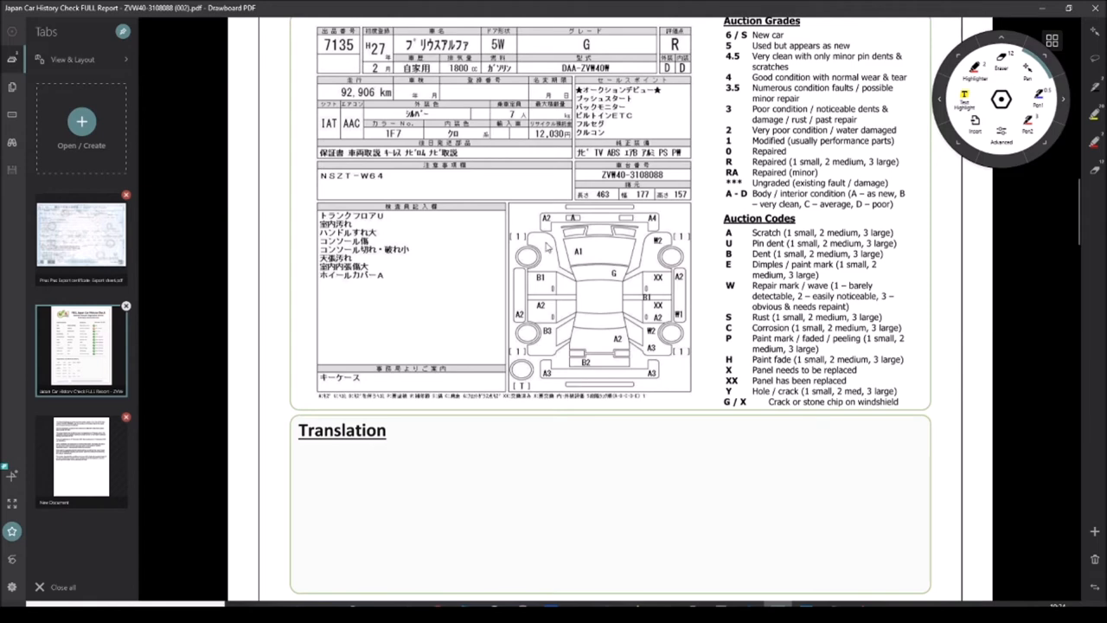
pyautogui.moveTo(682, 275)
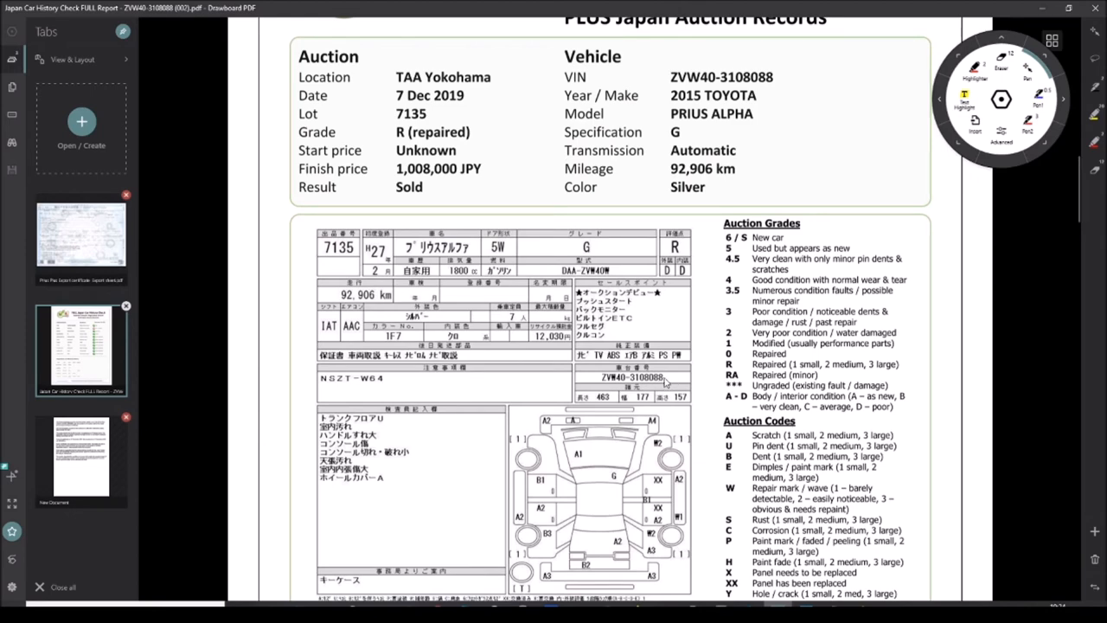
# - Scroll through the report's Pictures section, then switch to the Prius Plus export sheet
pyautogui.scroll(-3)
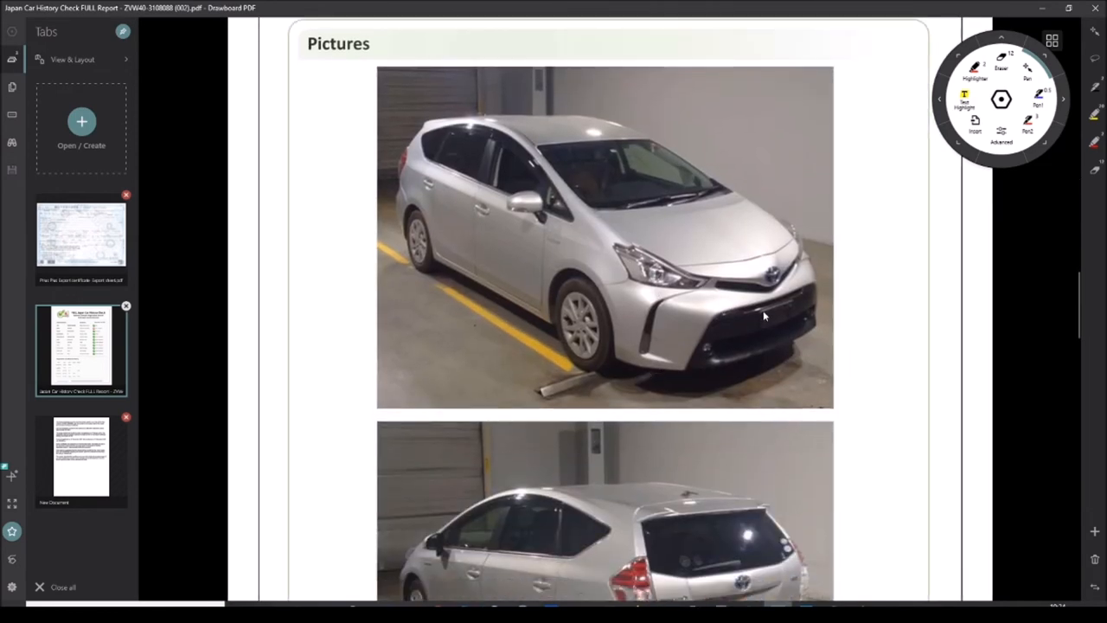
pyautogui.scroll(-3)
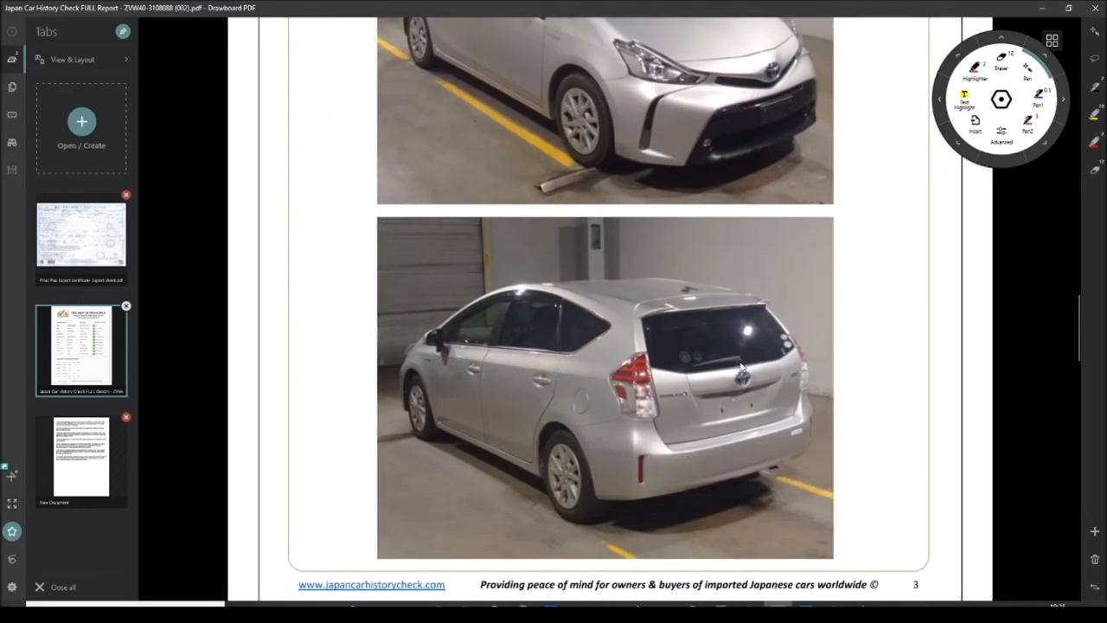
pyautogui.scroll(3)
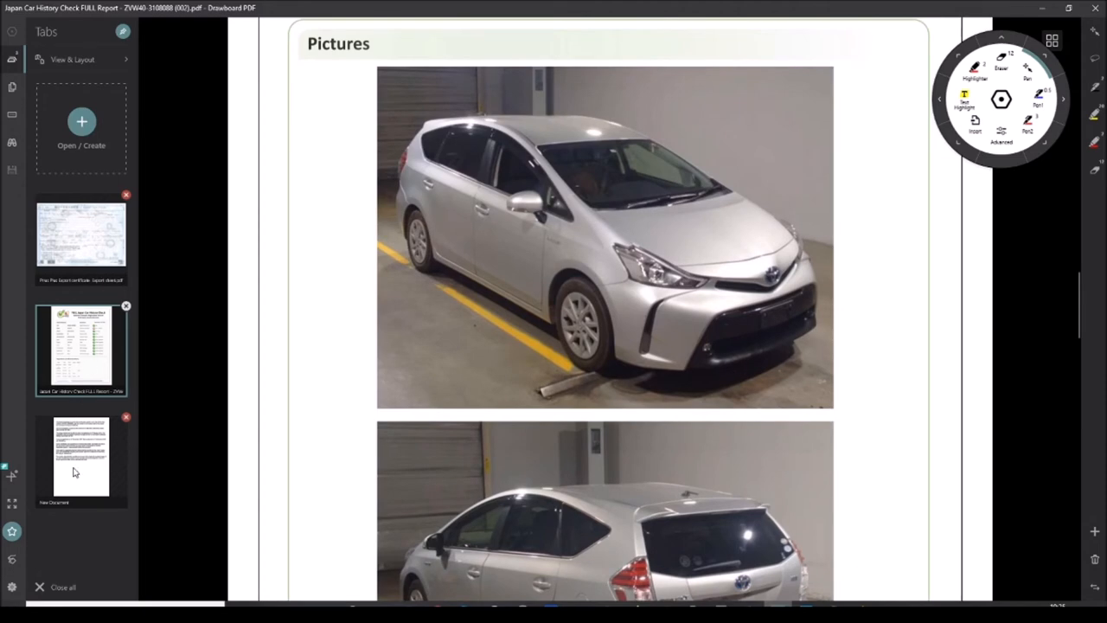
pyautogui.click(80, 234)
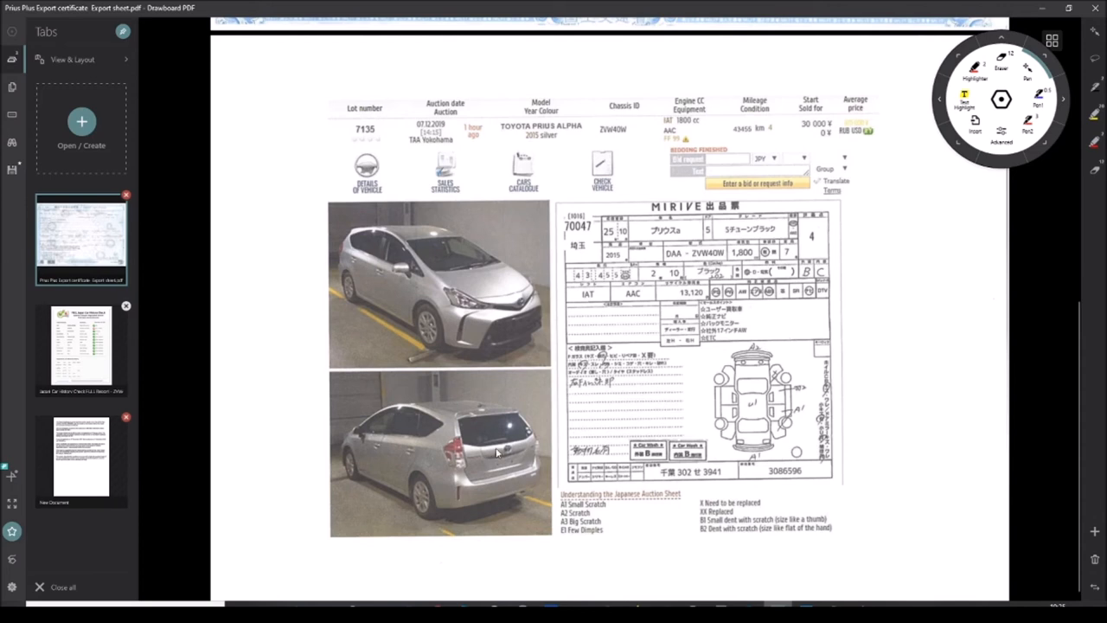
pyautogui.moveTo(80, 358)
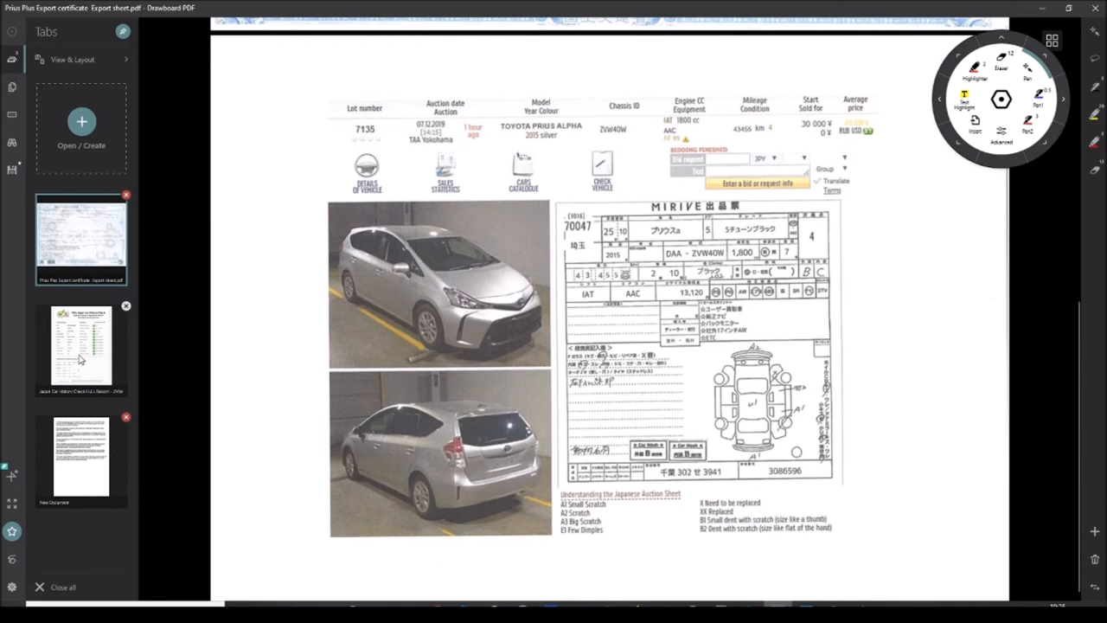
pyautogui.moveTo(159, 357)
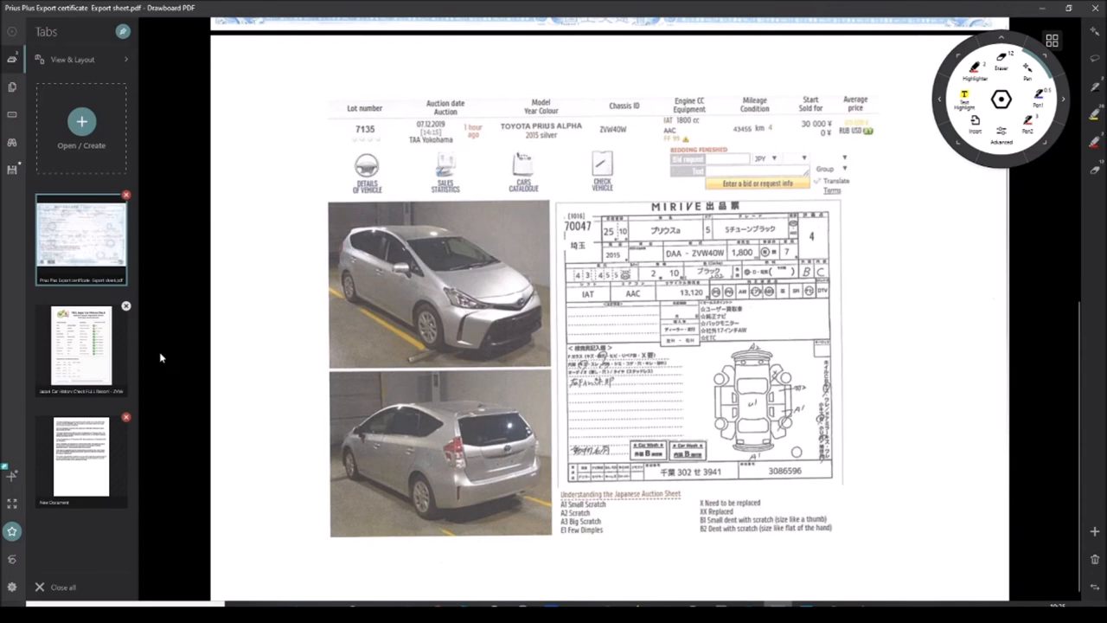
# - Return to the car history report and scroll to its Registration and Odometer History table
pyautogui.click(80, 349)
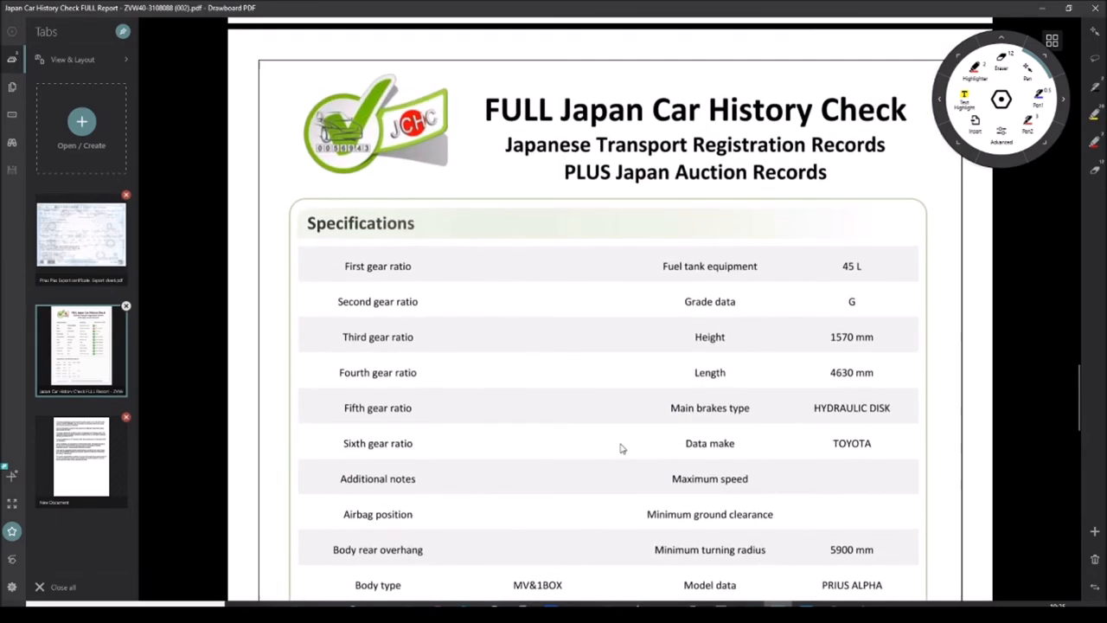
pyautogui.scroll(-3)
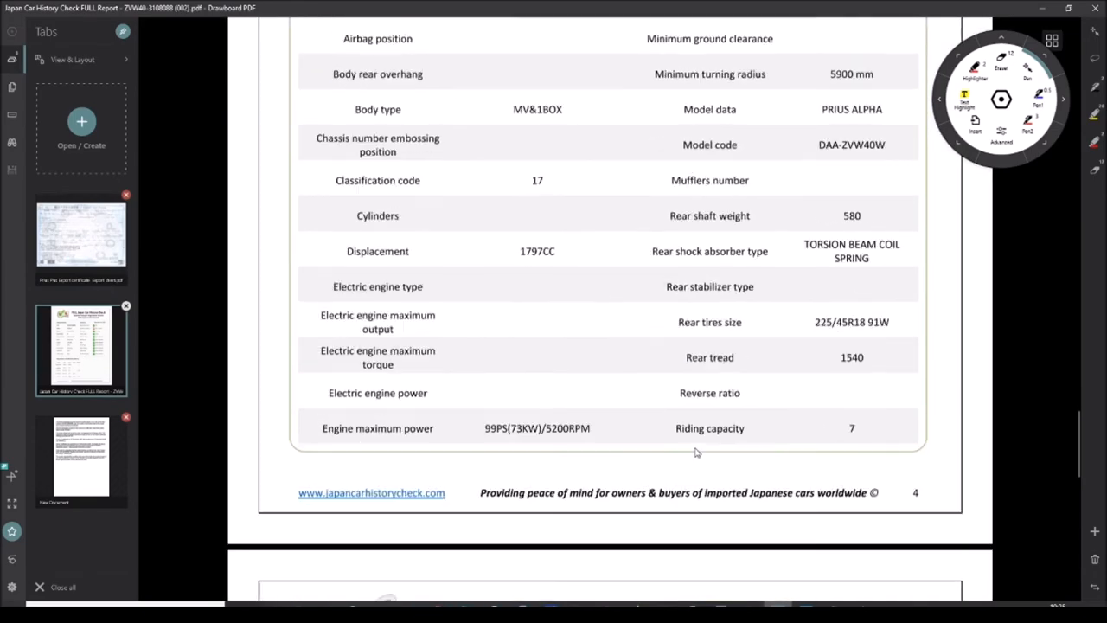
pyautogui.scroll(-3)
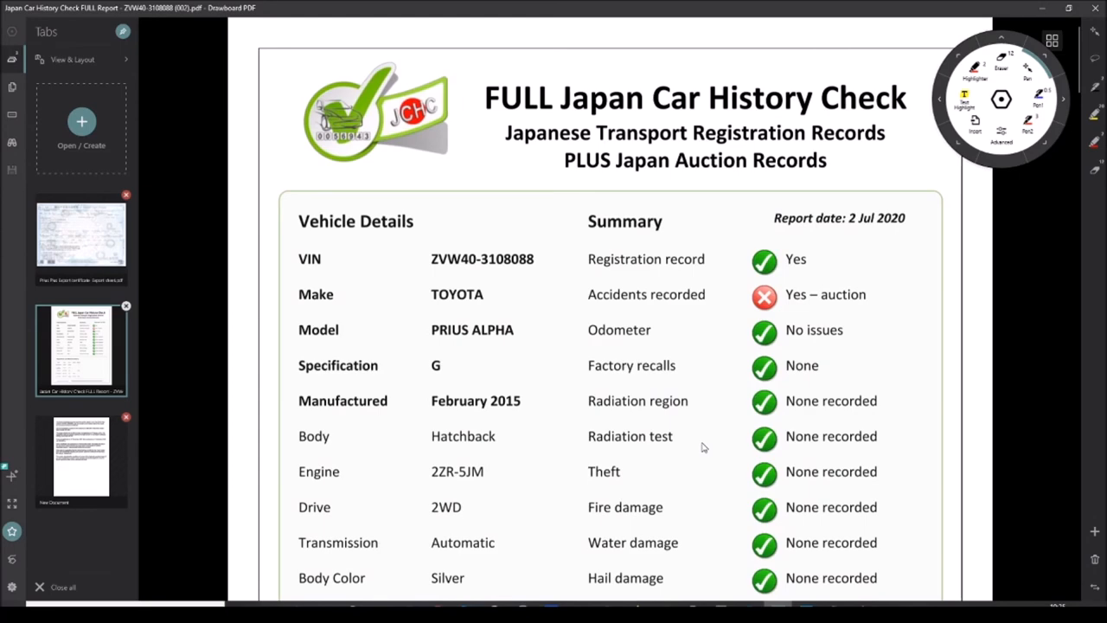
pyautogui.scroll(-3)
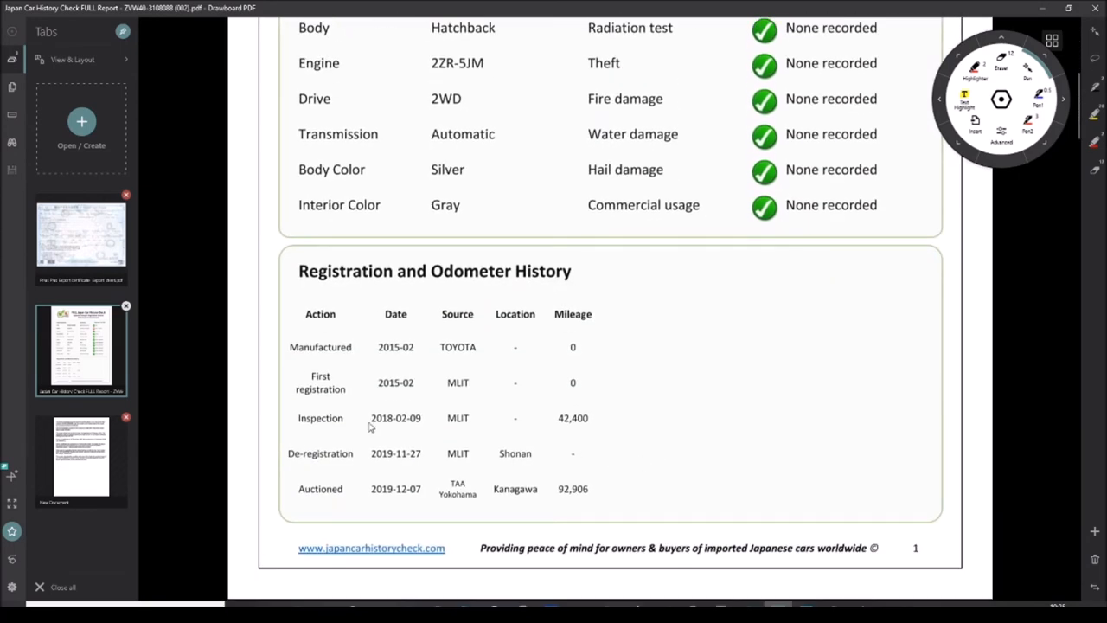
pyautogui.moveTo(387, 422)
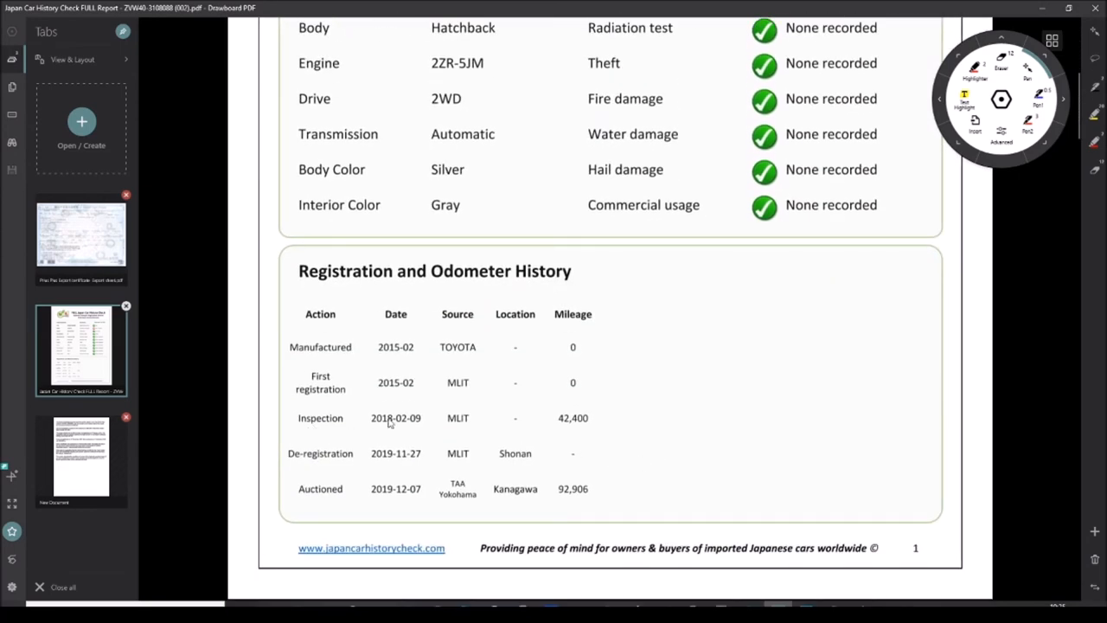
pyautogui.moveTo(592, 416)
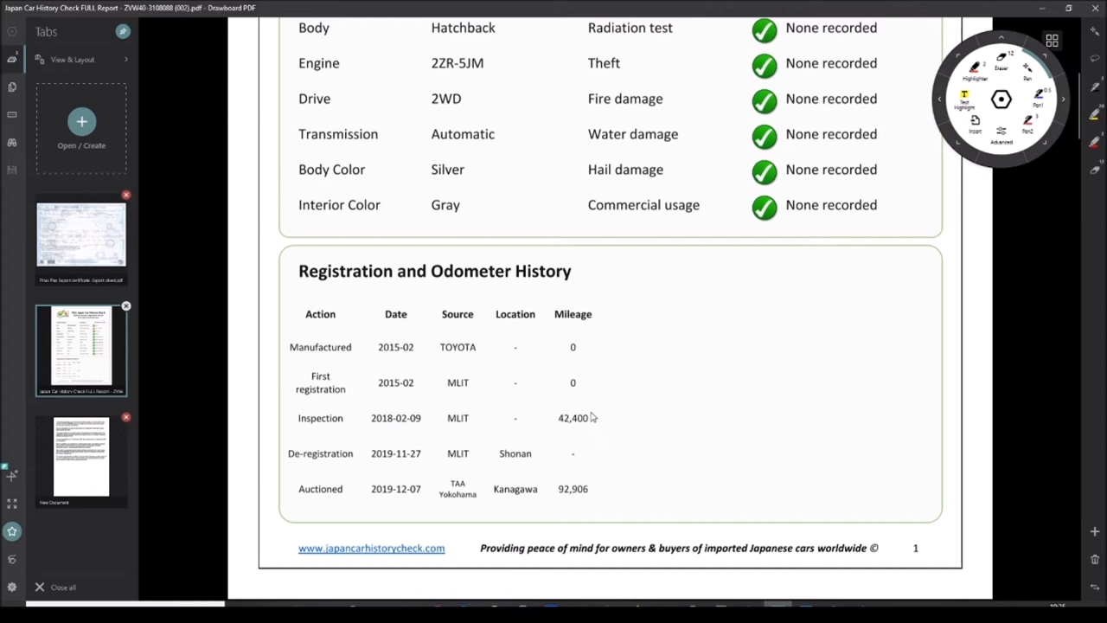
pyautogui.moveTo(588, 439)
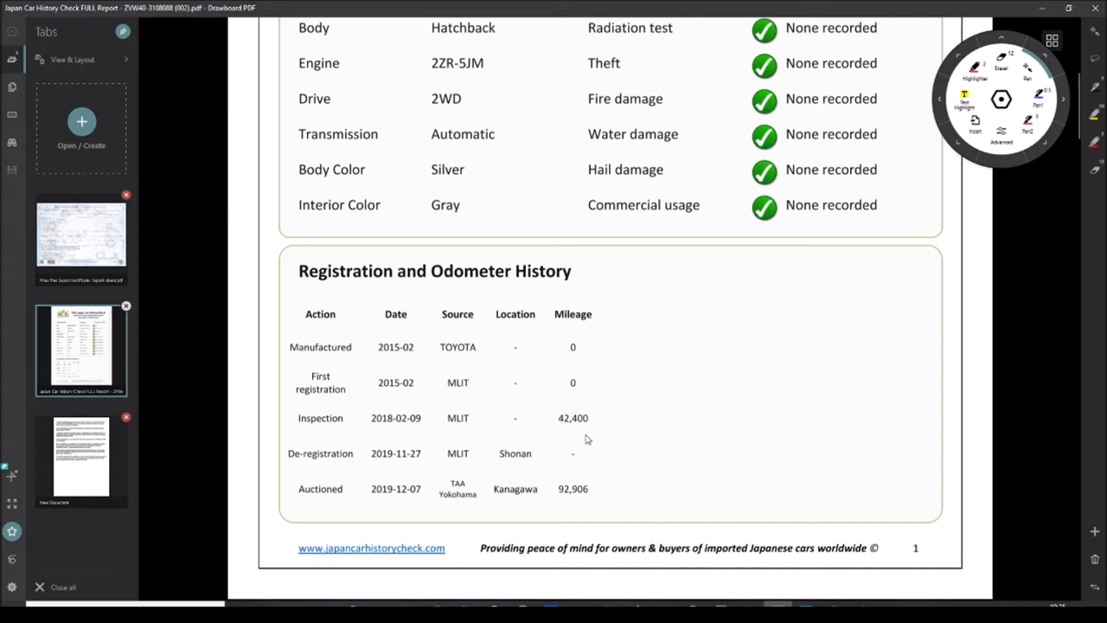
pyautogui.moveTo(614, 499)
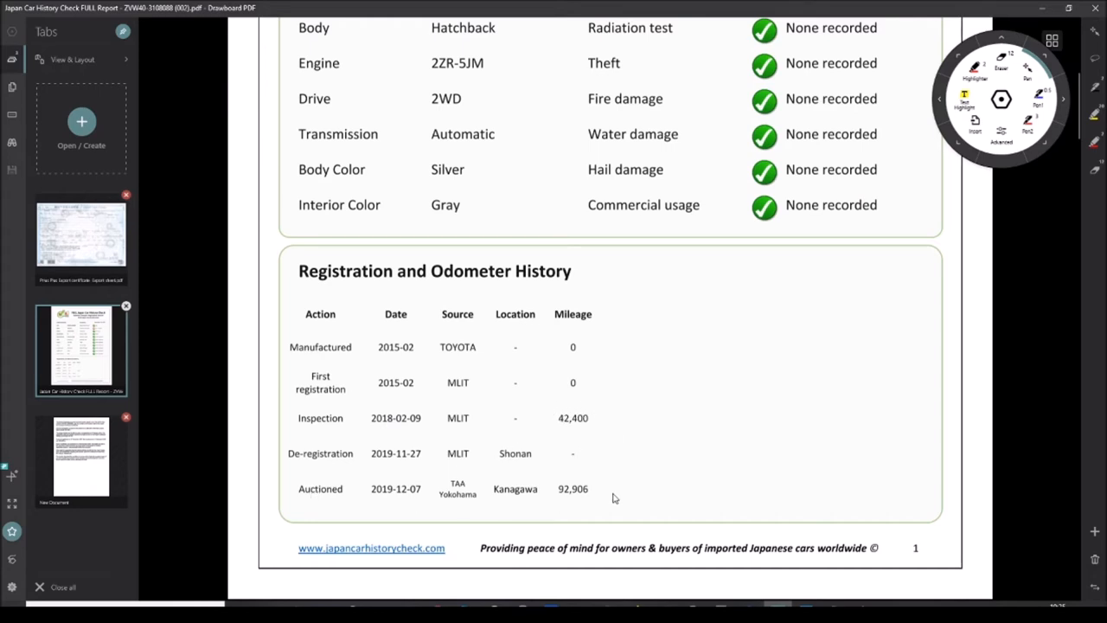
# - Scroll past the odometer table to the scanned auction sheet showing 92,906 km
pyautogui.scroll(-3)
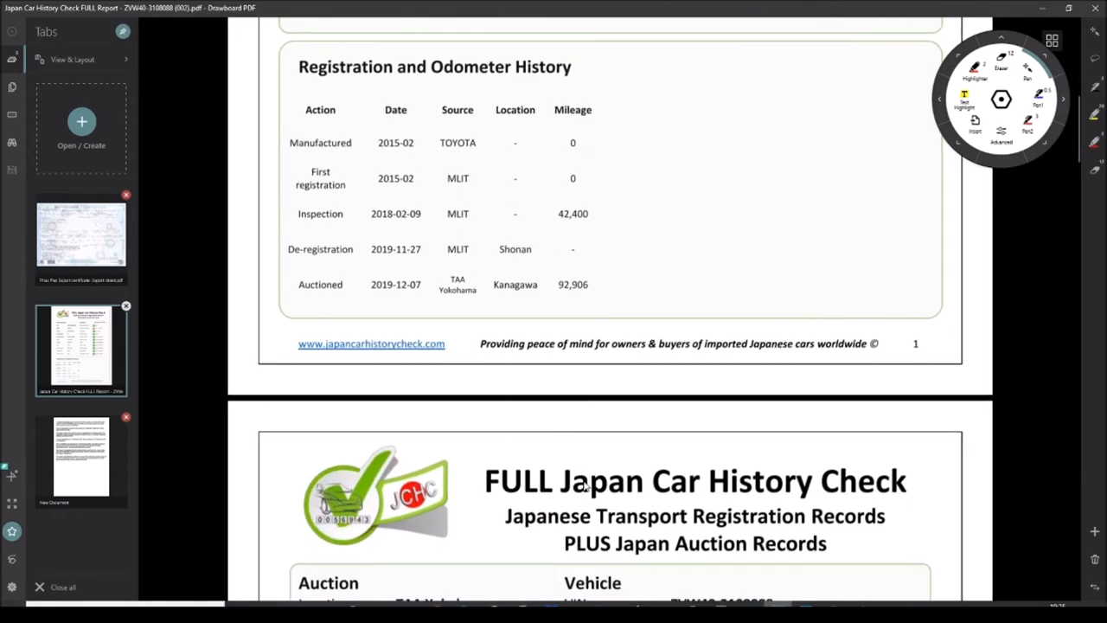
pyautogui.scroll(-3)
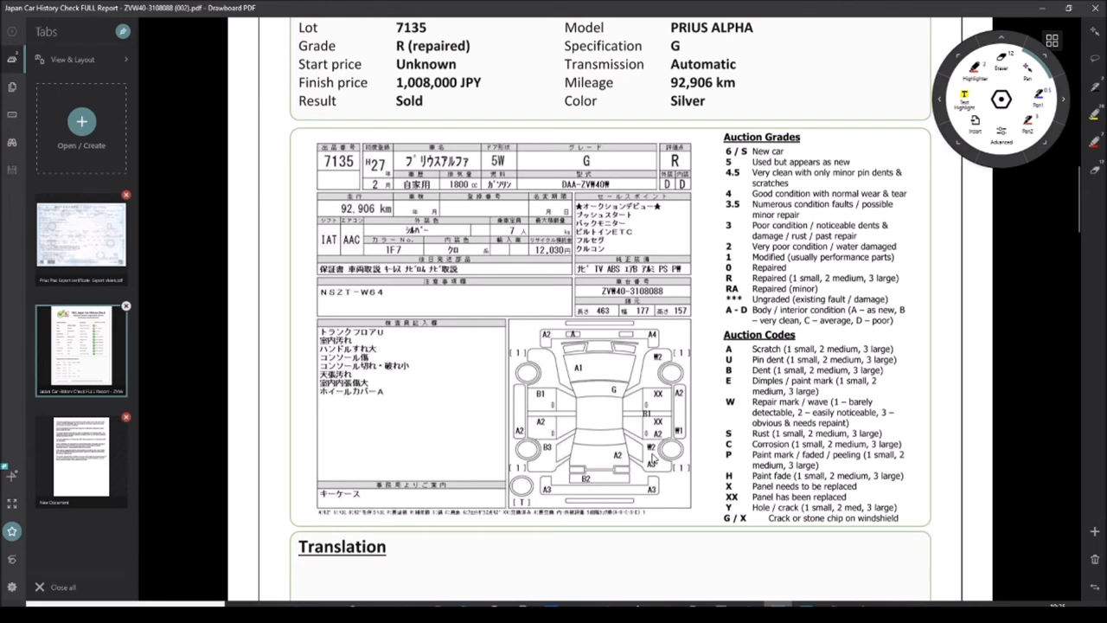
pyautogui.moveTo(653, 453)
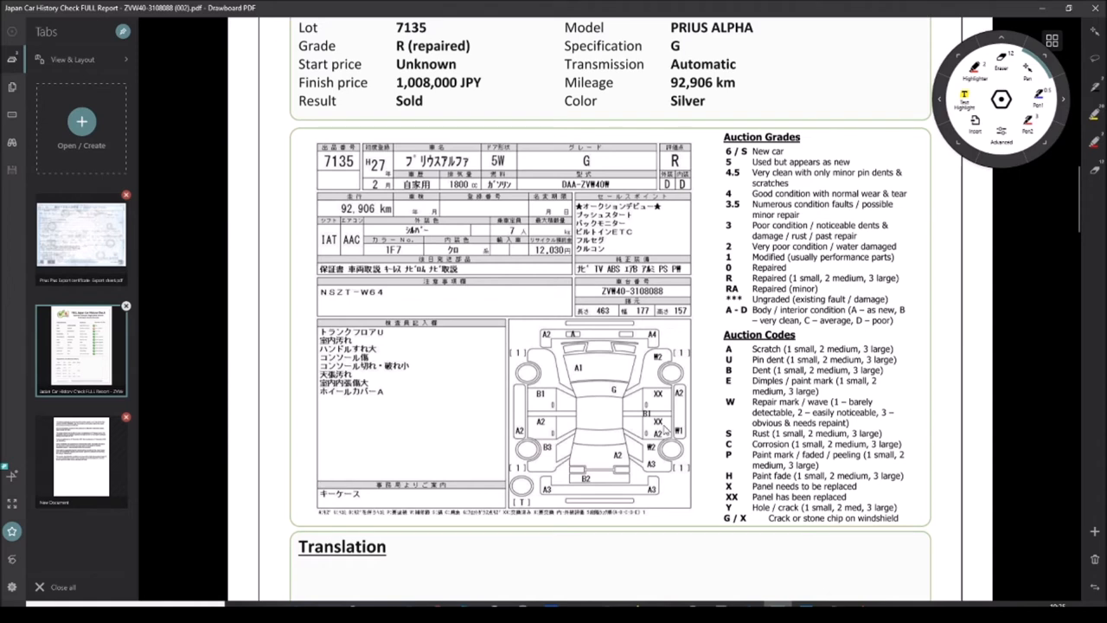
pyautogui.moveTo(629, 408)
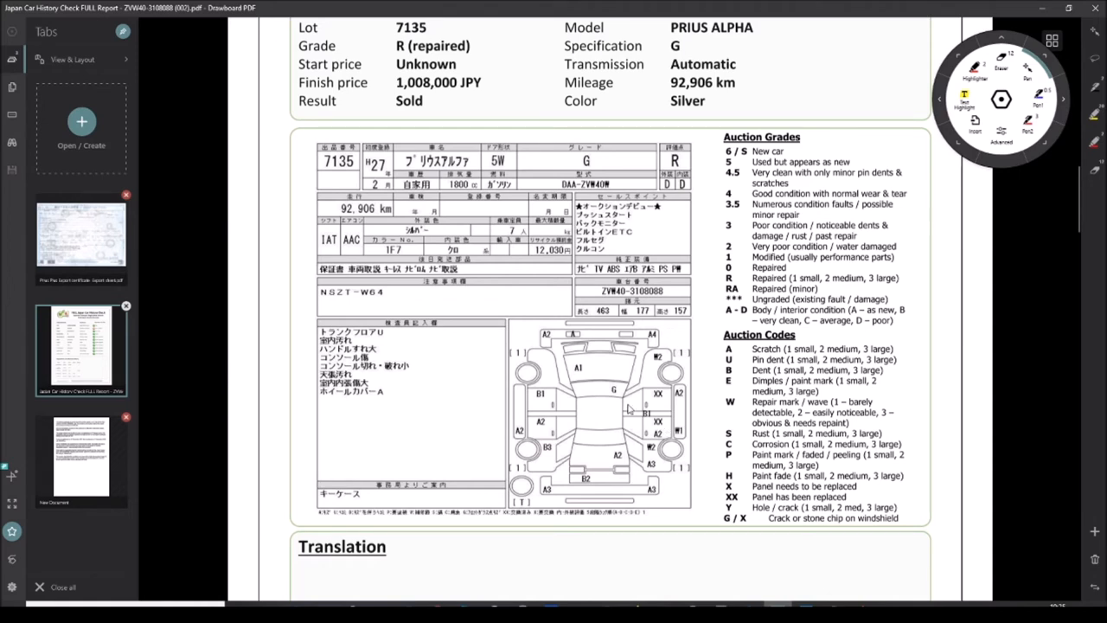
pyautogui.moveTo(592, 384)
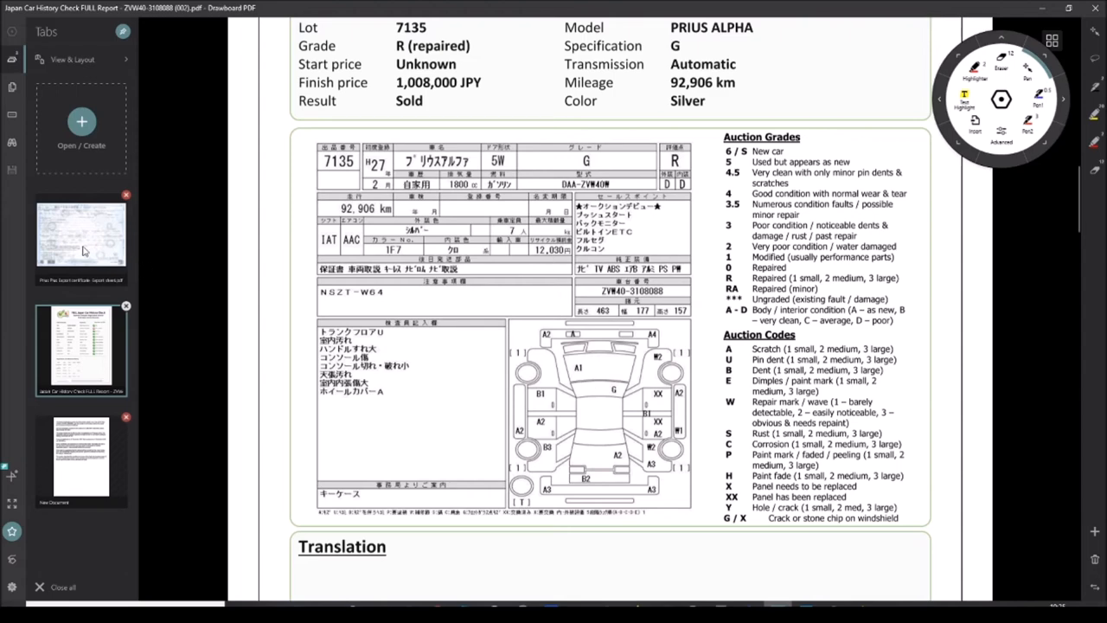
# - Switch to the Prius Plus export sheet showing the auction listing page
pyautogui.click(79, 239)
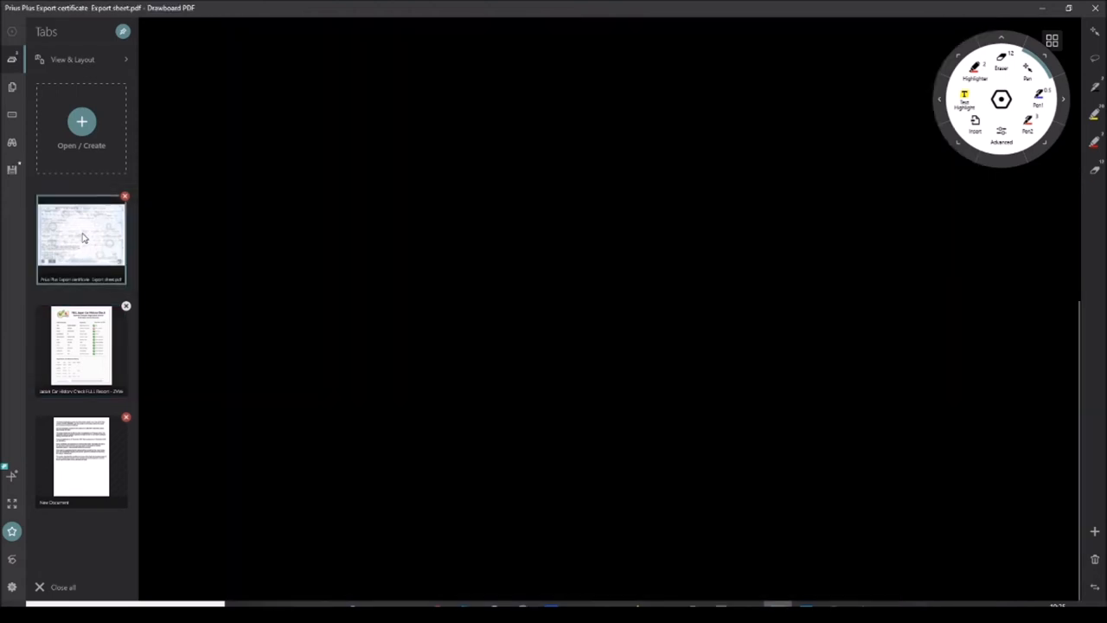
pyautogui.click(82, 239)
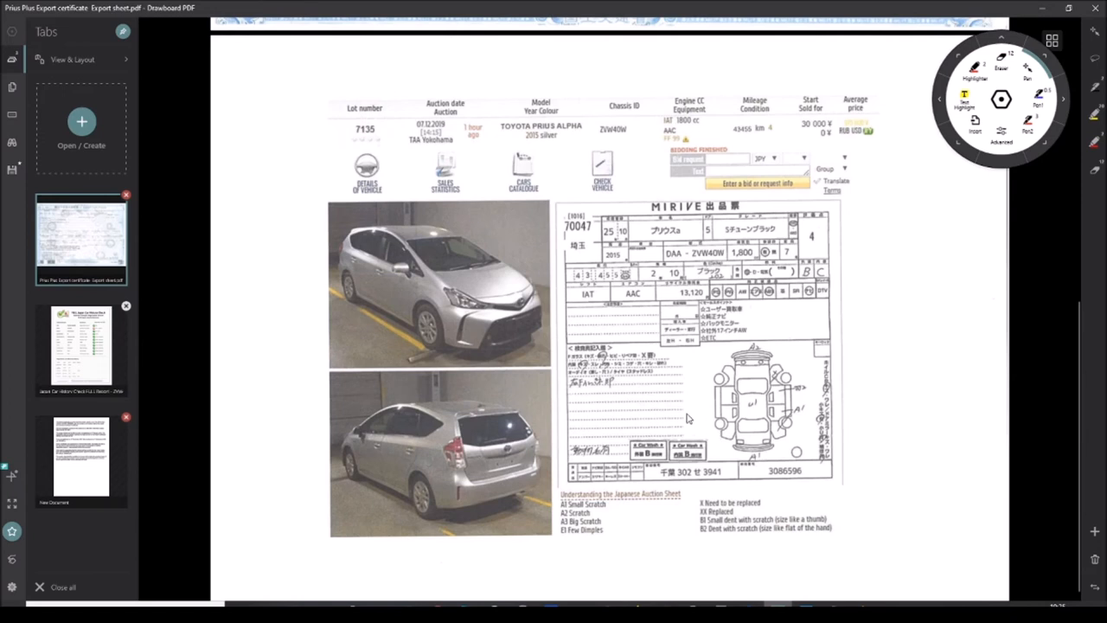
pyautogui.moveTo(95, 339)
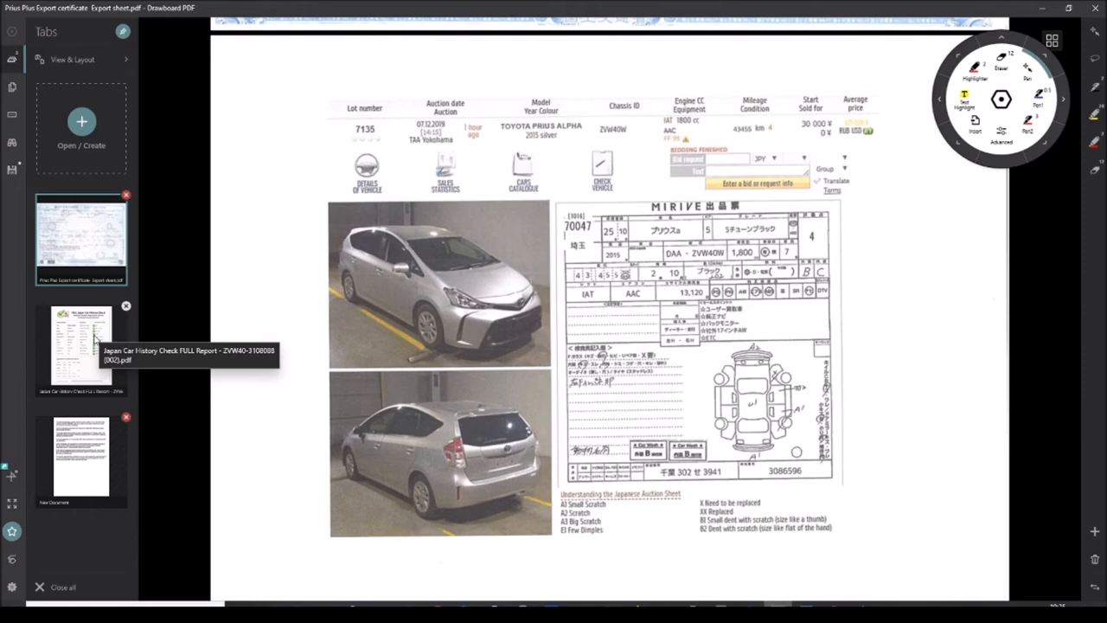
# - Show the New Document letter with conclusions on the export certificate and mileage mismatch
pyautogui.click(79, 459)
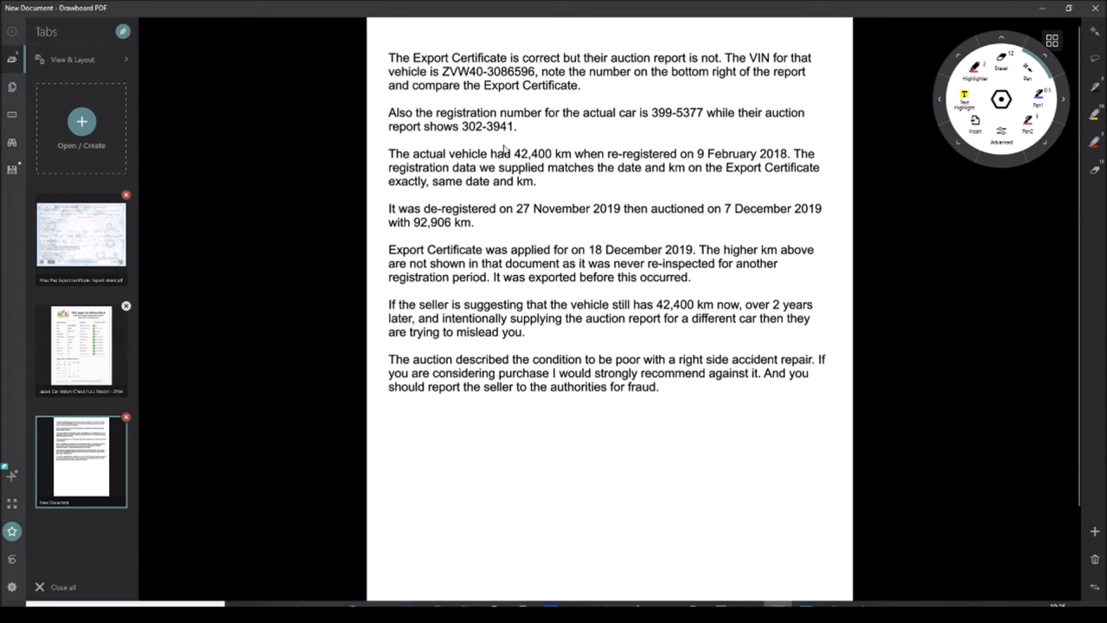
pyautogui.moveTo(512, 146)
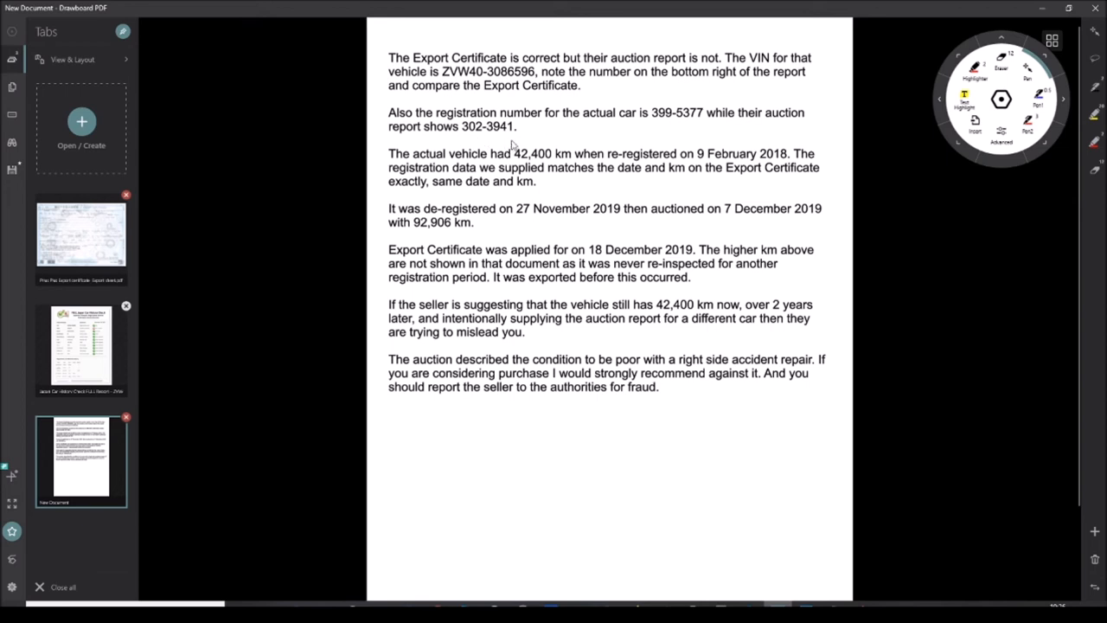
pyautogui.moveTo(342, 151)
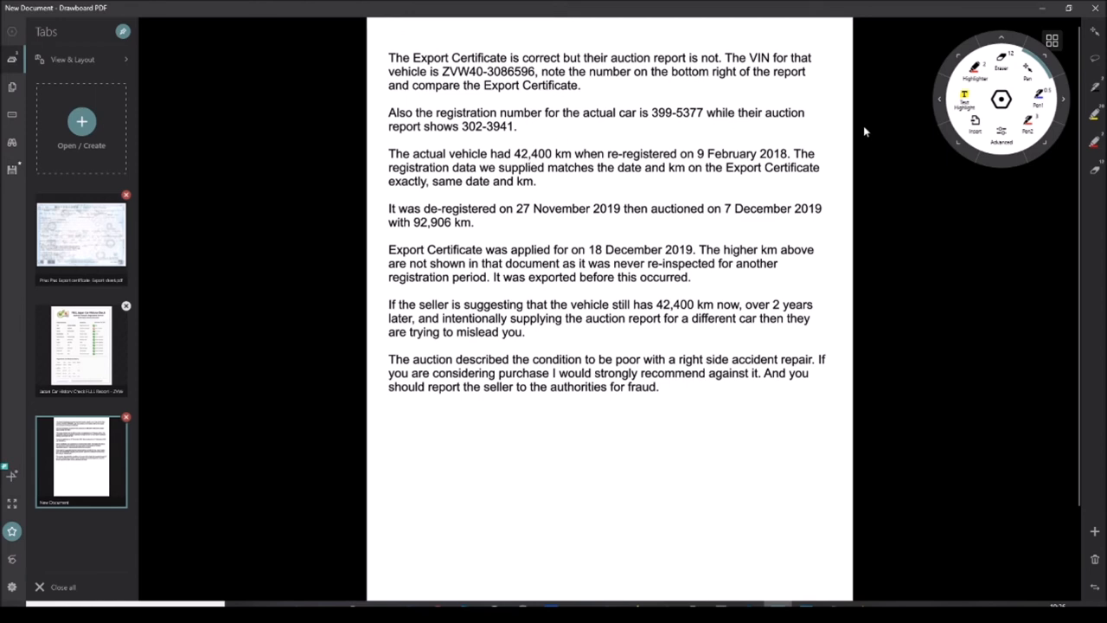
pyautogui.moveTo(718, 161)
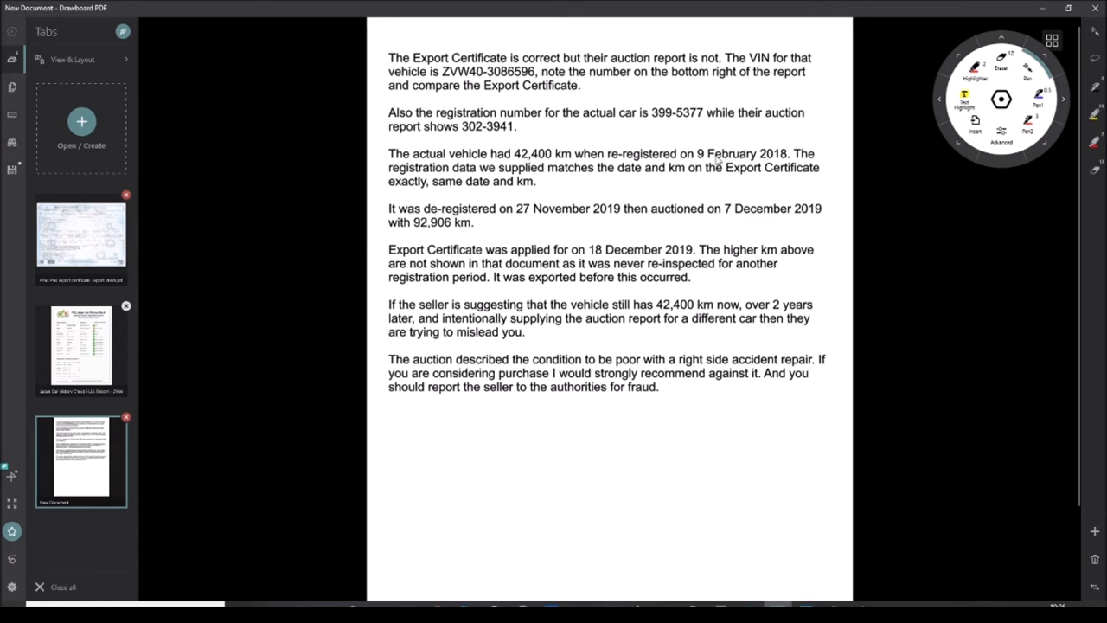
pyautogui.moveTo(118, 246)
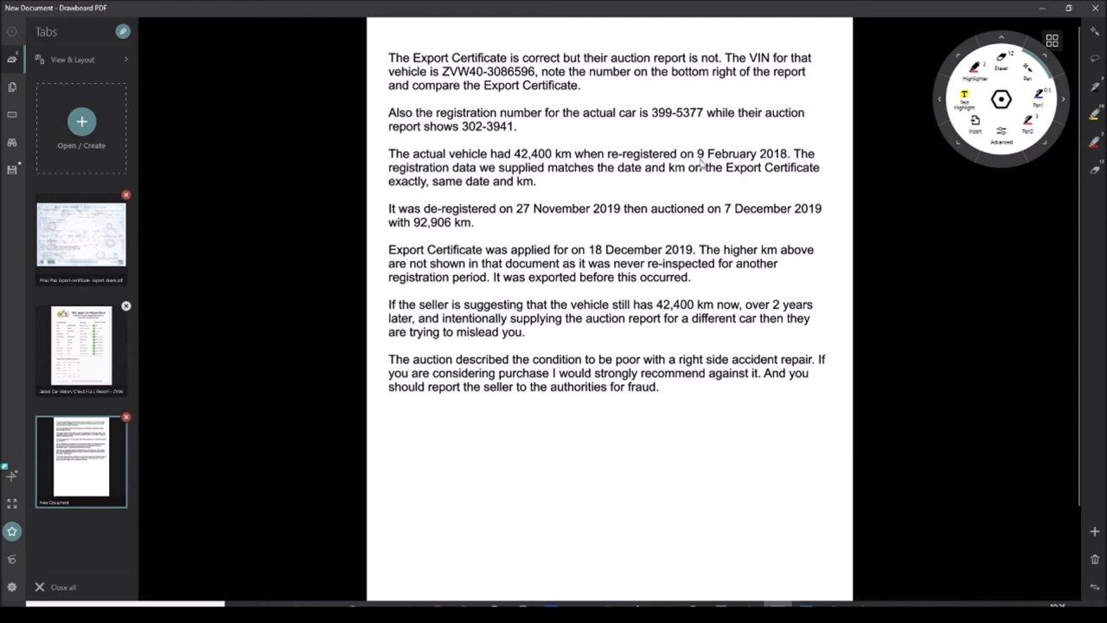
pyautogui.moveTo(83, 239)
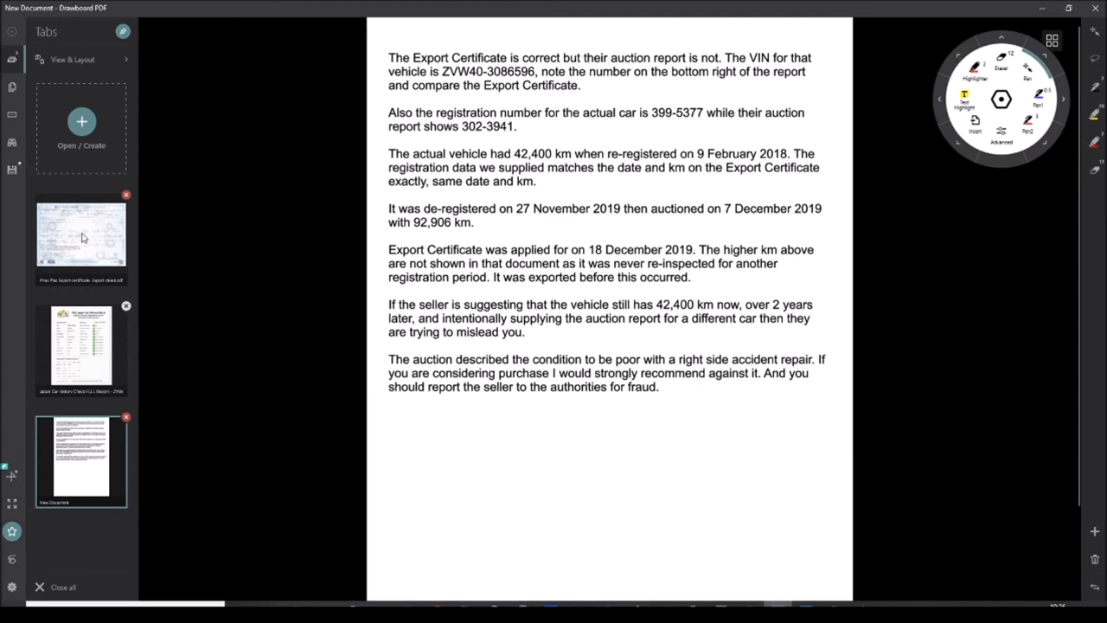
# - Show the export certificate's first page with the 42,400 km entry
pyautogui.click(80, 239)
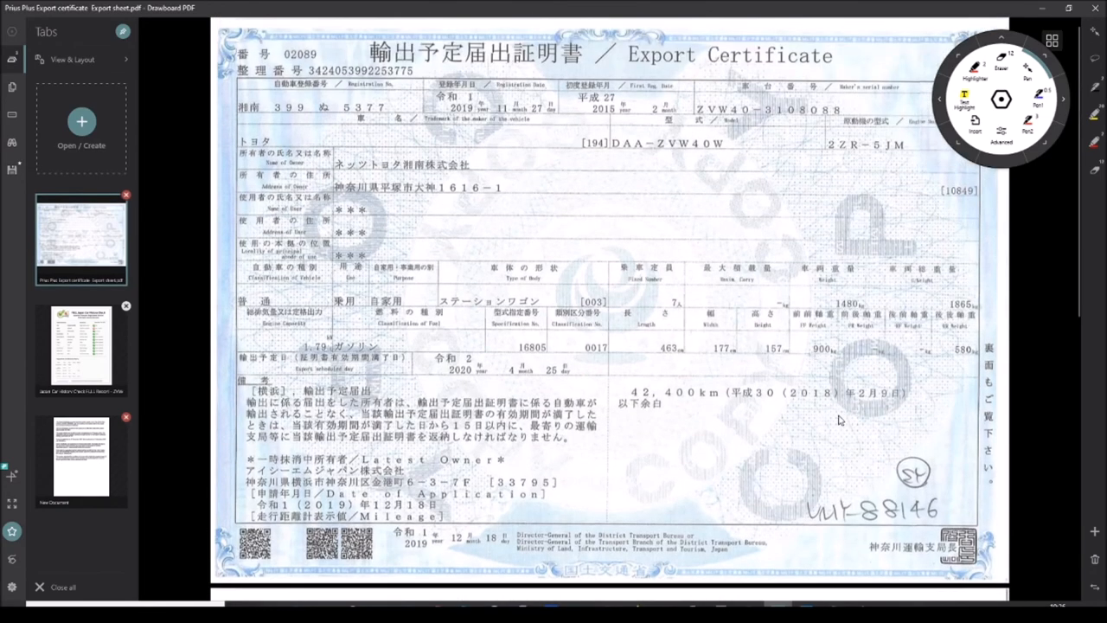
pyautogui.moveTo(851, 401)
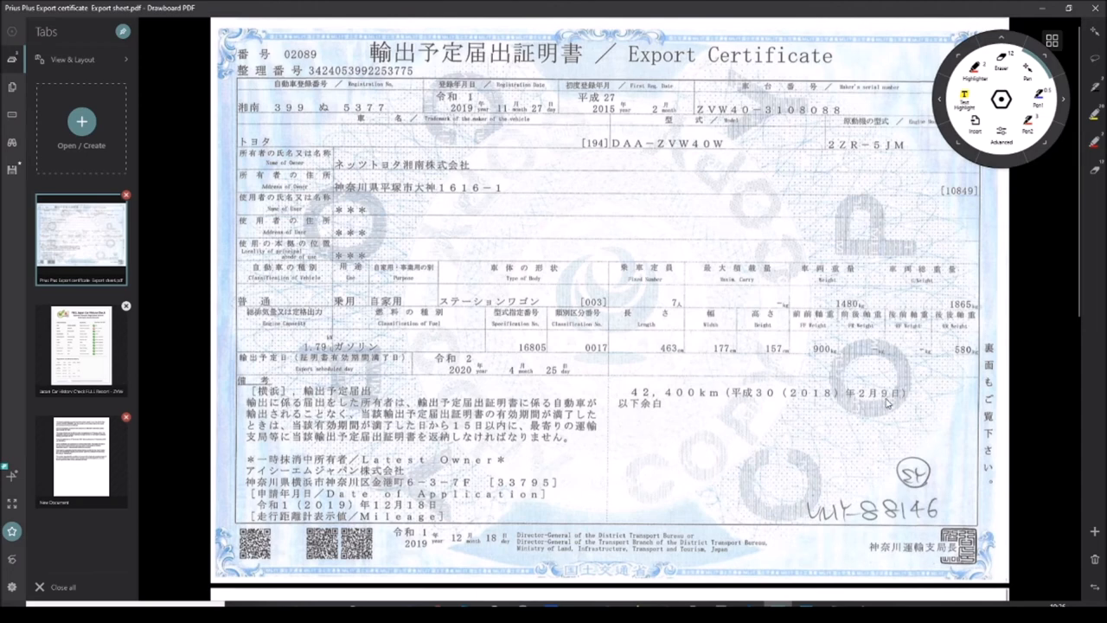
pyautogui.moveTo(509, 377)
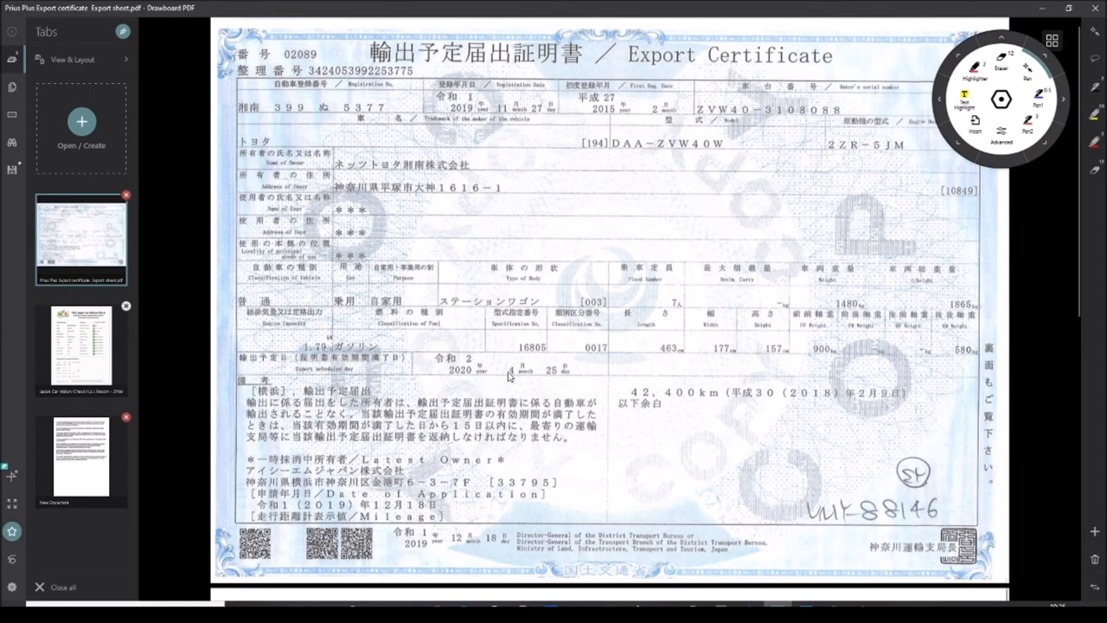
pyautogui.moveTo(524, 377)
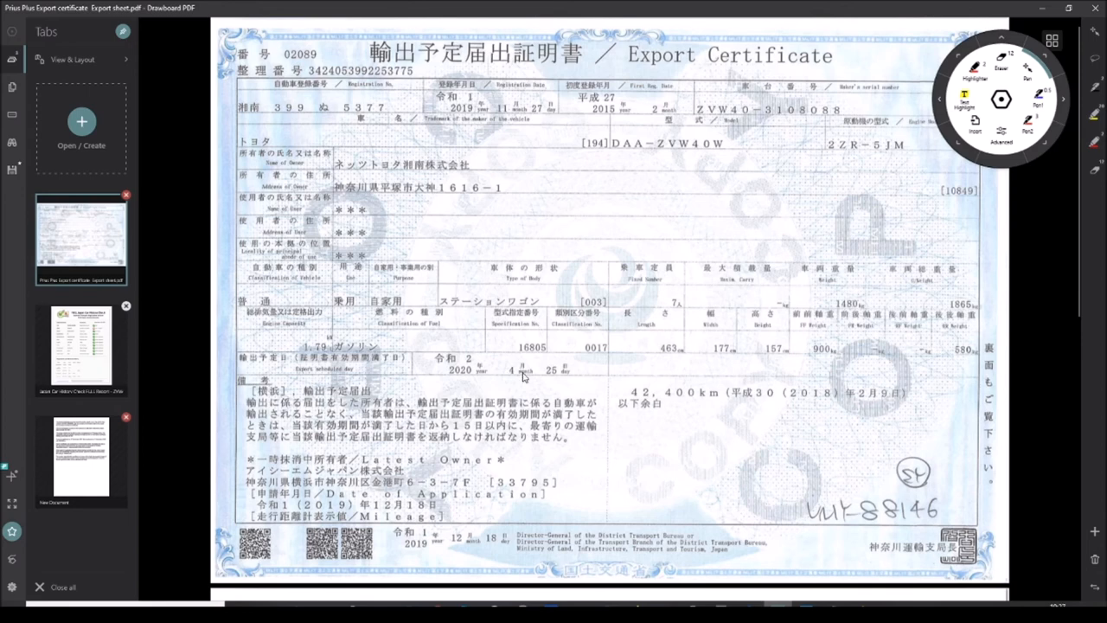
pyautogui.moveTo(582, 382)
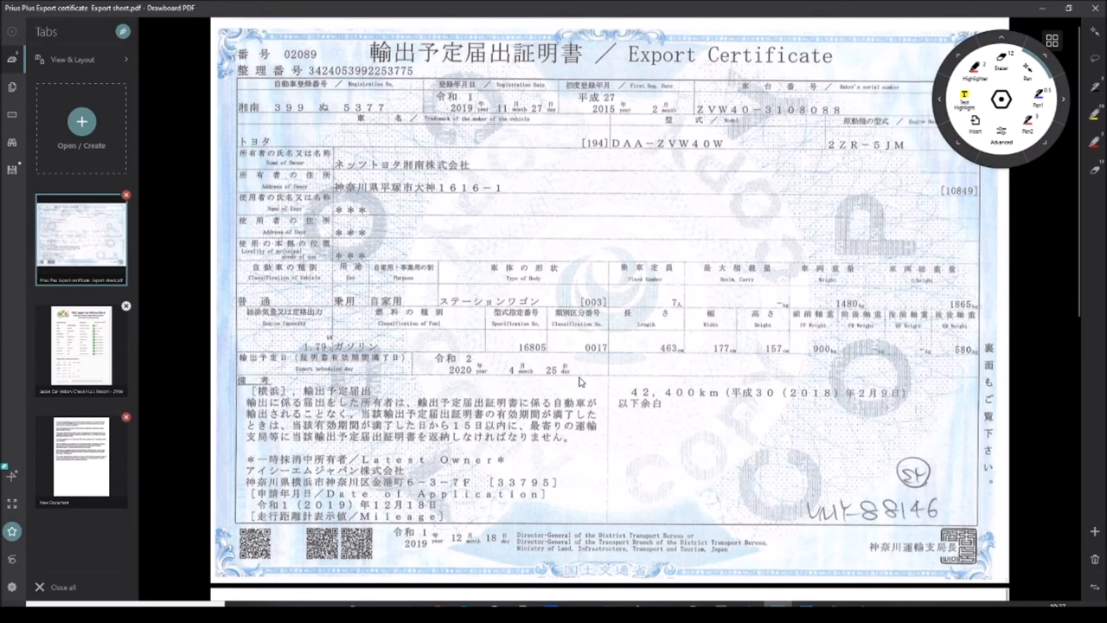
pyautogui.moveTo(893, 405)
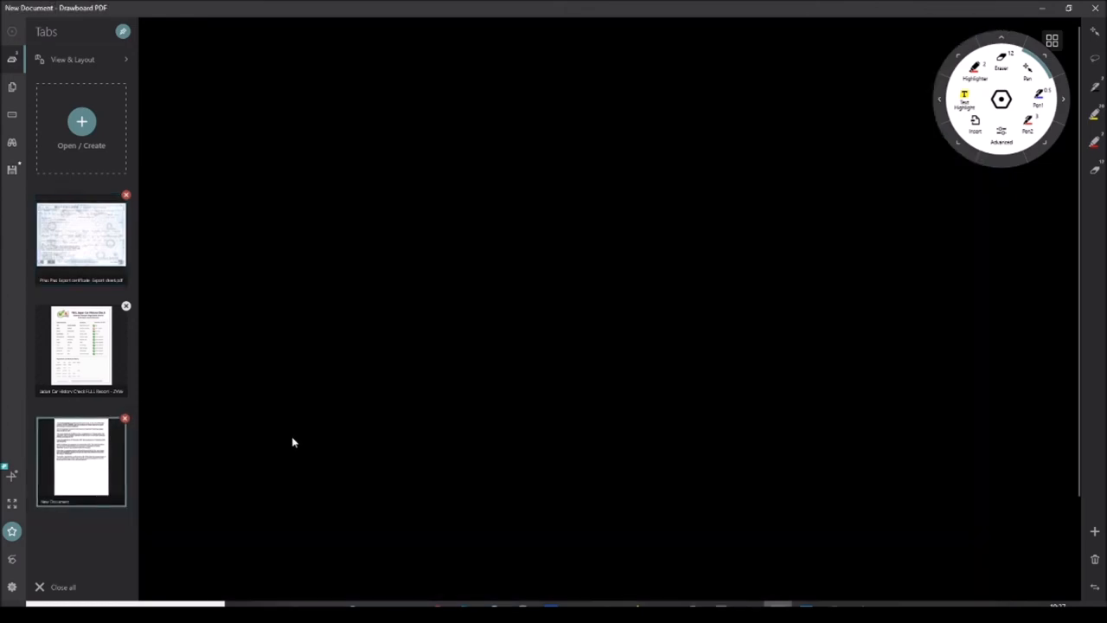
# - Read the response letter, then show the Japan Car History Check auction sheet recording 92,906 km
pyautogui.click(80, 461)
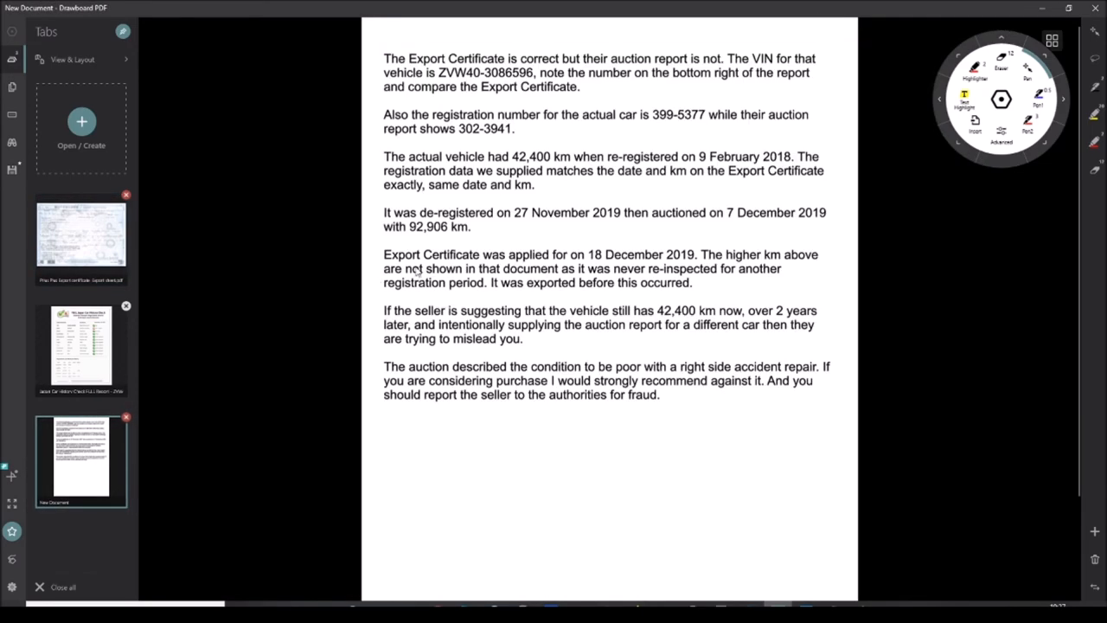
pyautogui.moveTo(770, 179)
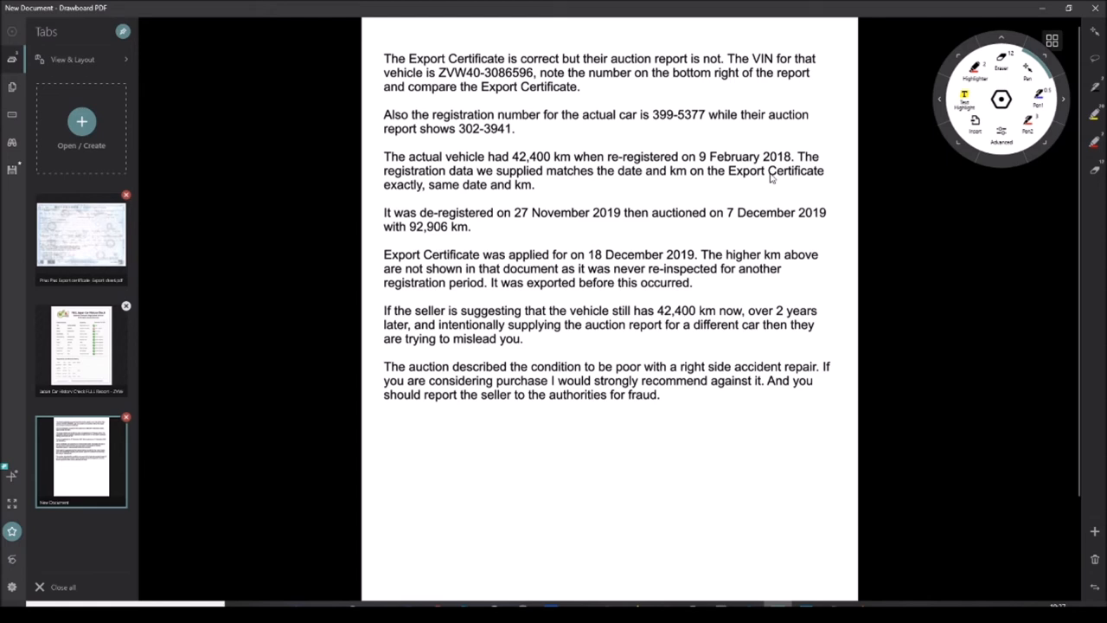
pyautogui.moveTo(571, 222)
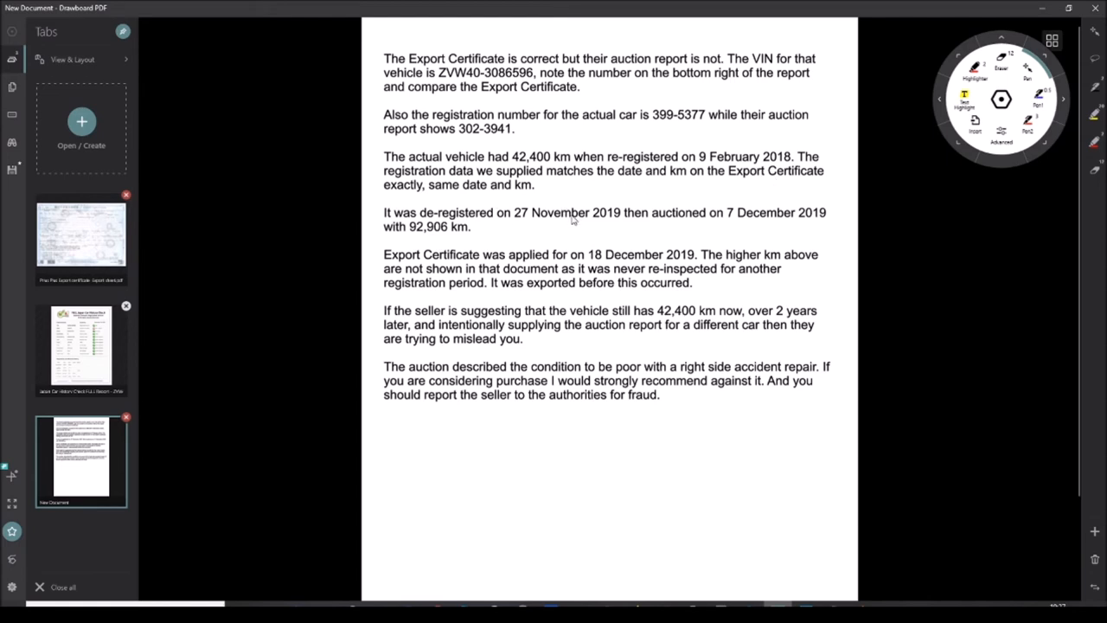
pyautogui.moveTo(637, 229)
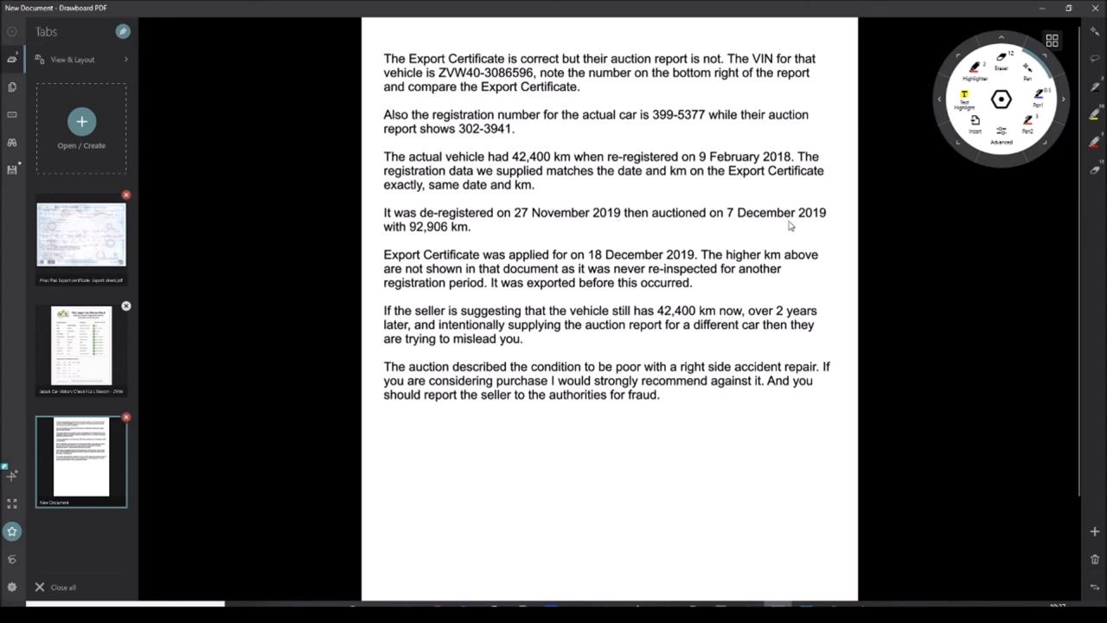
pyautogui.moveTo(733, 223)
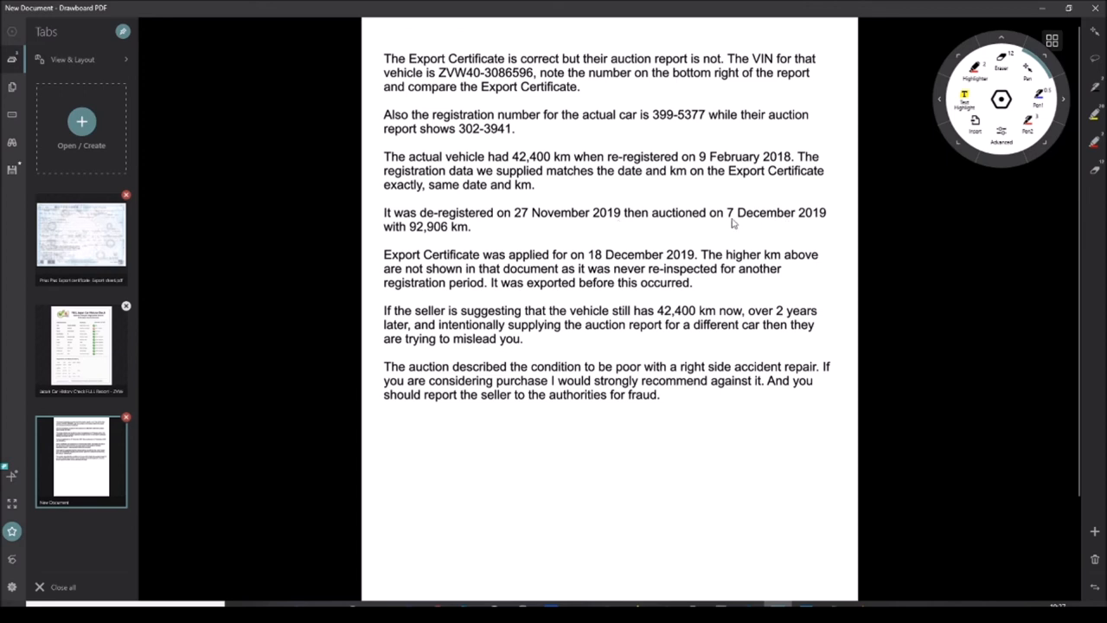
pyautogui.moveTo(789, 239)
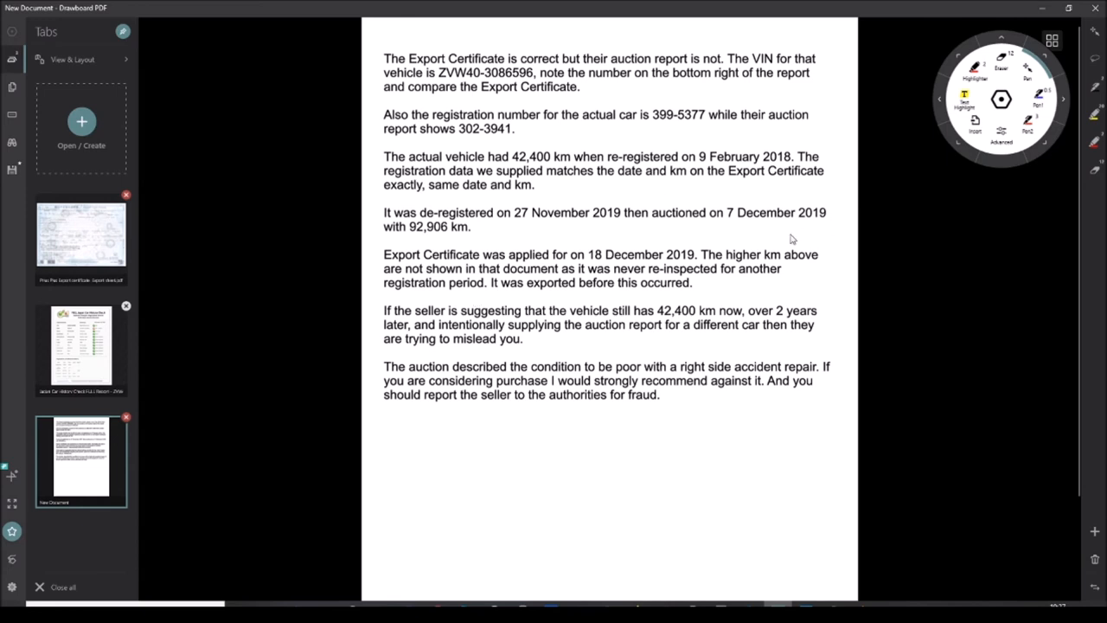
pyautogui.moveTo(432, 242)
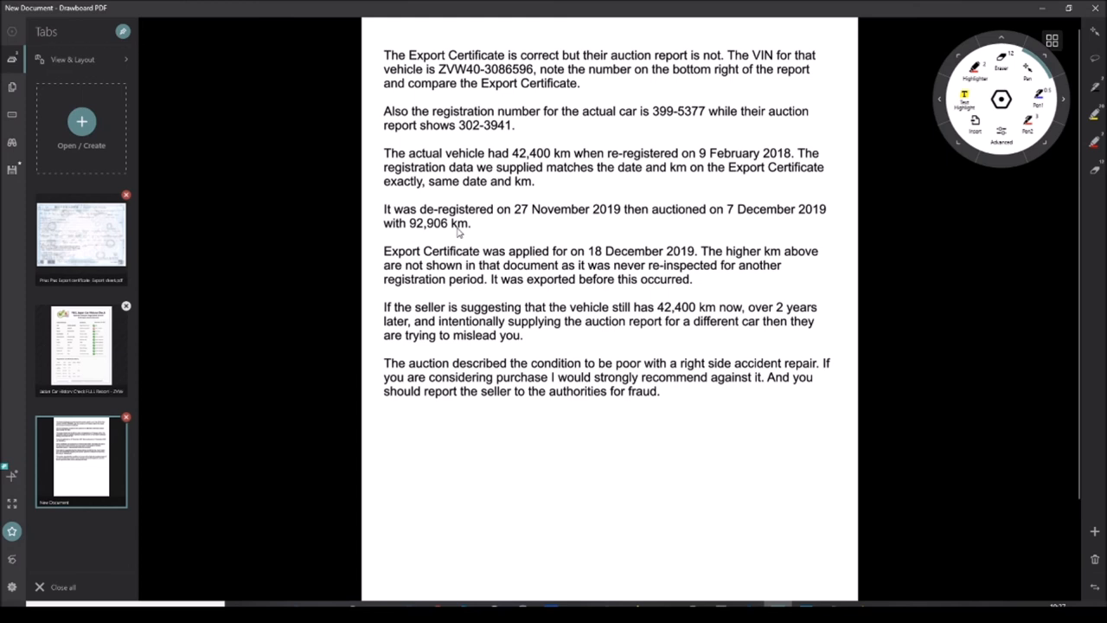
pyautogui.moveTo(619, 261)
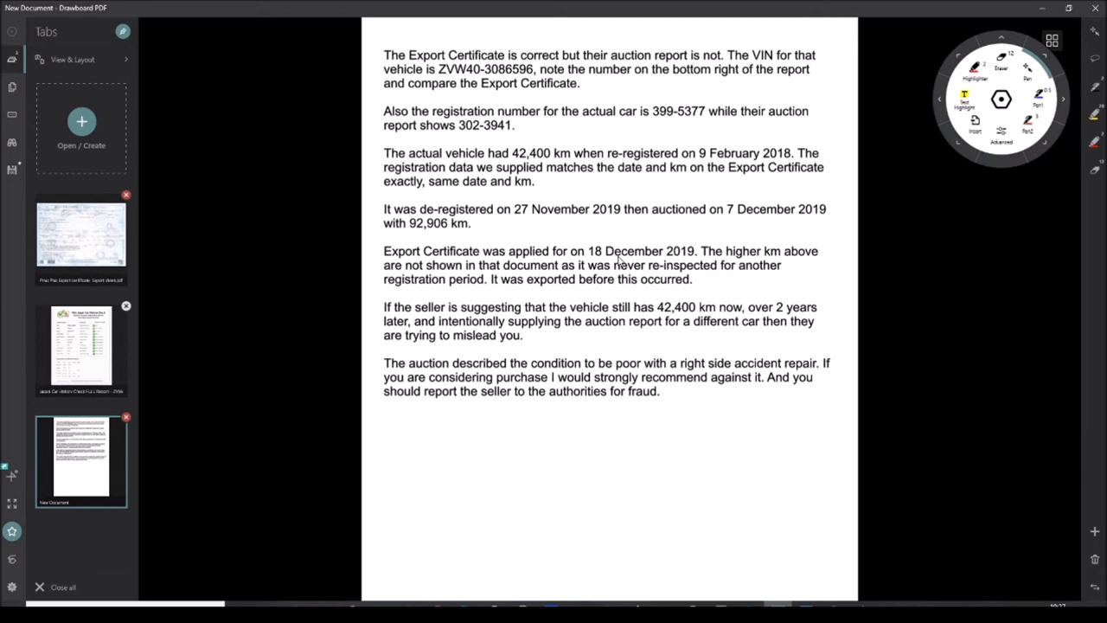
pyautogui.moveTo(765, 264)
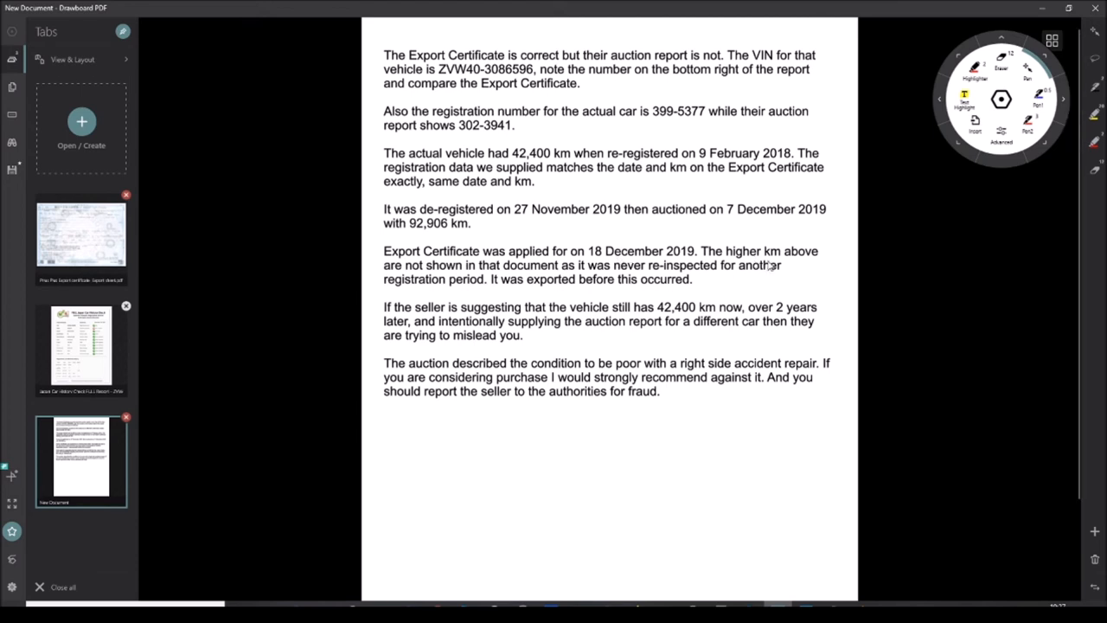
pyautogui.moveTo(786, 266)
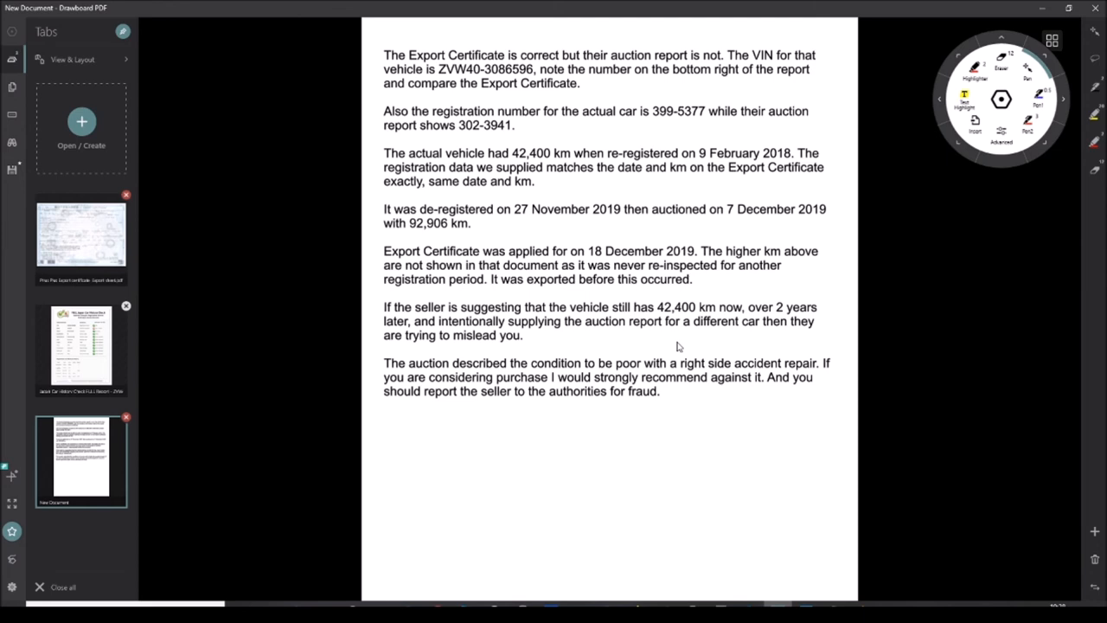
pyautogui.moveTo(206, 287)
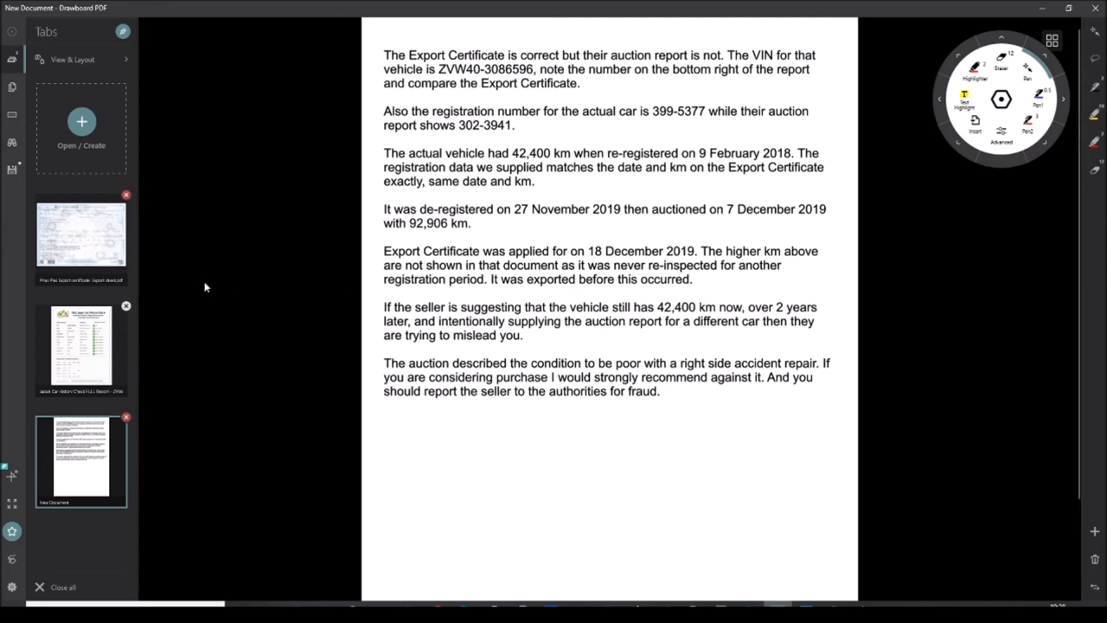
pyautogui.click(80, 350)
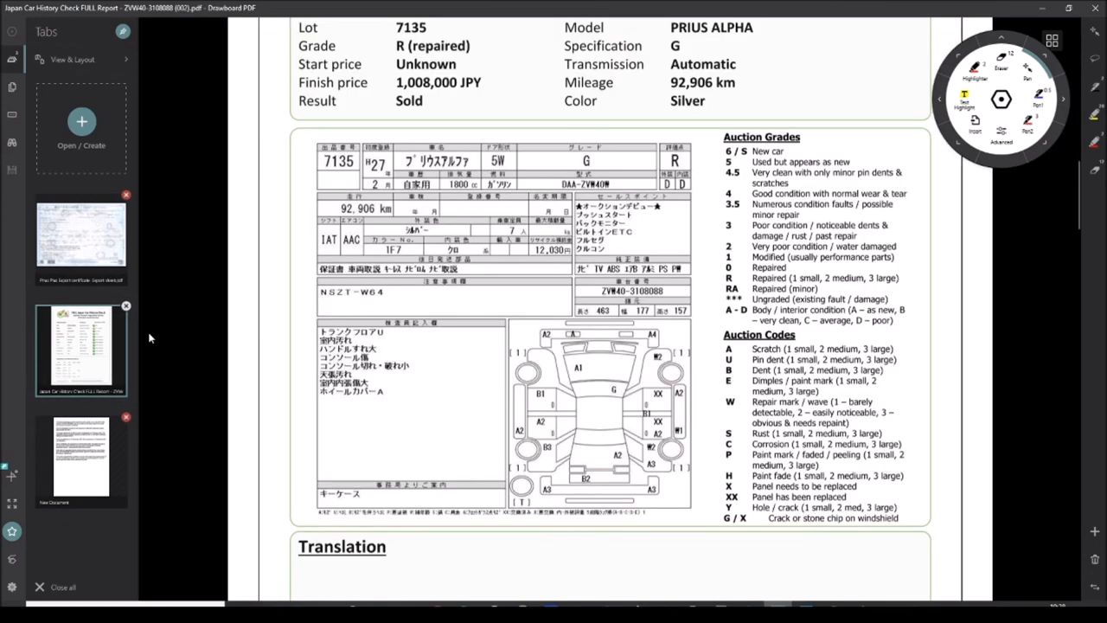
pyautogui.moveTo(795, 602)
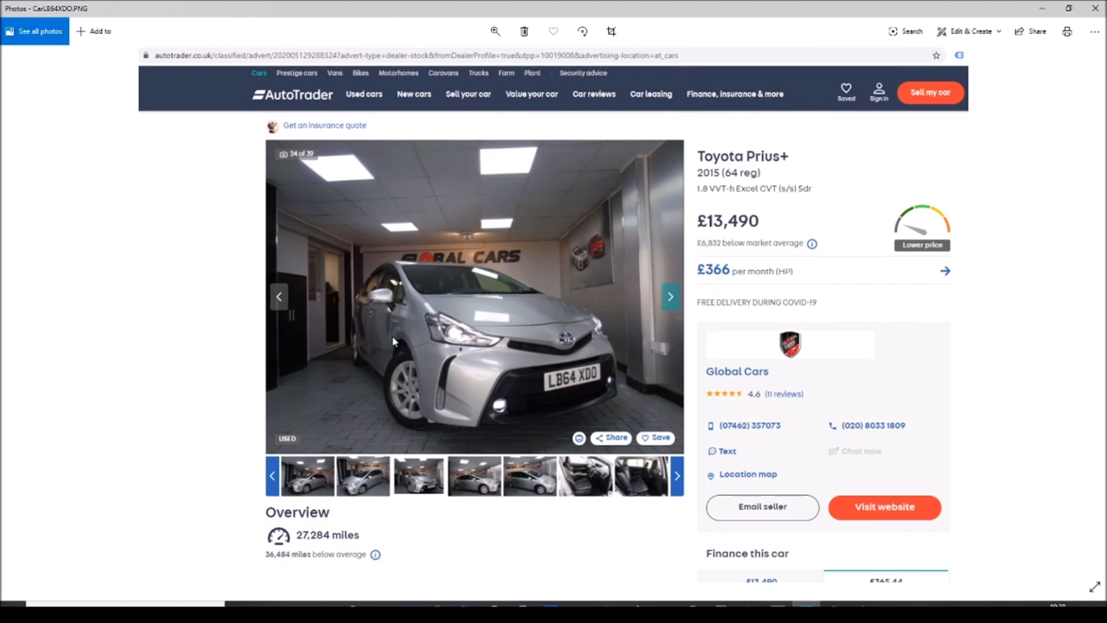
pyautogui.moveTo(277, 567)
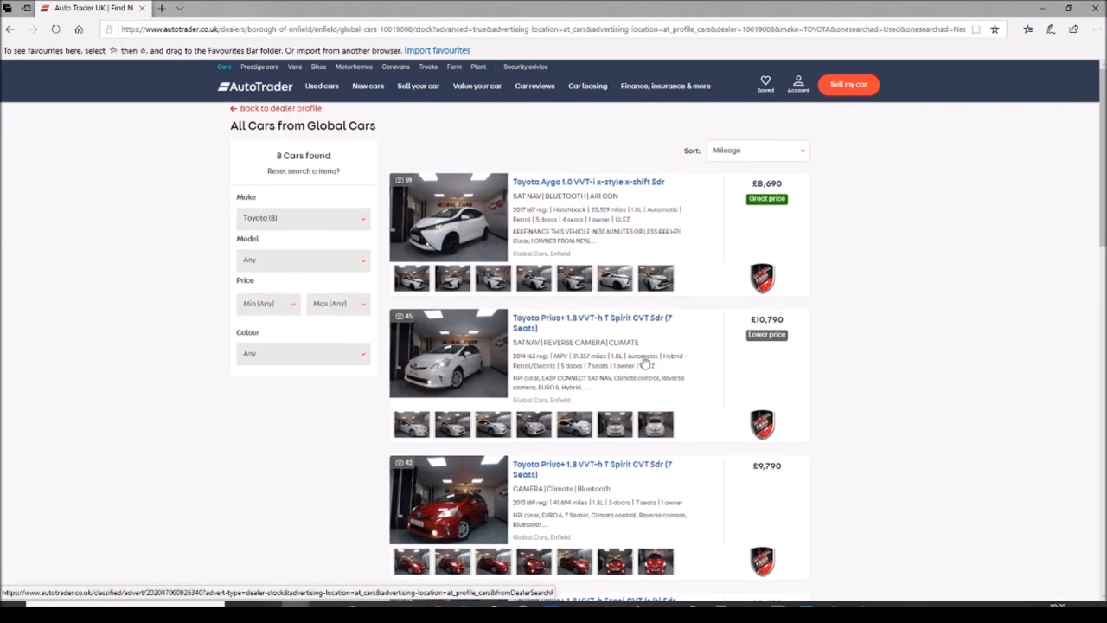
pyautogui.moveTo(730, 332)
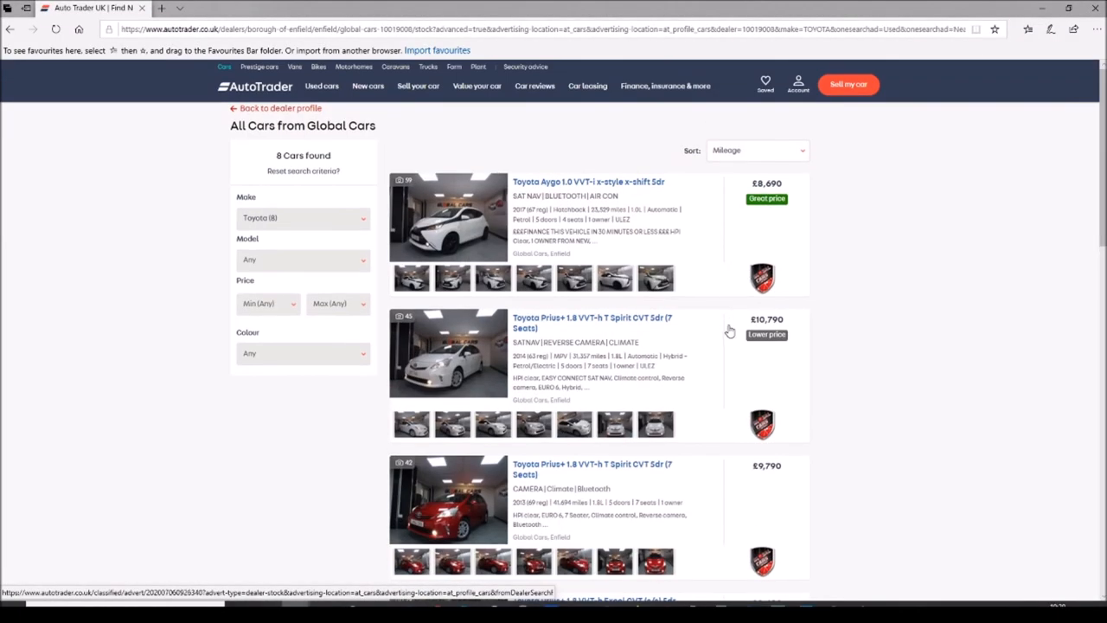
# - Scroll the Global Cars Toyota listings down to the Prius+ Excel and Prius Spirit cars
pyautogui.scroll(-3)
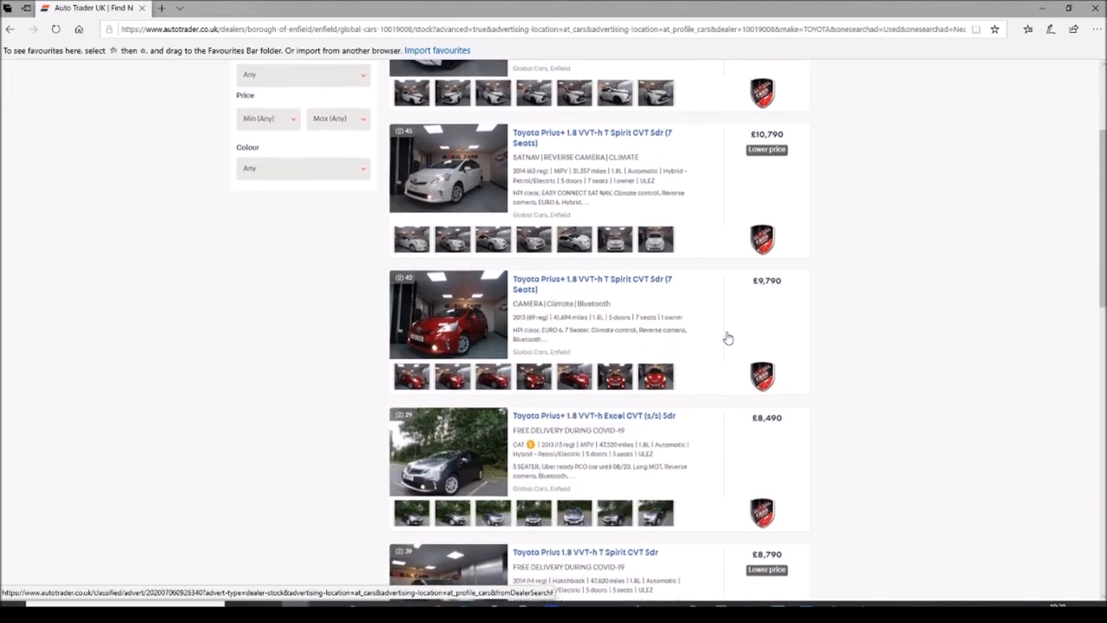
pyautogui.scroll(-3)
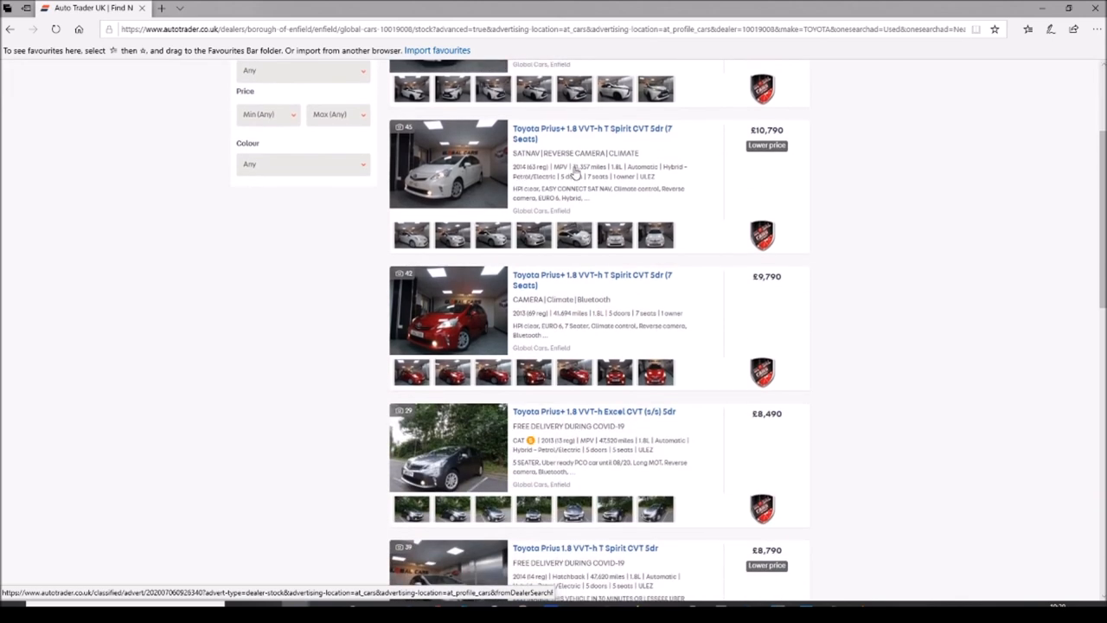
pyautogui.scroll(-3)
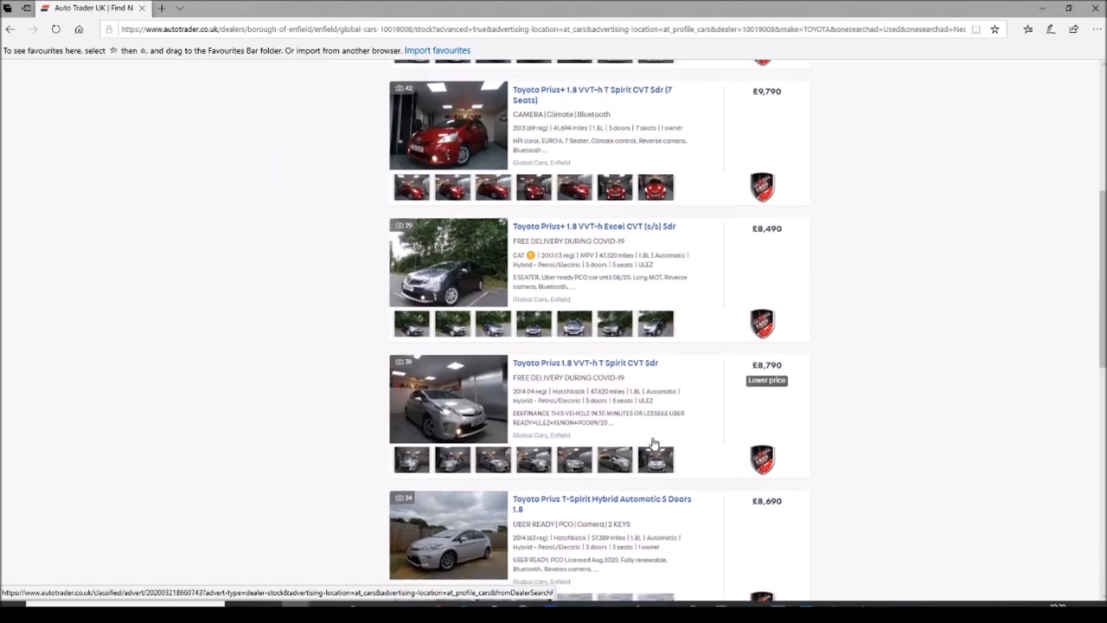
pyautogui.scroll(-3)
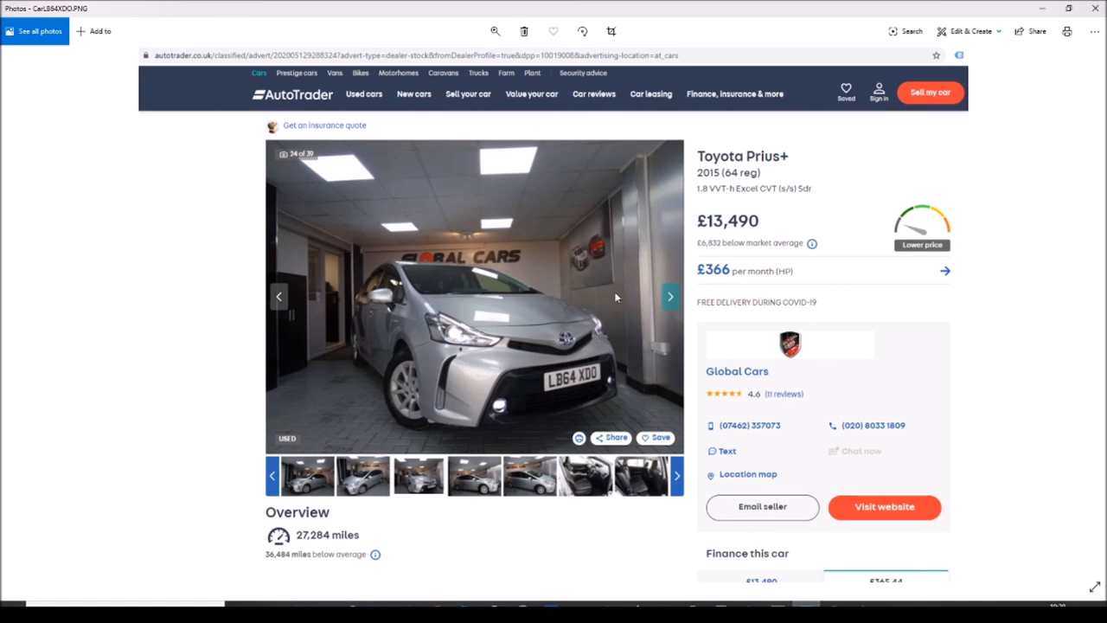
pyautogui.moveTo(732, 223)
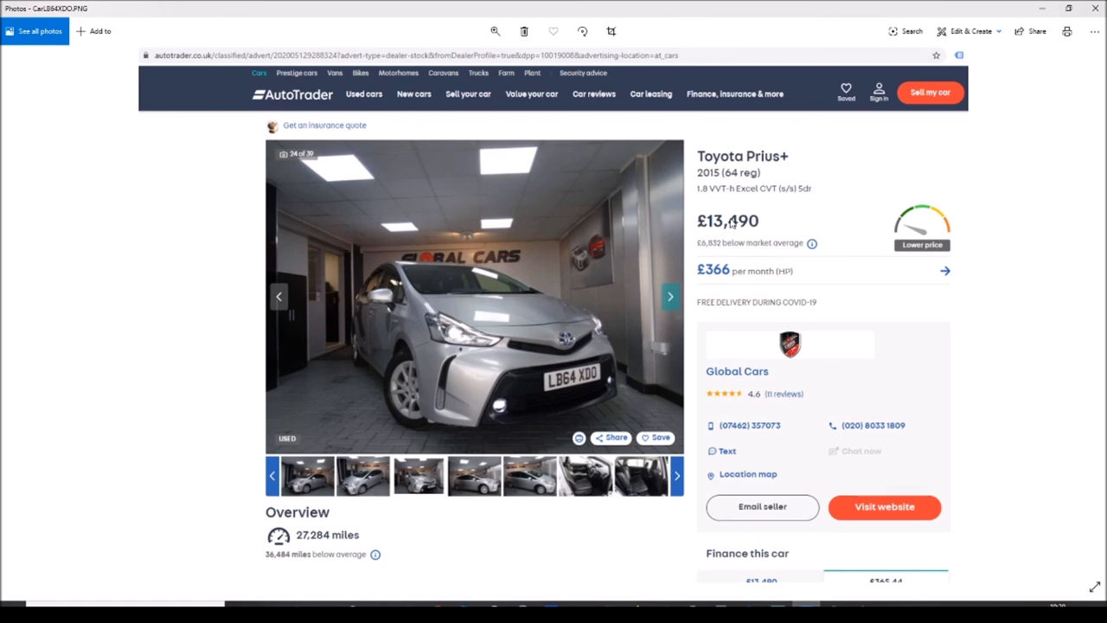
pyautogui.moveTo(569, 303)
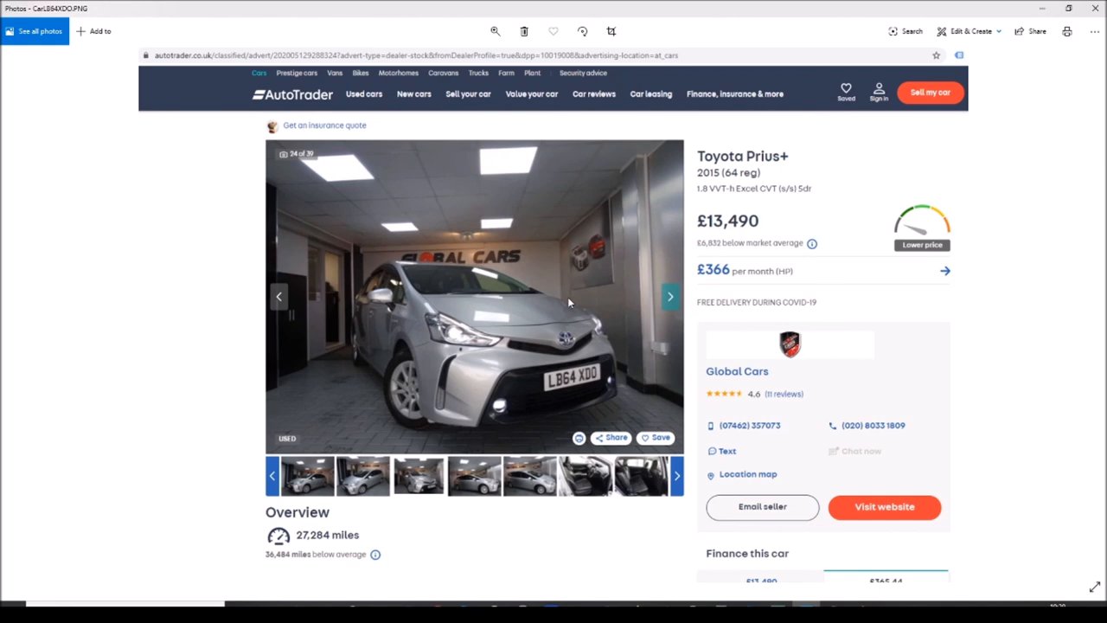
pyautogui.moveTo(777, 377)
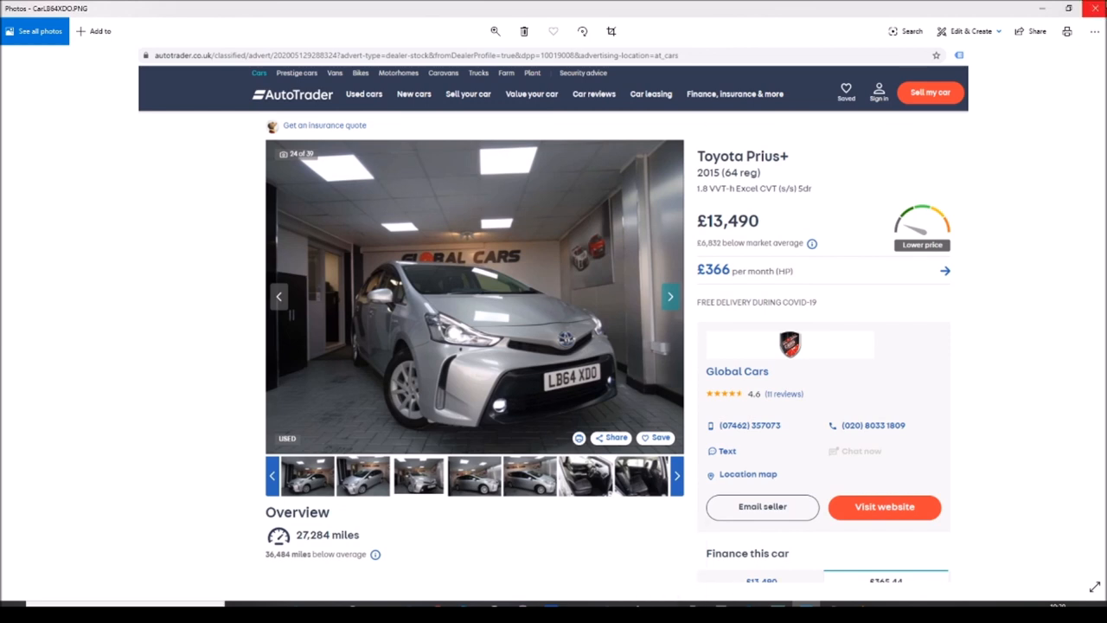
pyautogui.moveTo(561, 253)
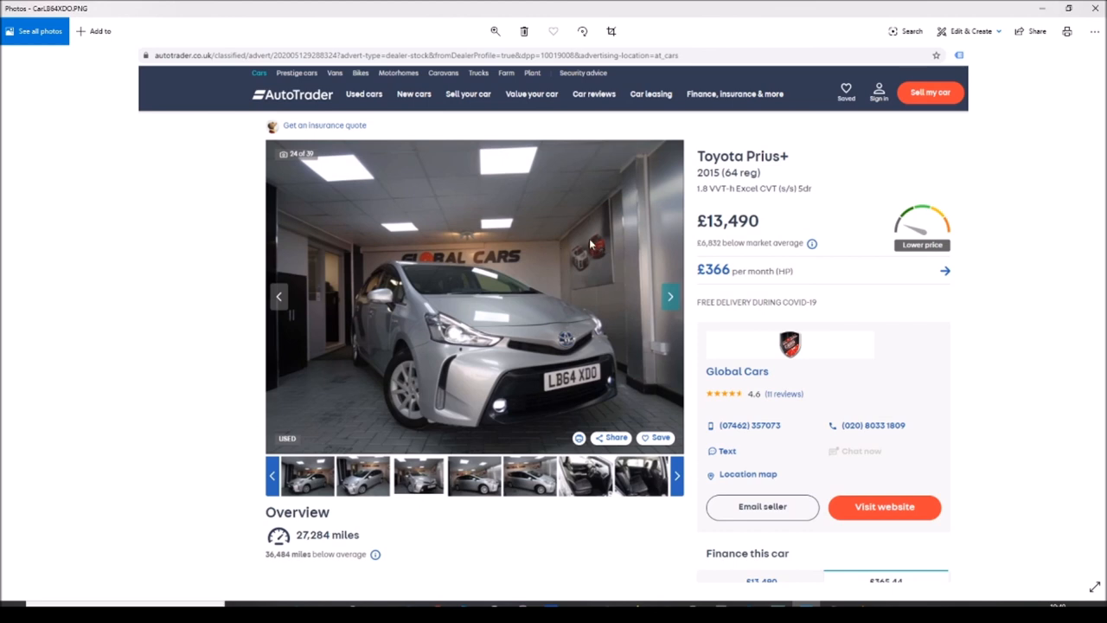
pyautogui.moveTo(678, 326)
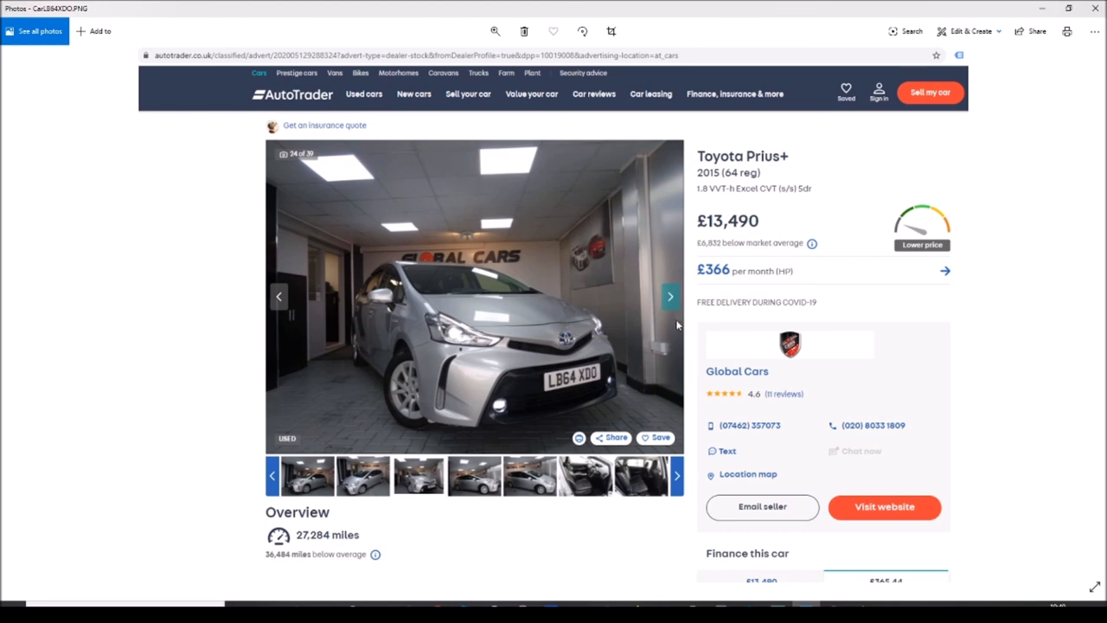